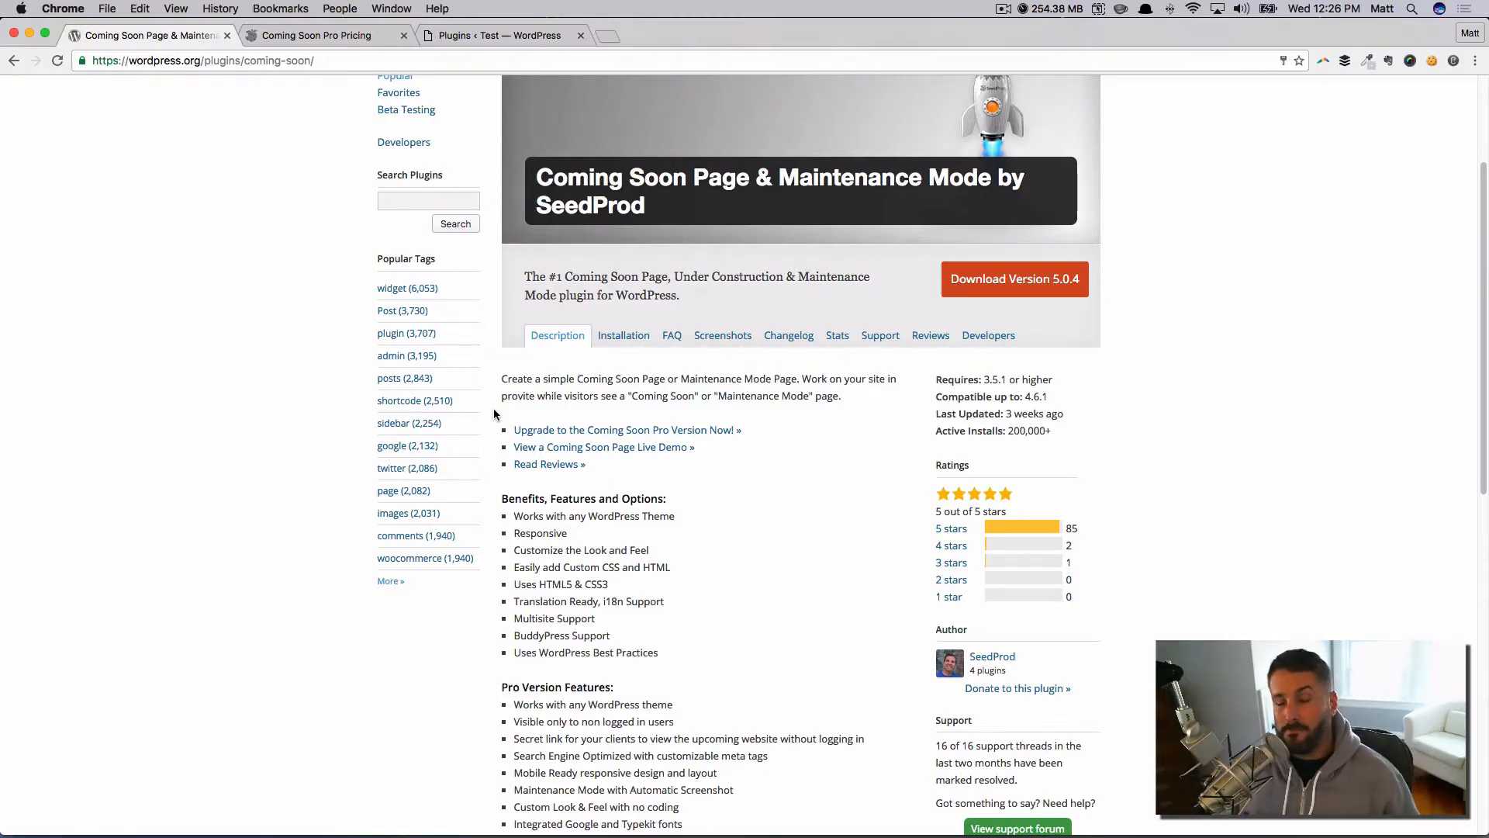
mouse_move(530, 429)
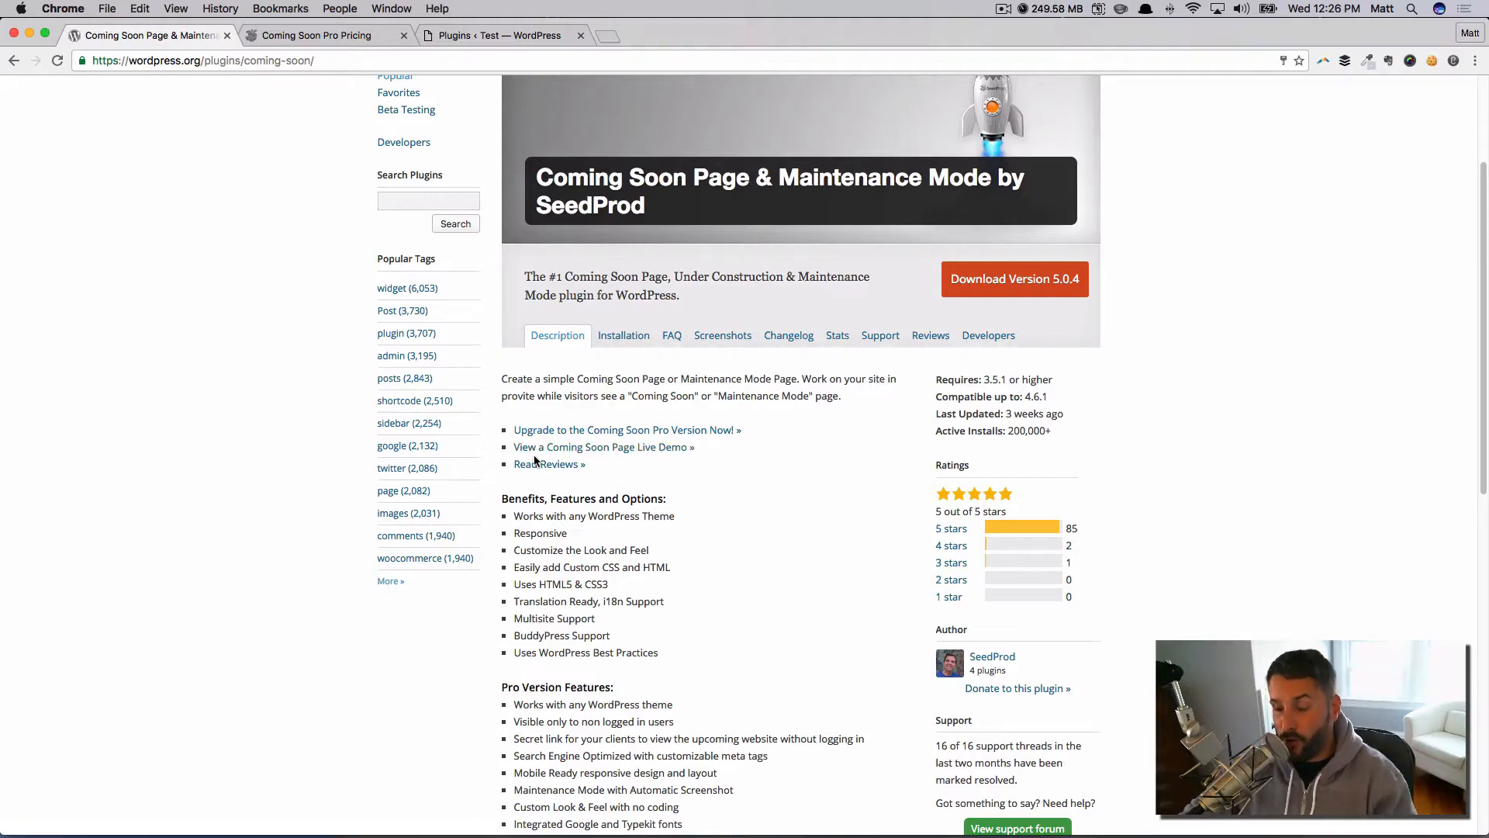
mouse_move(548, 464)
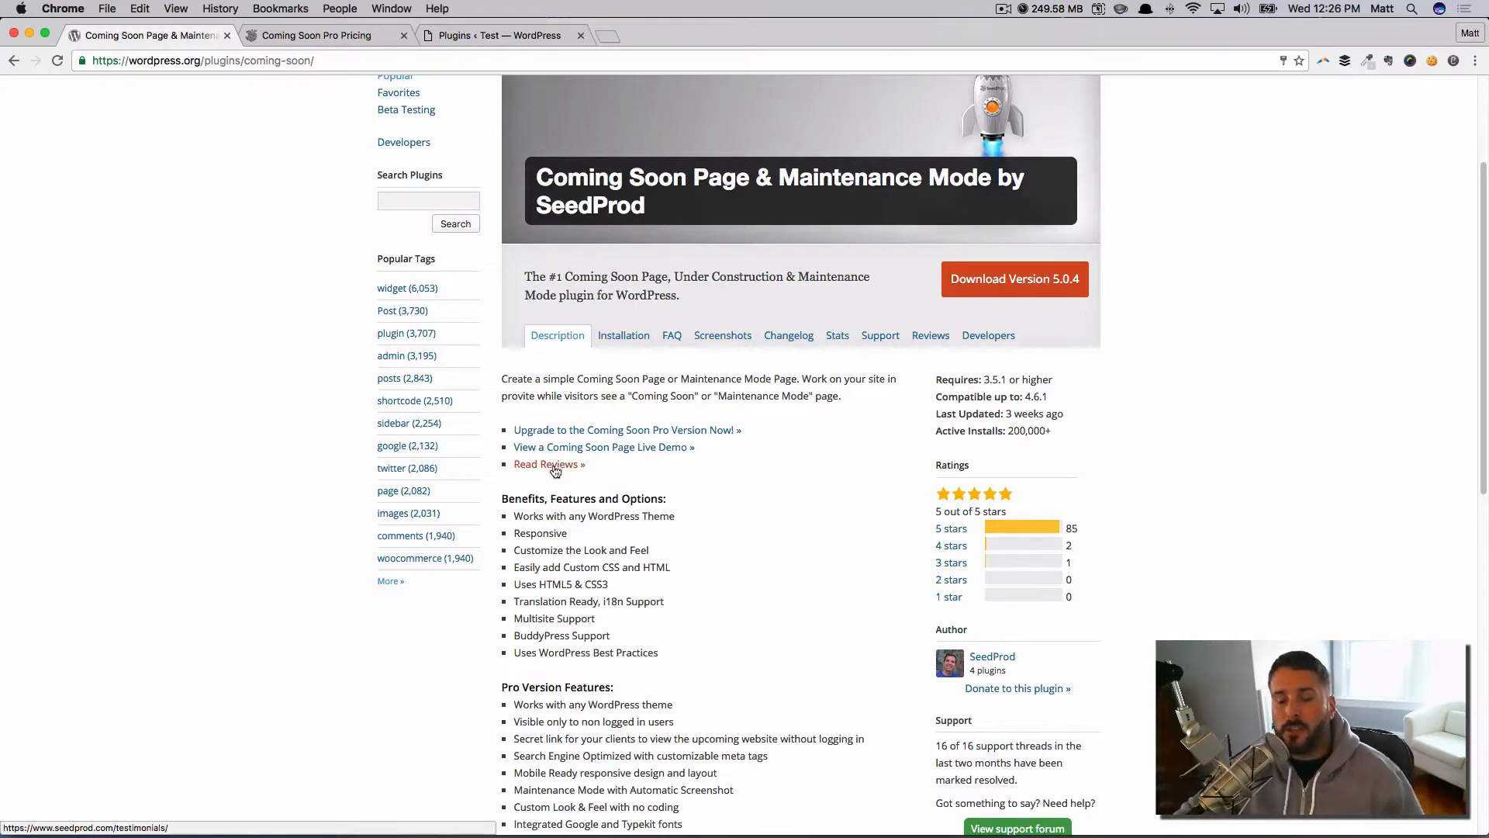
Step: View the SeedProd Coming Soon Pro pricing page with its four license plans
click(316, 35)
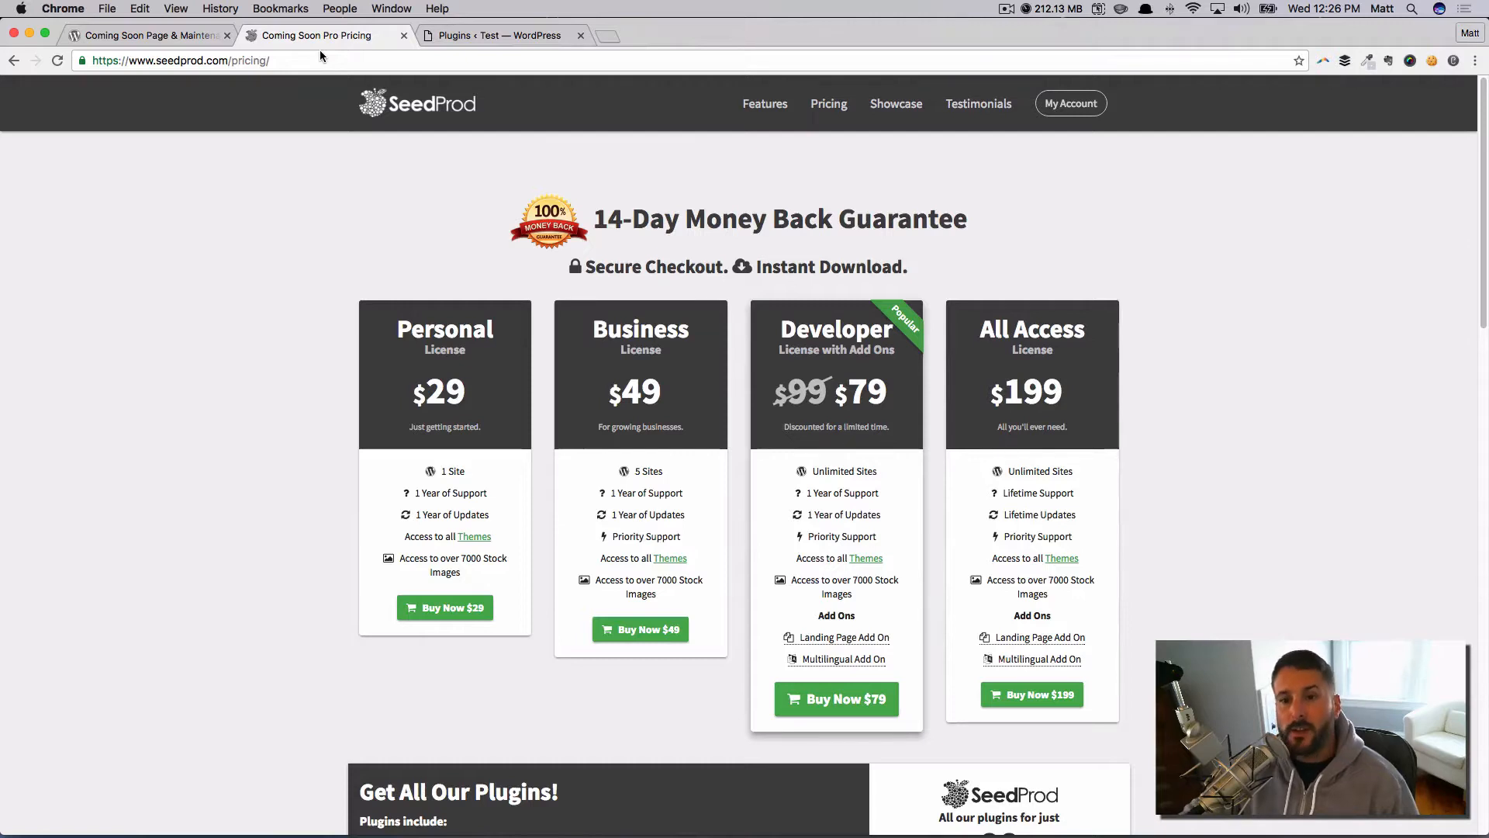
mouse_move(358, 125)
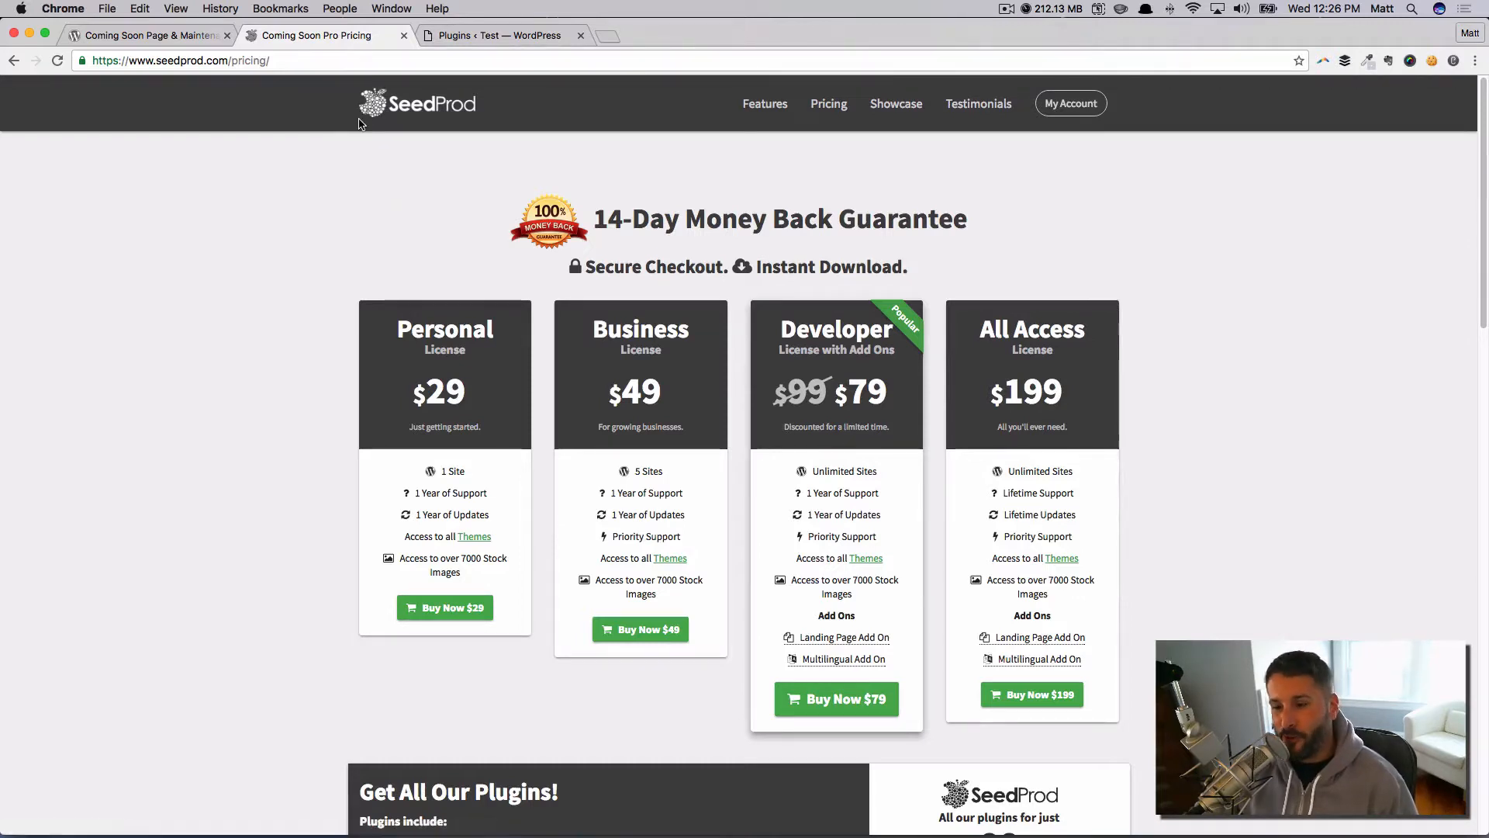
mouse_move(371, 270)
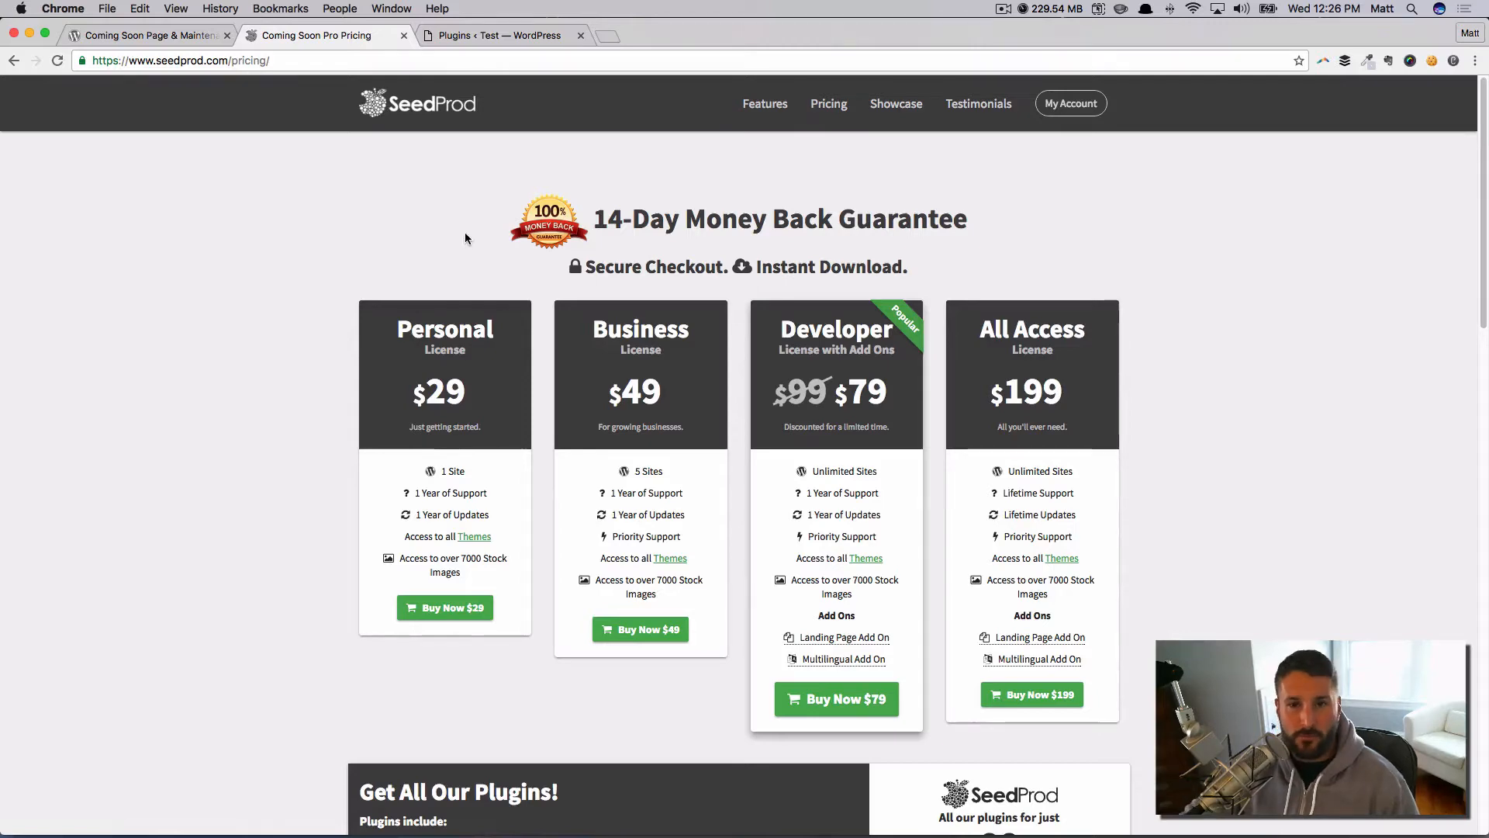
Step: Navigate from the WordPress admin Settings menu to Coming Soon Page & Maintenance Mode
click(493, 35)
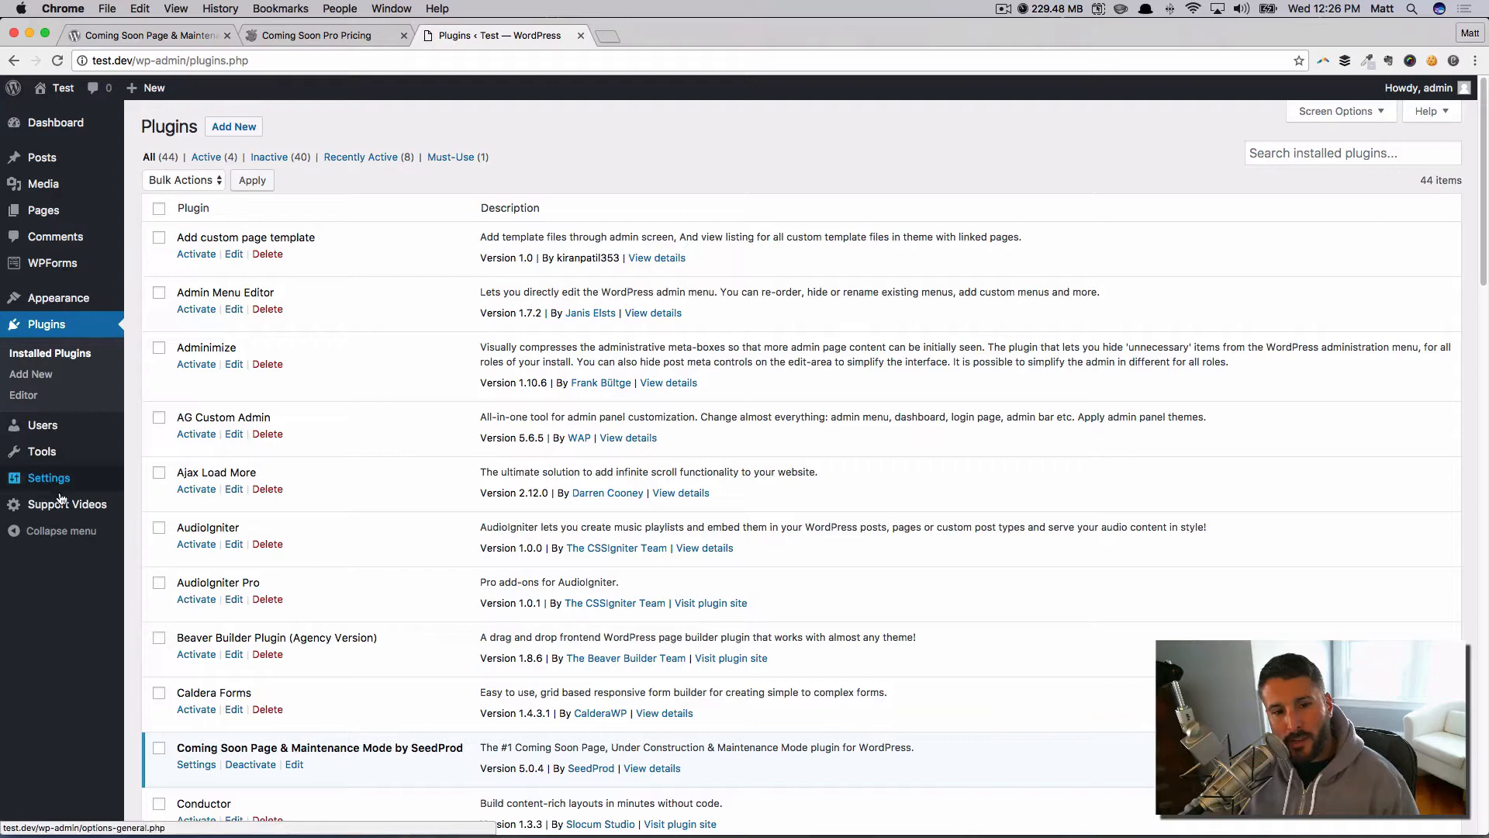
click(48, 476)
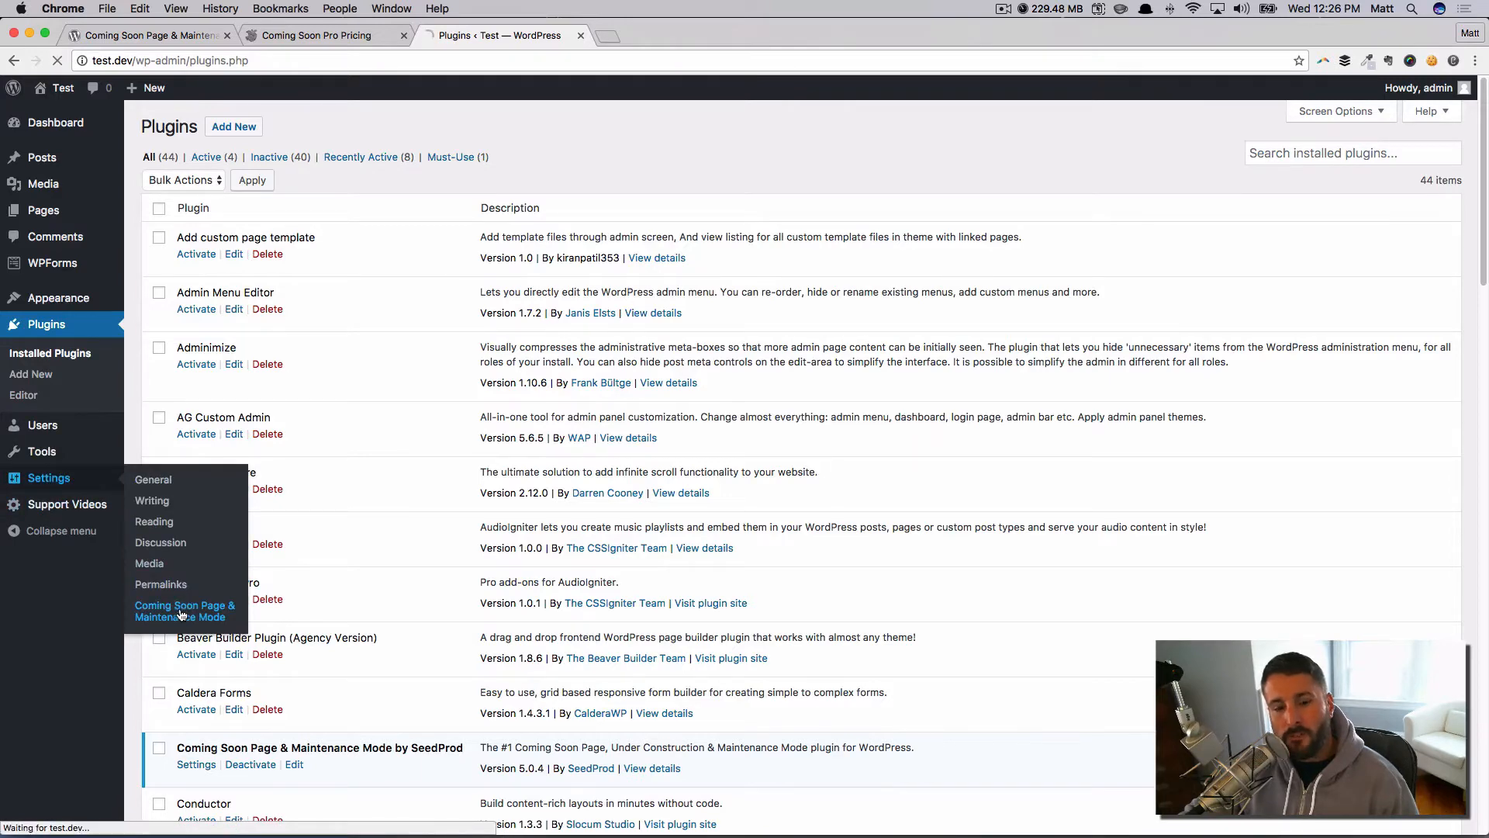
click(185, 612)
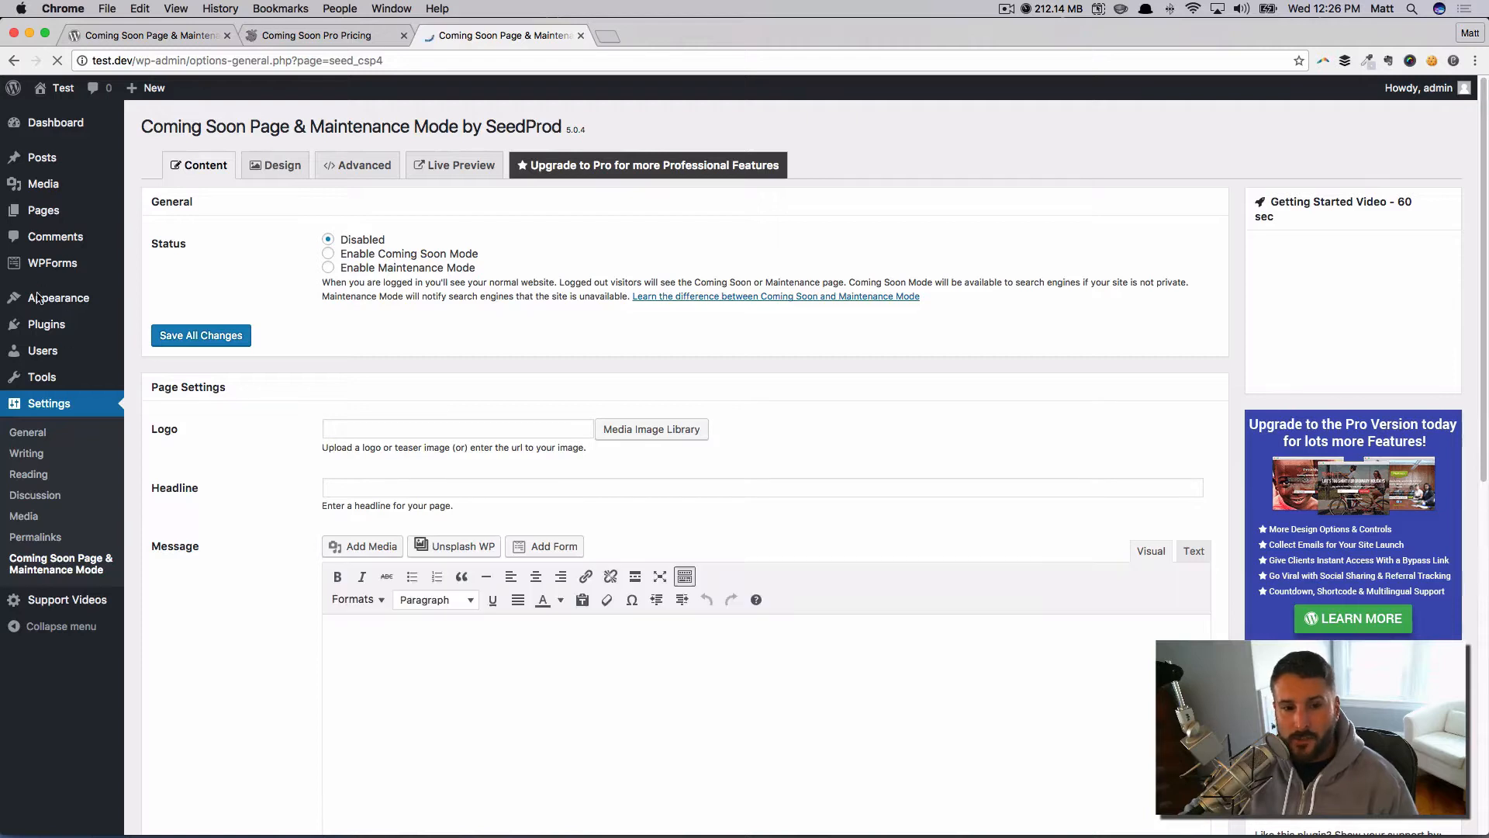
mouse_move(45, 324)
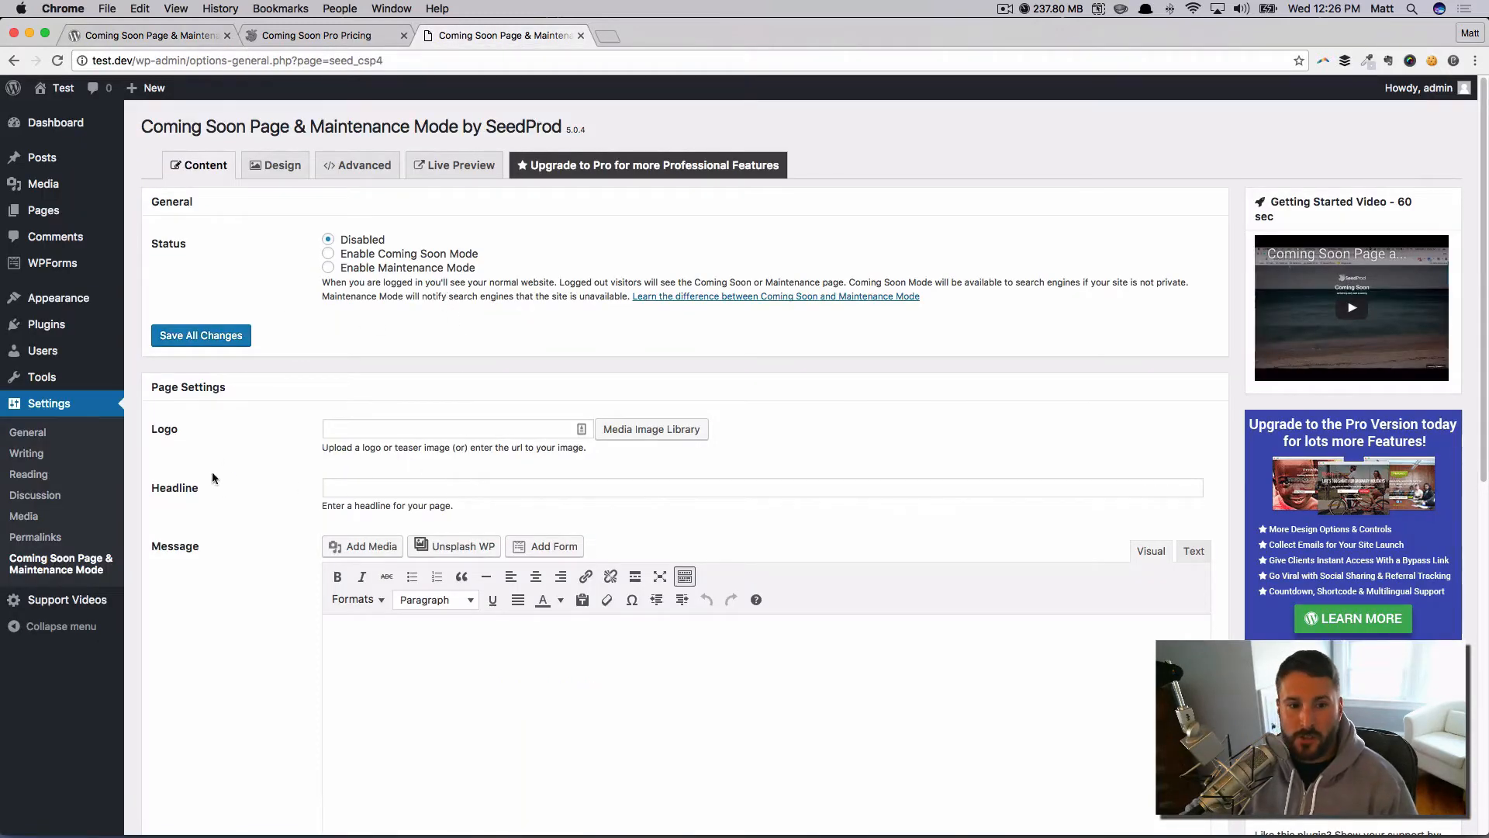
mouse_move(84, 581)
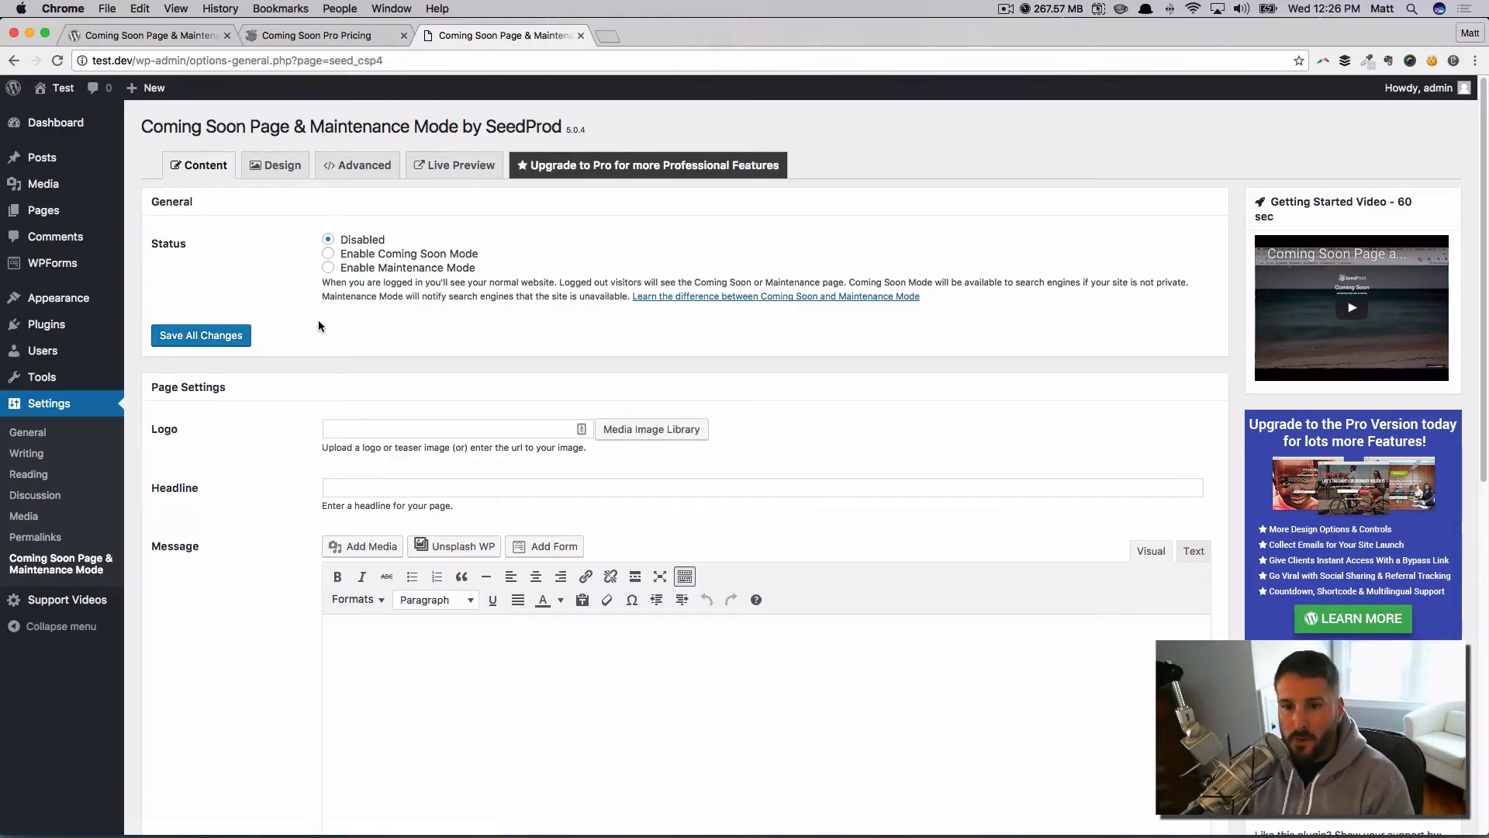
mouse_move(242, 261)
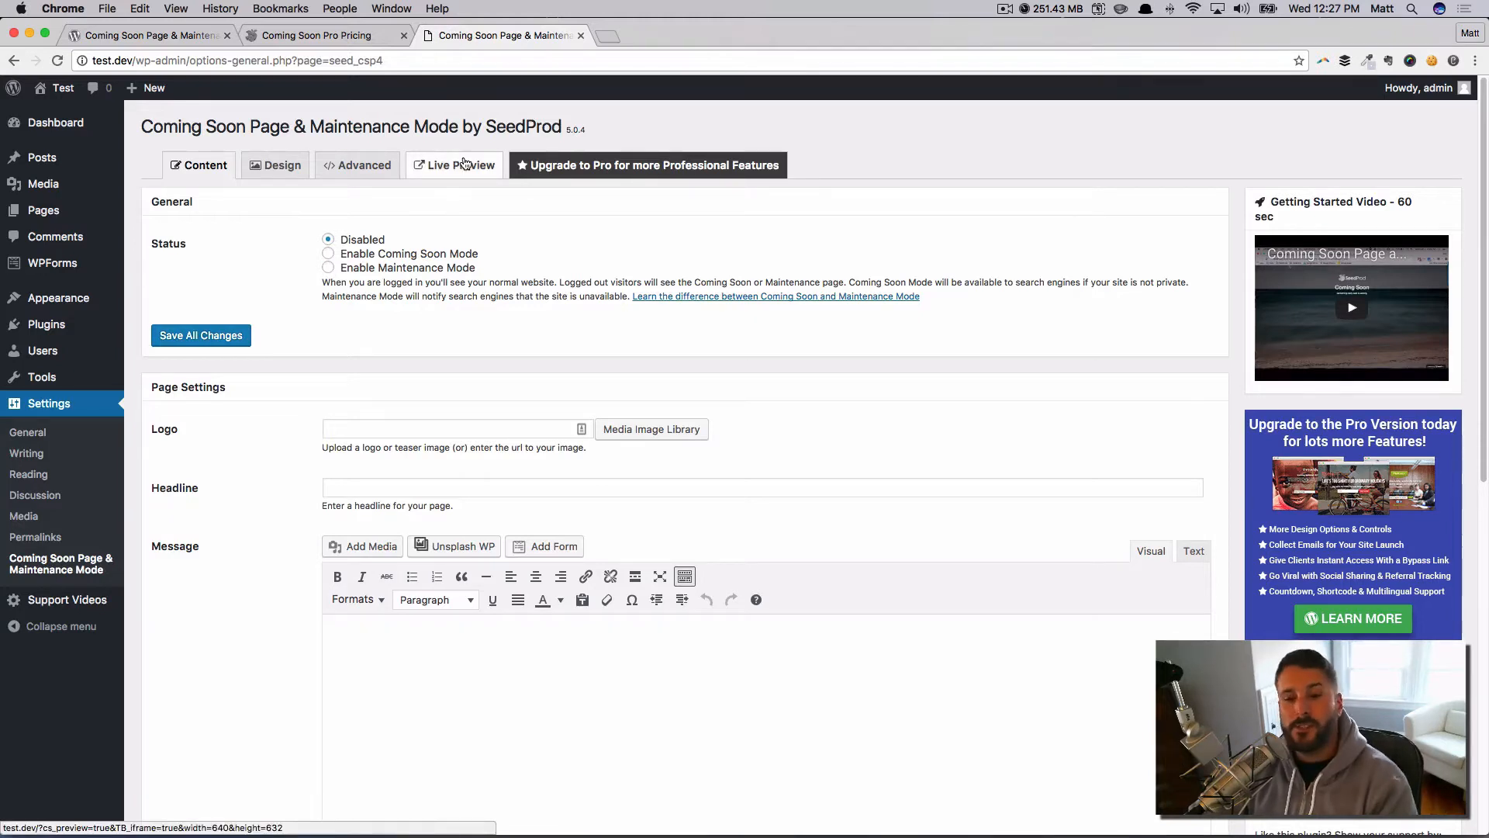
mouse_move(444, 180)
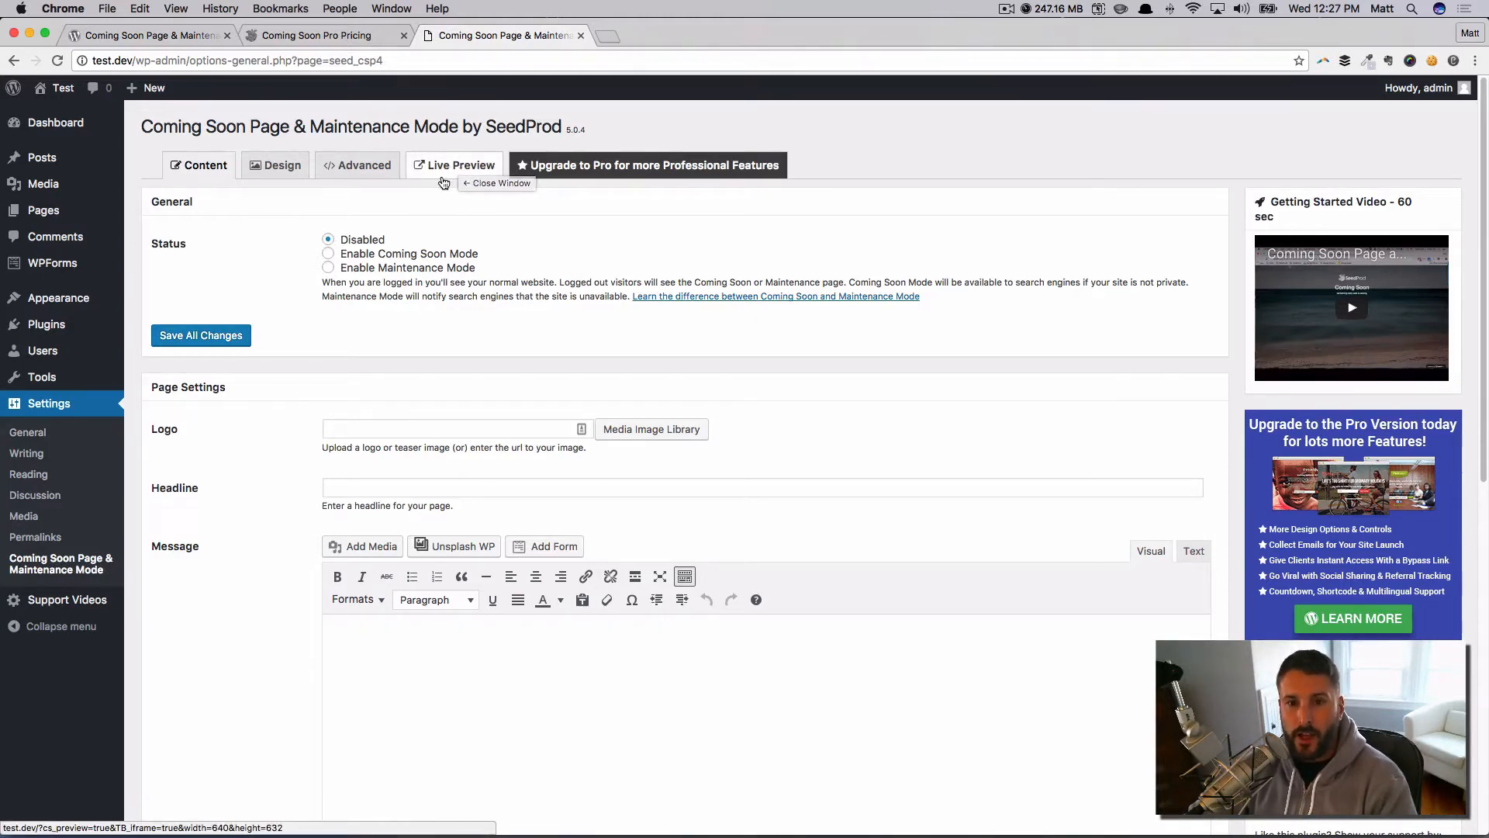
Step: Launch the Live Preview in a new tab and return to the settings tab
click(460, 165)
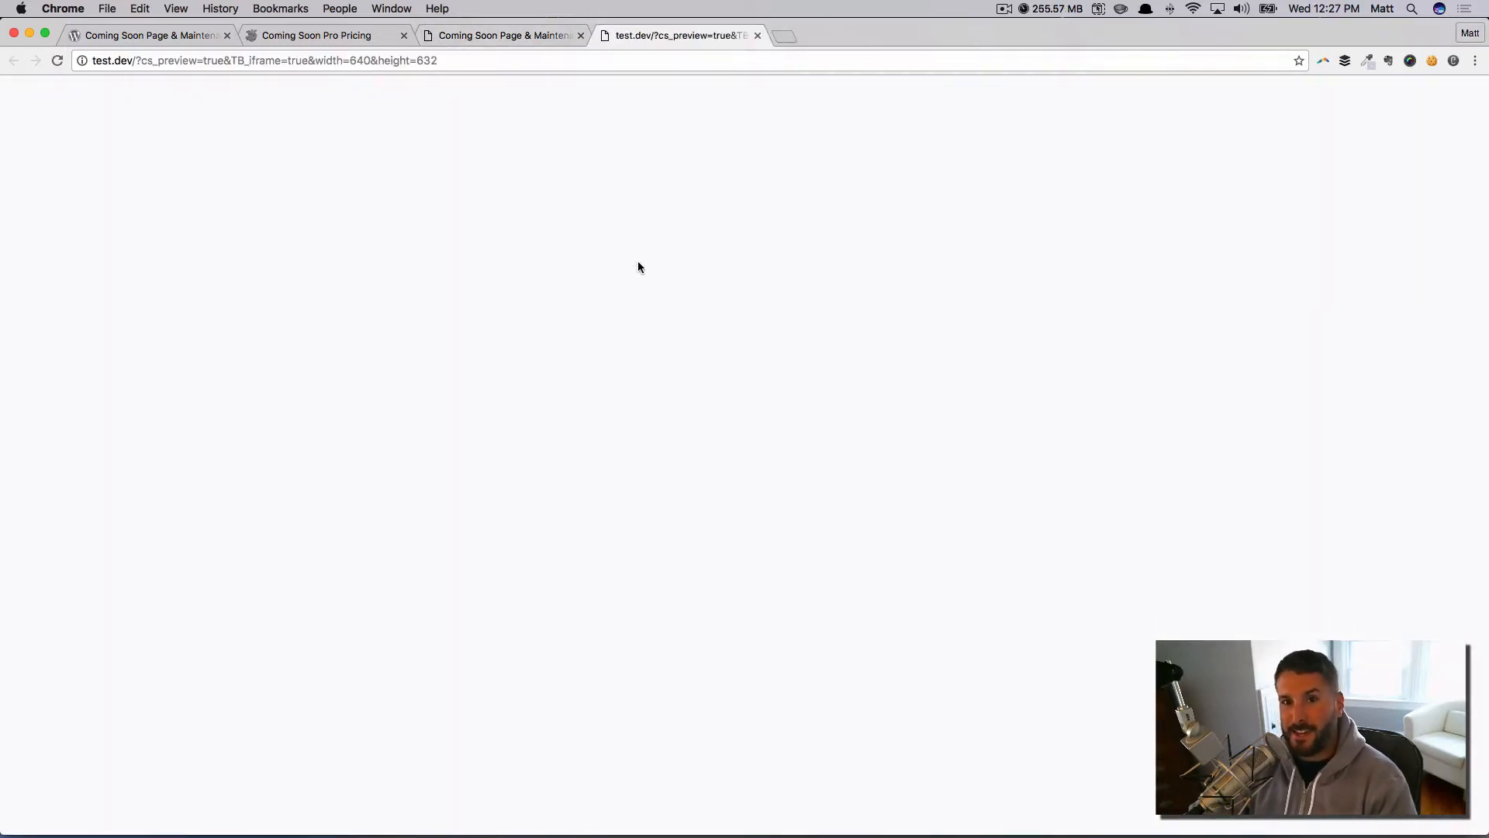
click(501, 36)
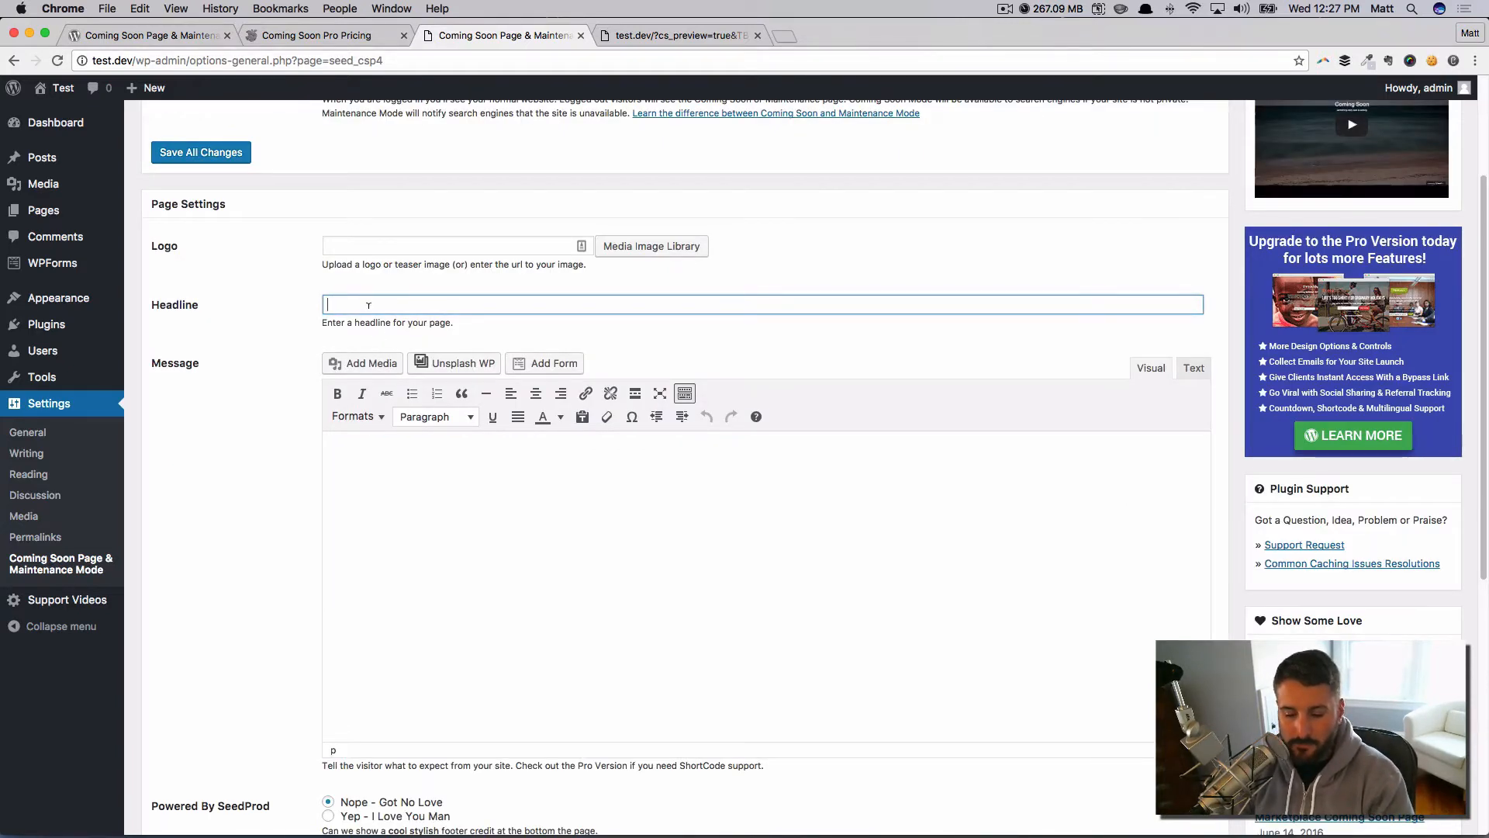
Step: Set headline 'Our Business Name' and message 'We're about to launch a new website, check back soon!' and save
text(Our Business Name)
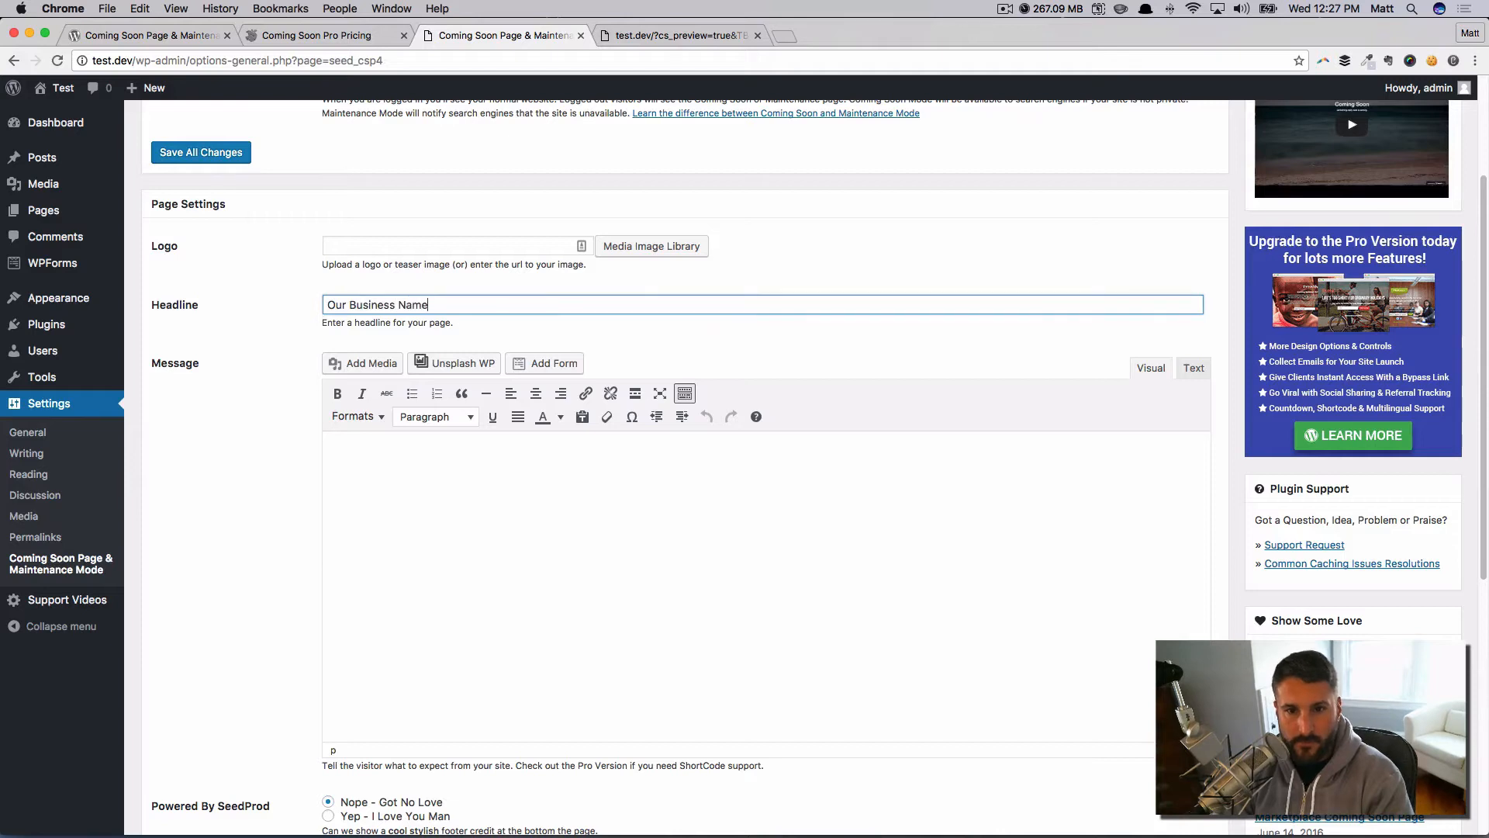
text(W)
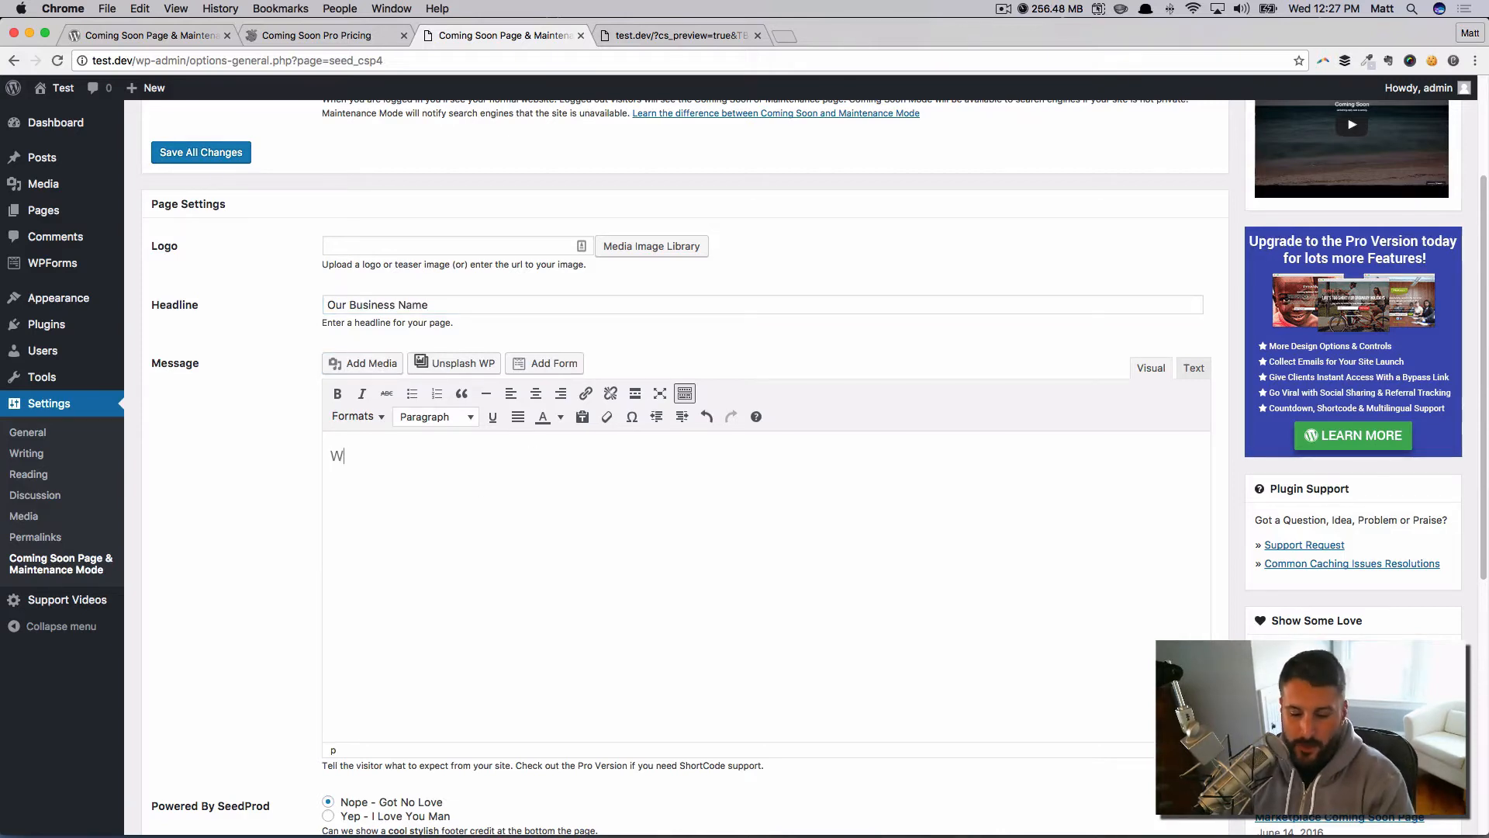
text(e're about to launch a)
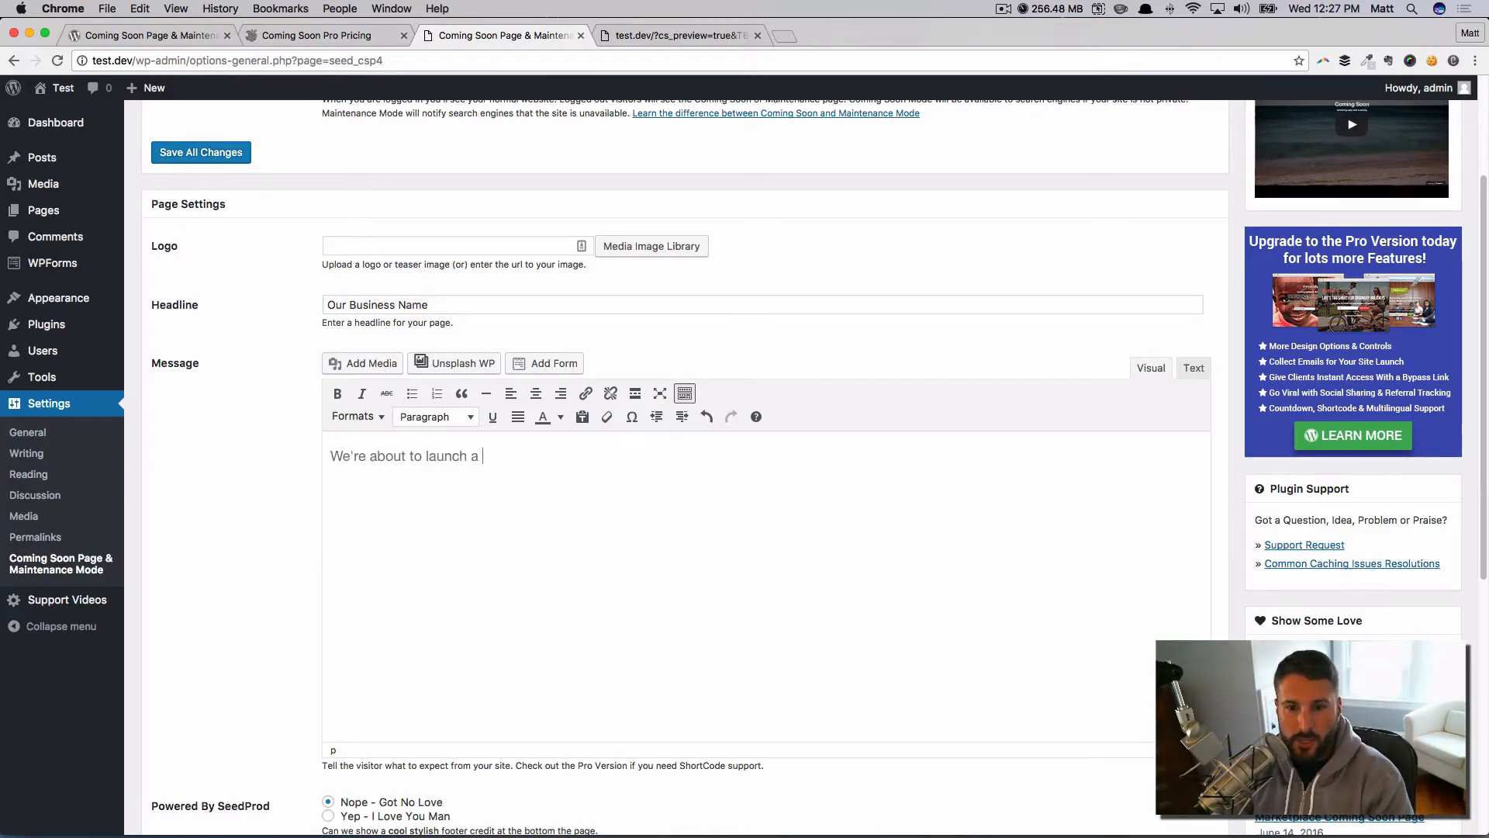
text(new website, check ba)
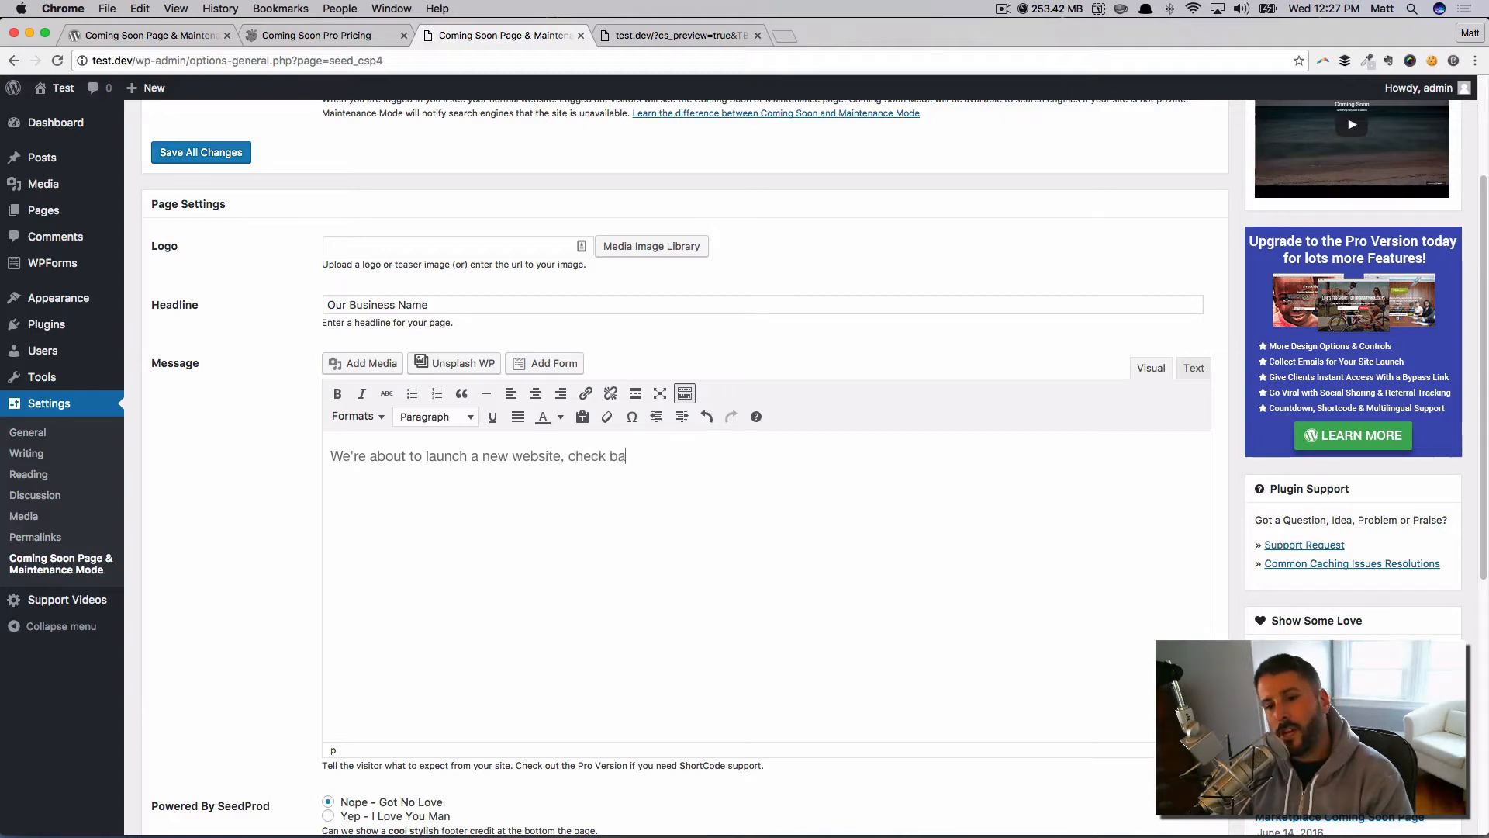
text(ck soon!)
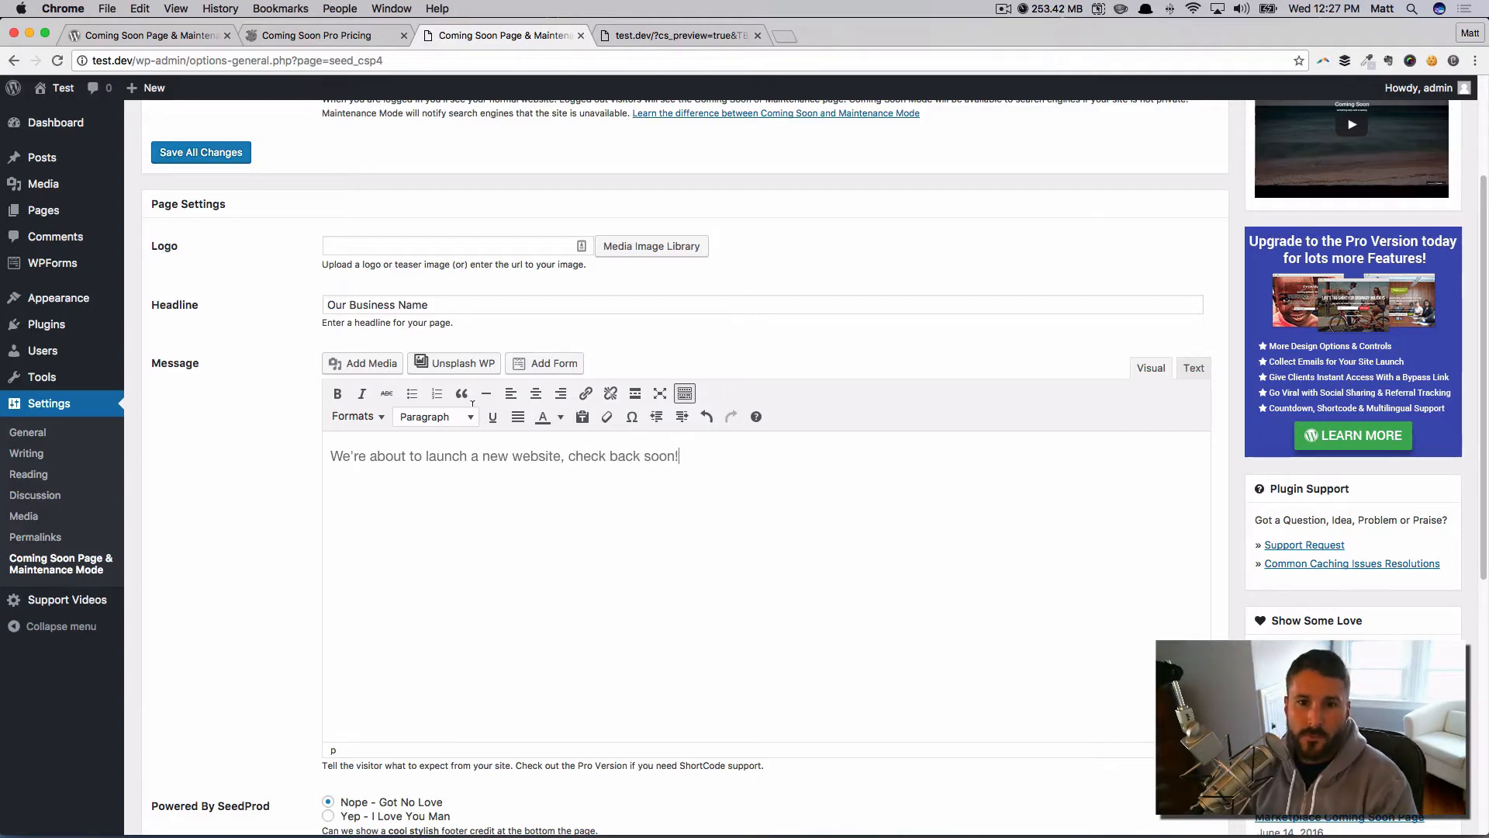
scroll(down, 3)
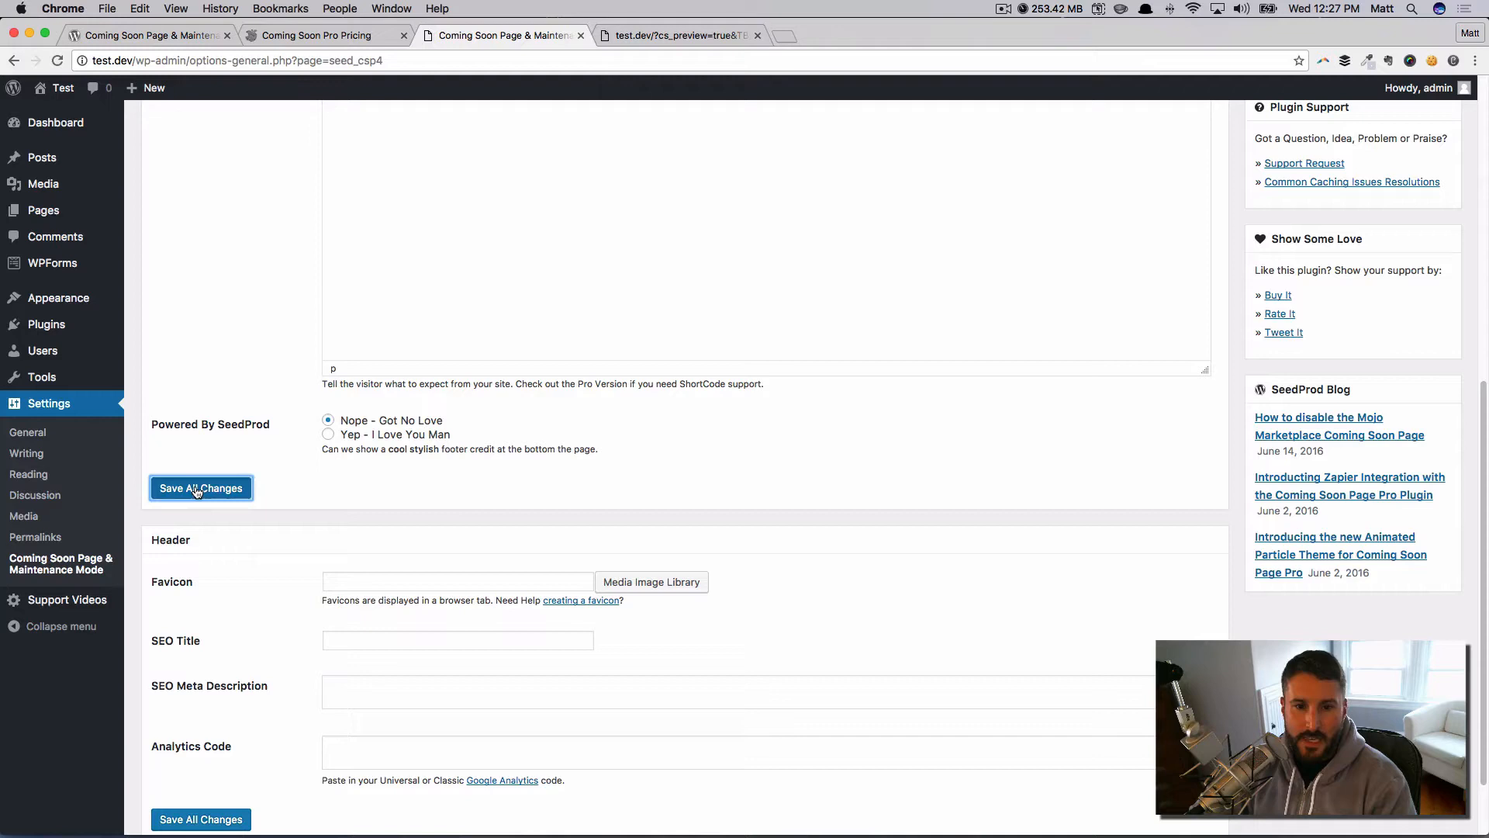
click(200, 487)
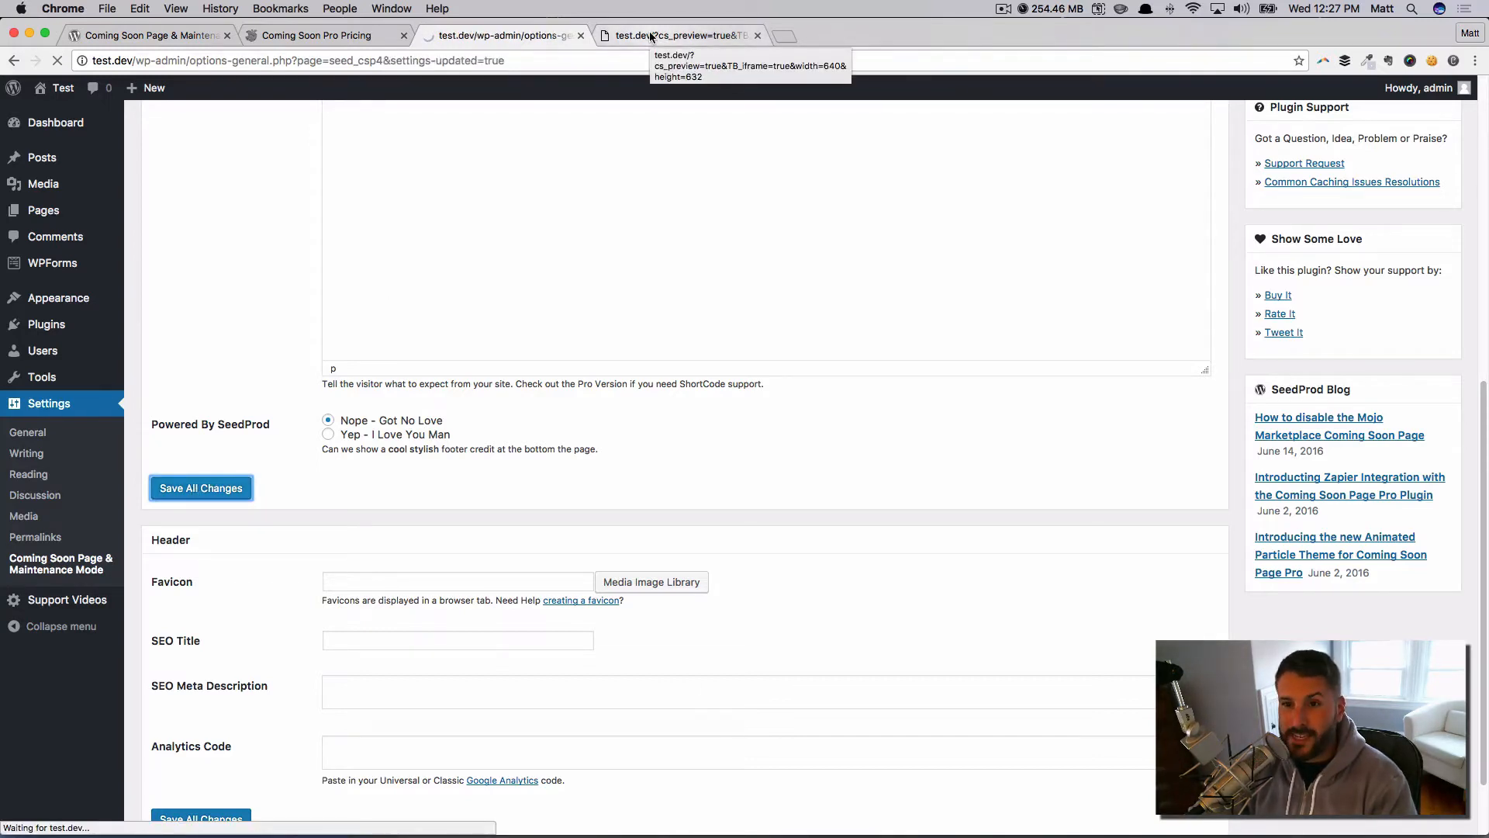
click(200, 487)
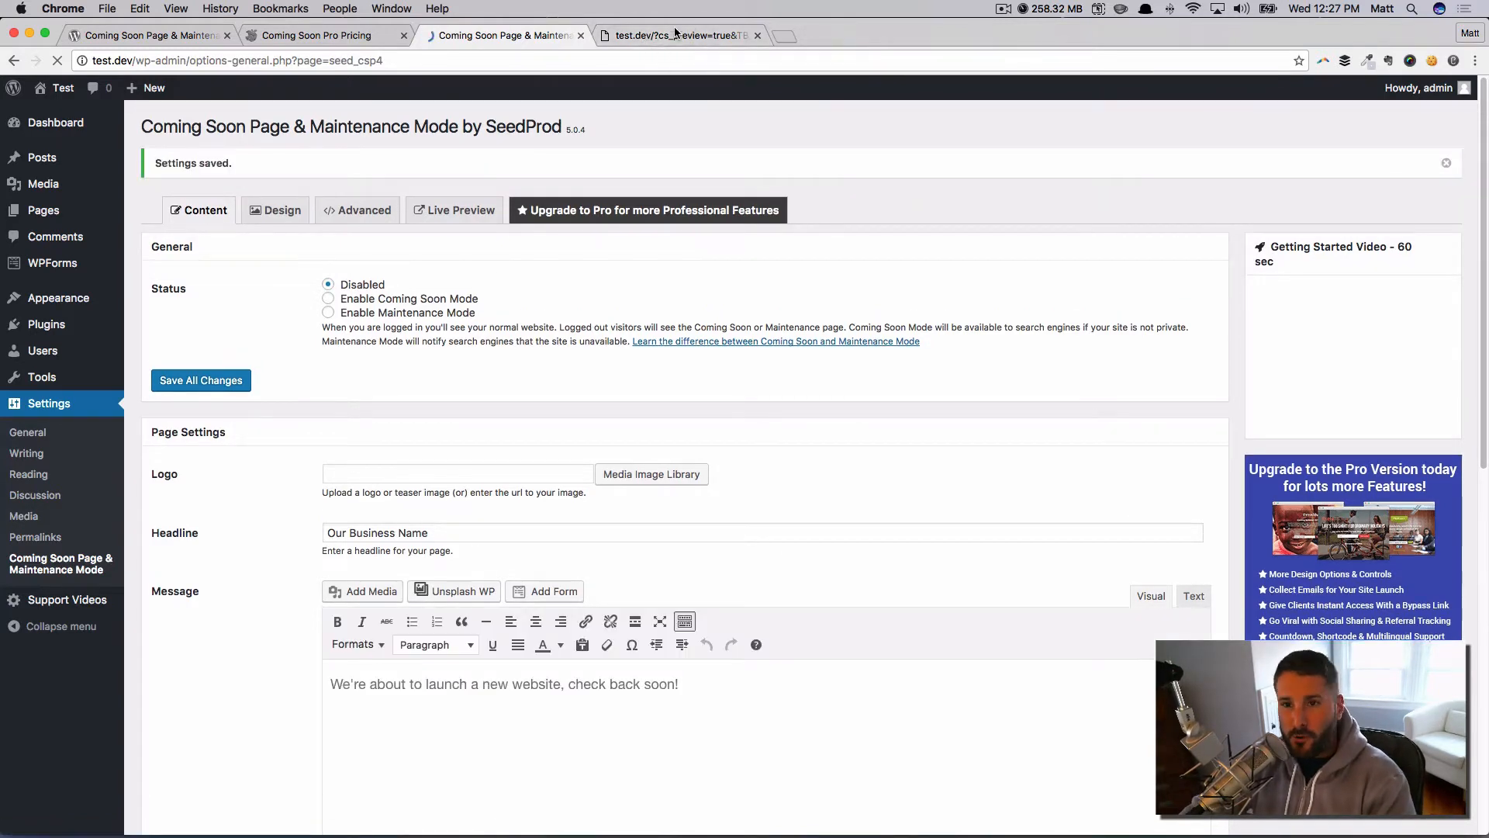
Step: Choose the Madrin logo from the media library, save, and check it in the preview
click(674, 35)
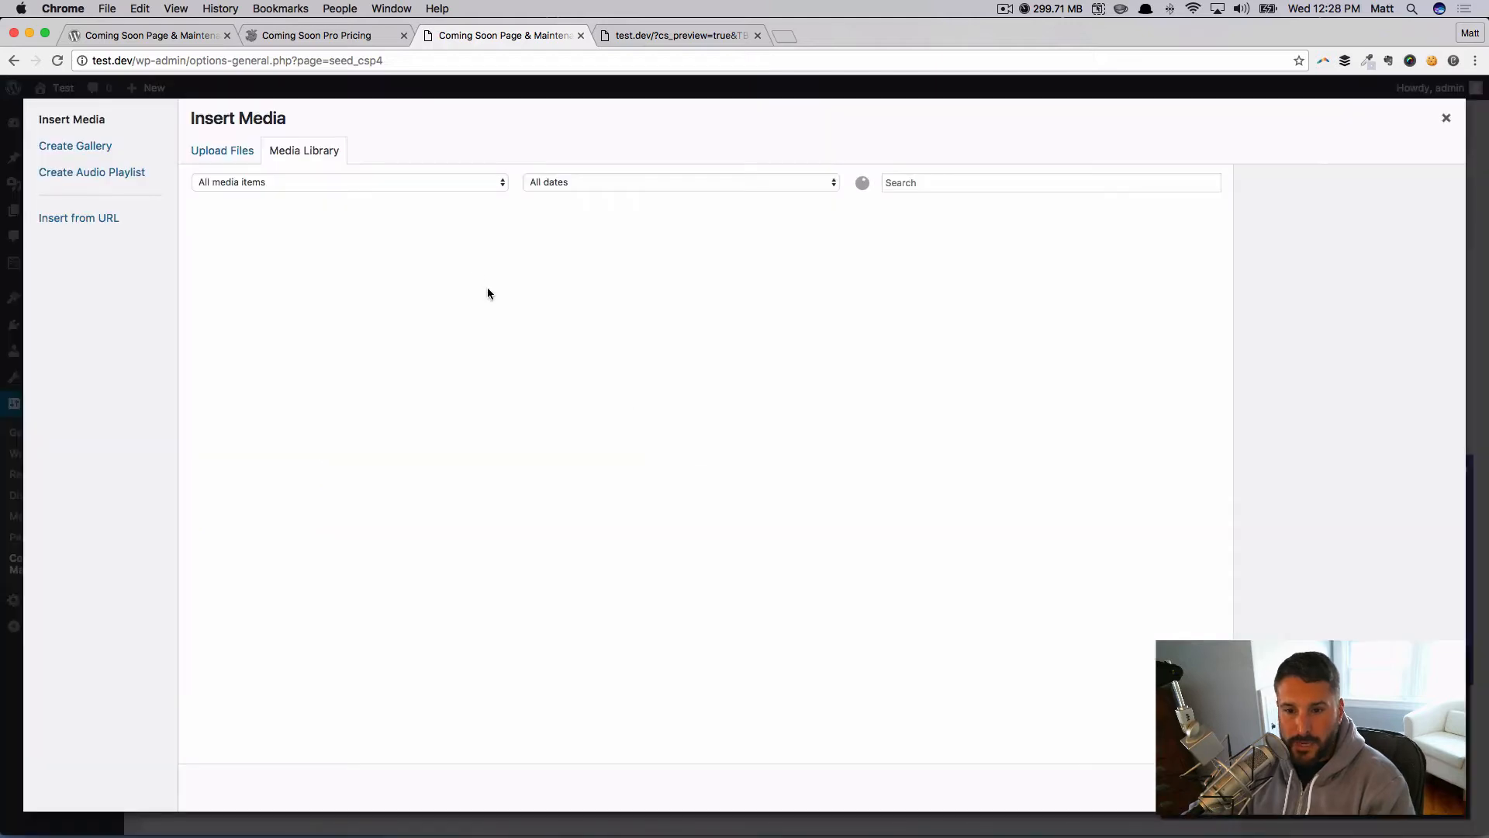
click(469, 376)
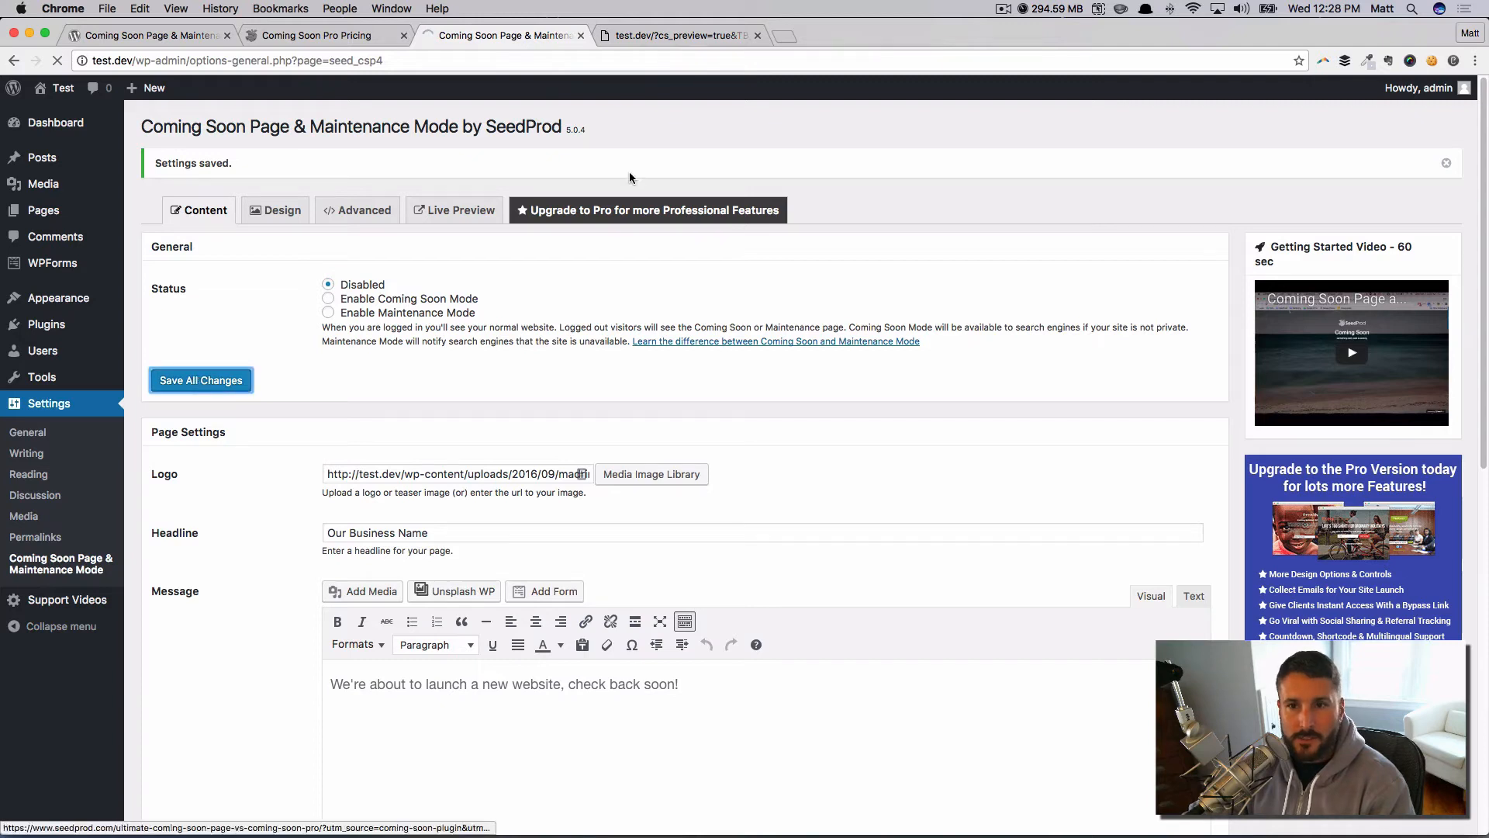
click(677, 36)
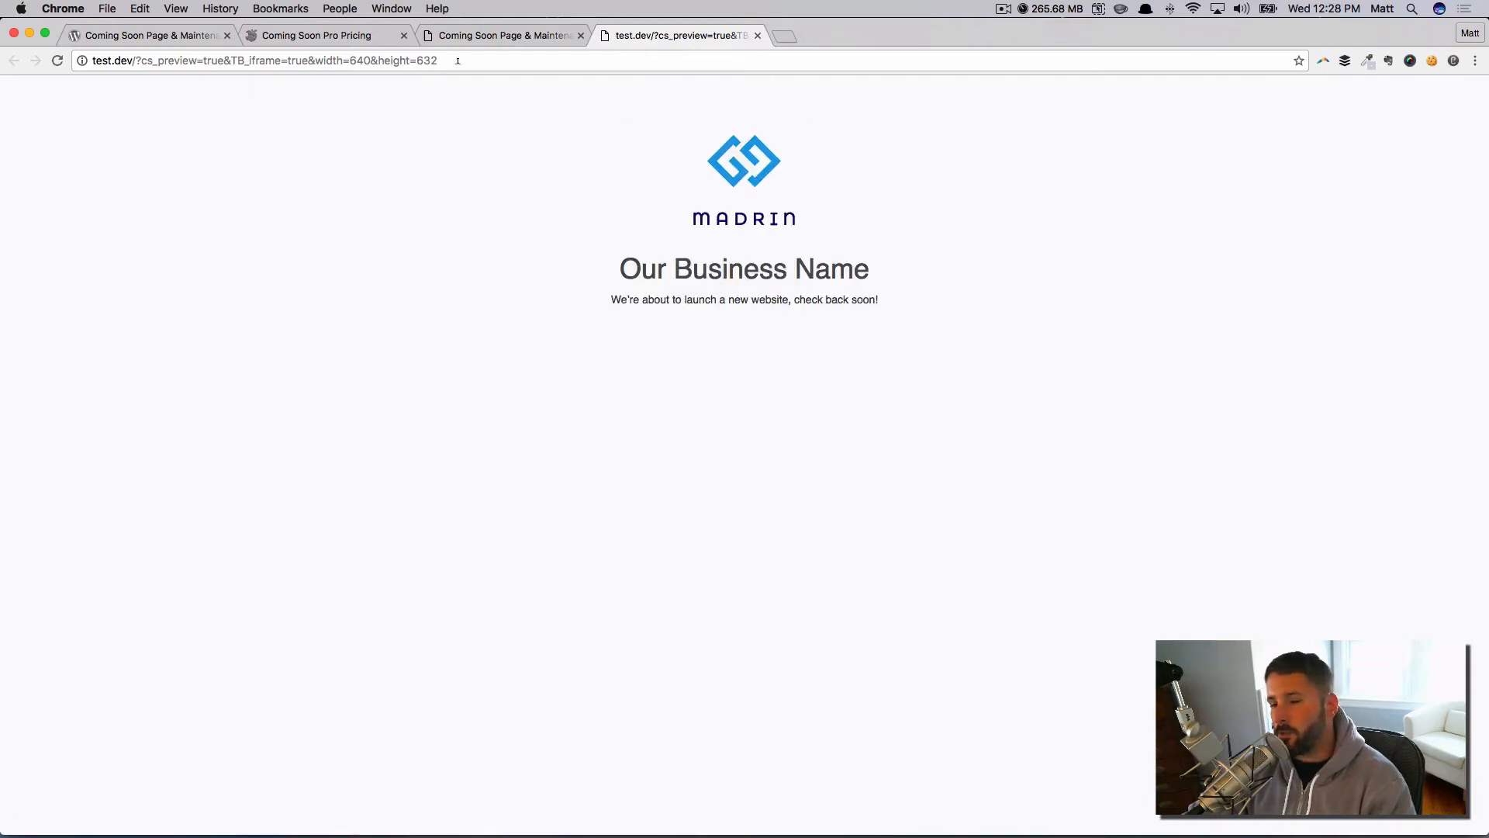
click(501, 36)
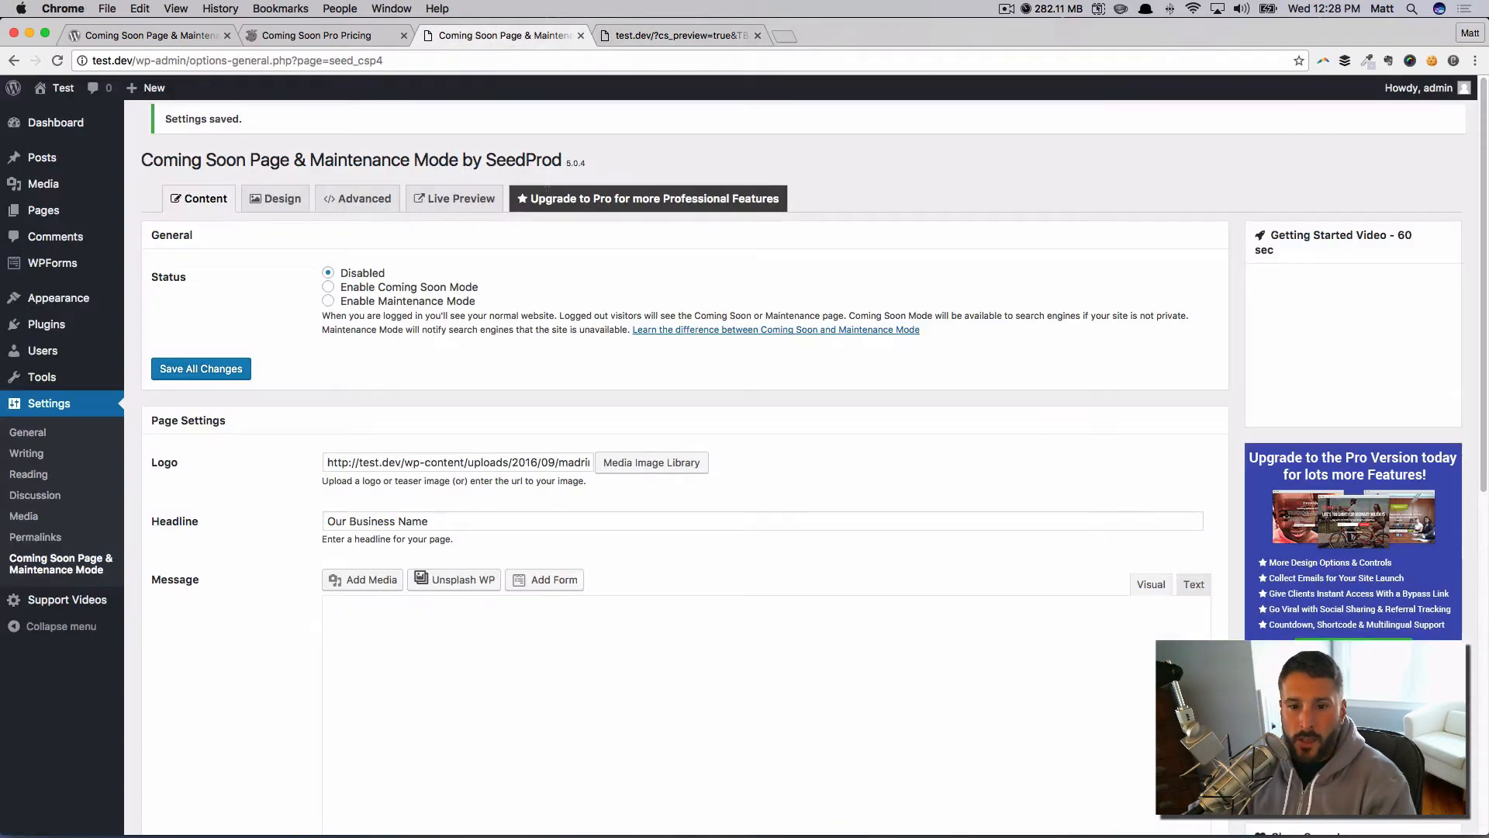
Step: Review the footer credit, favicon, SEO and analytics fields and save the content settings
scroll(down, 3)
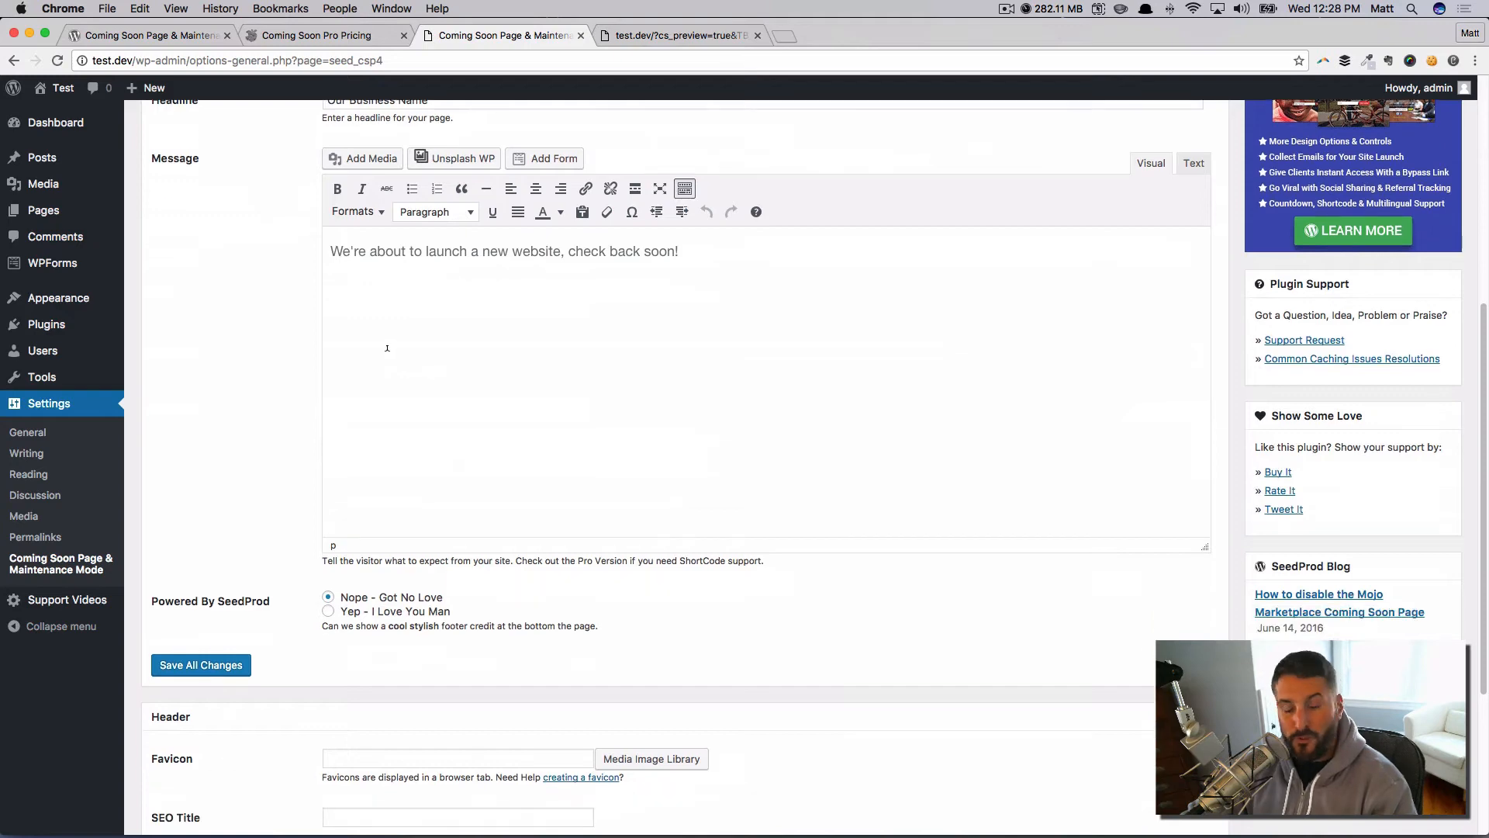
scroll(down, 3)
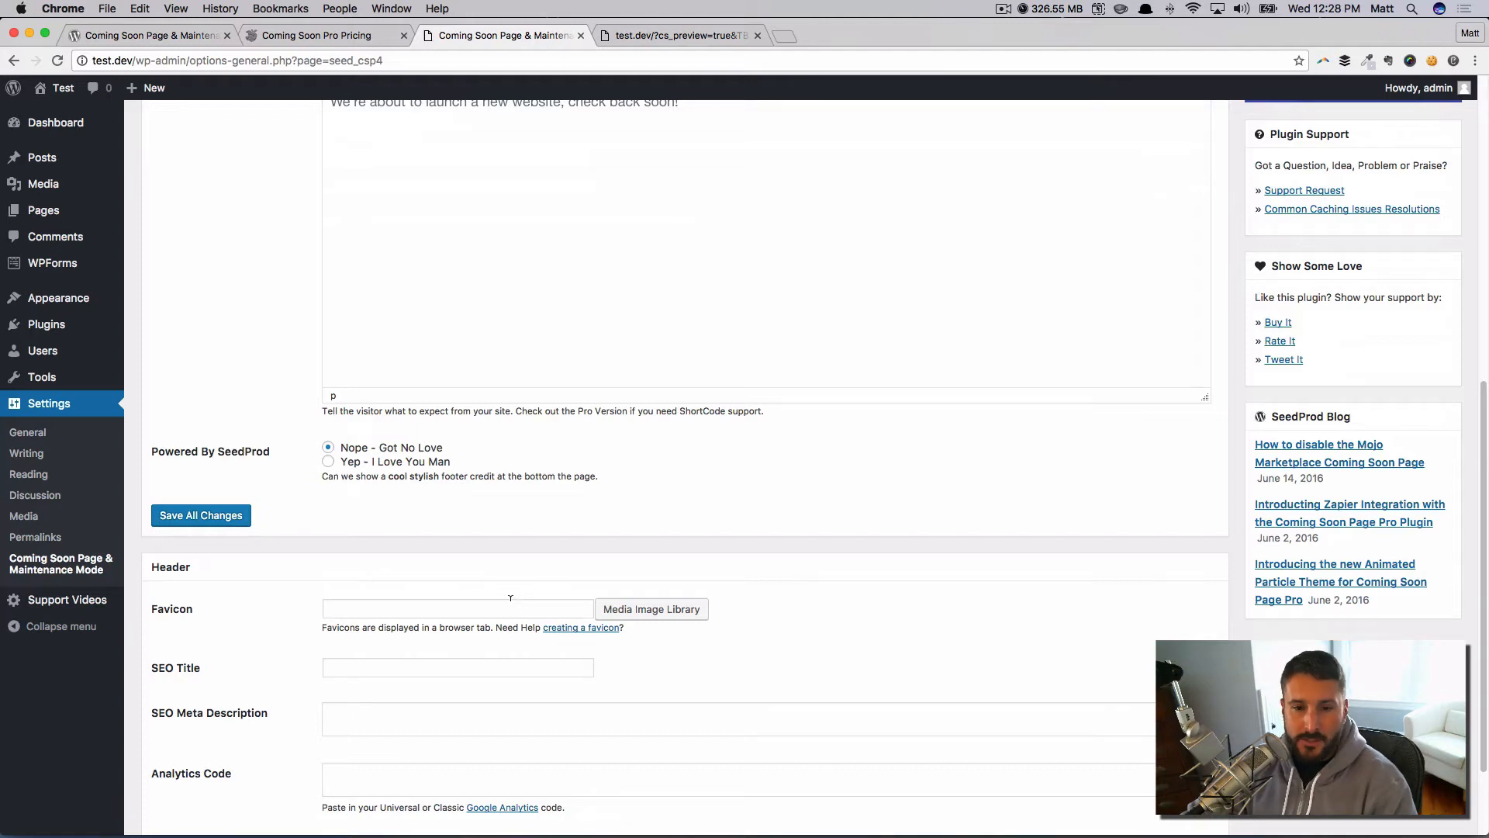
scroll(down, 3)
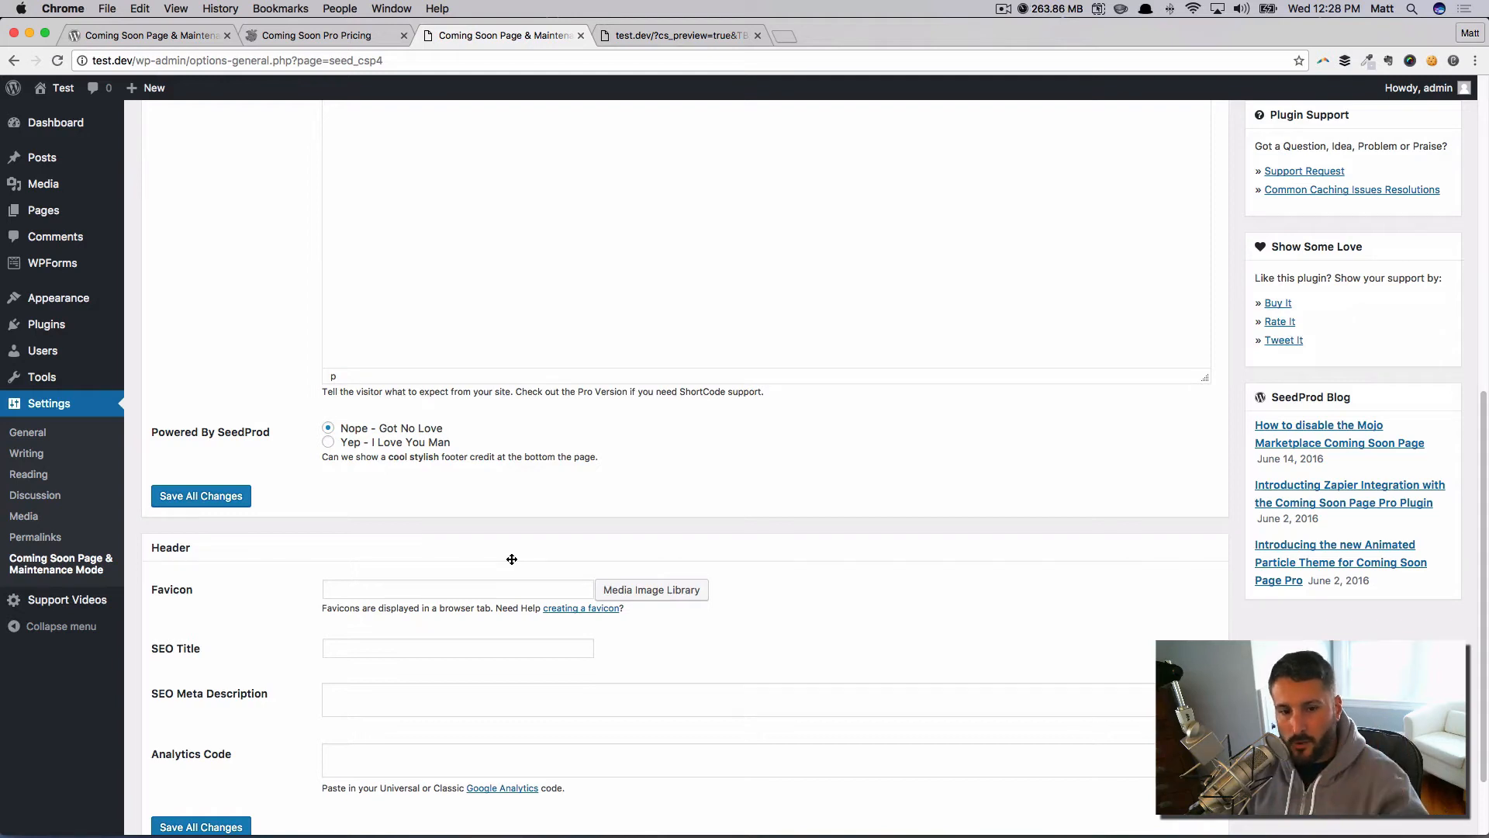
scroll(down, 3)
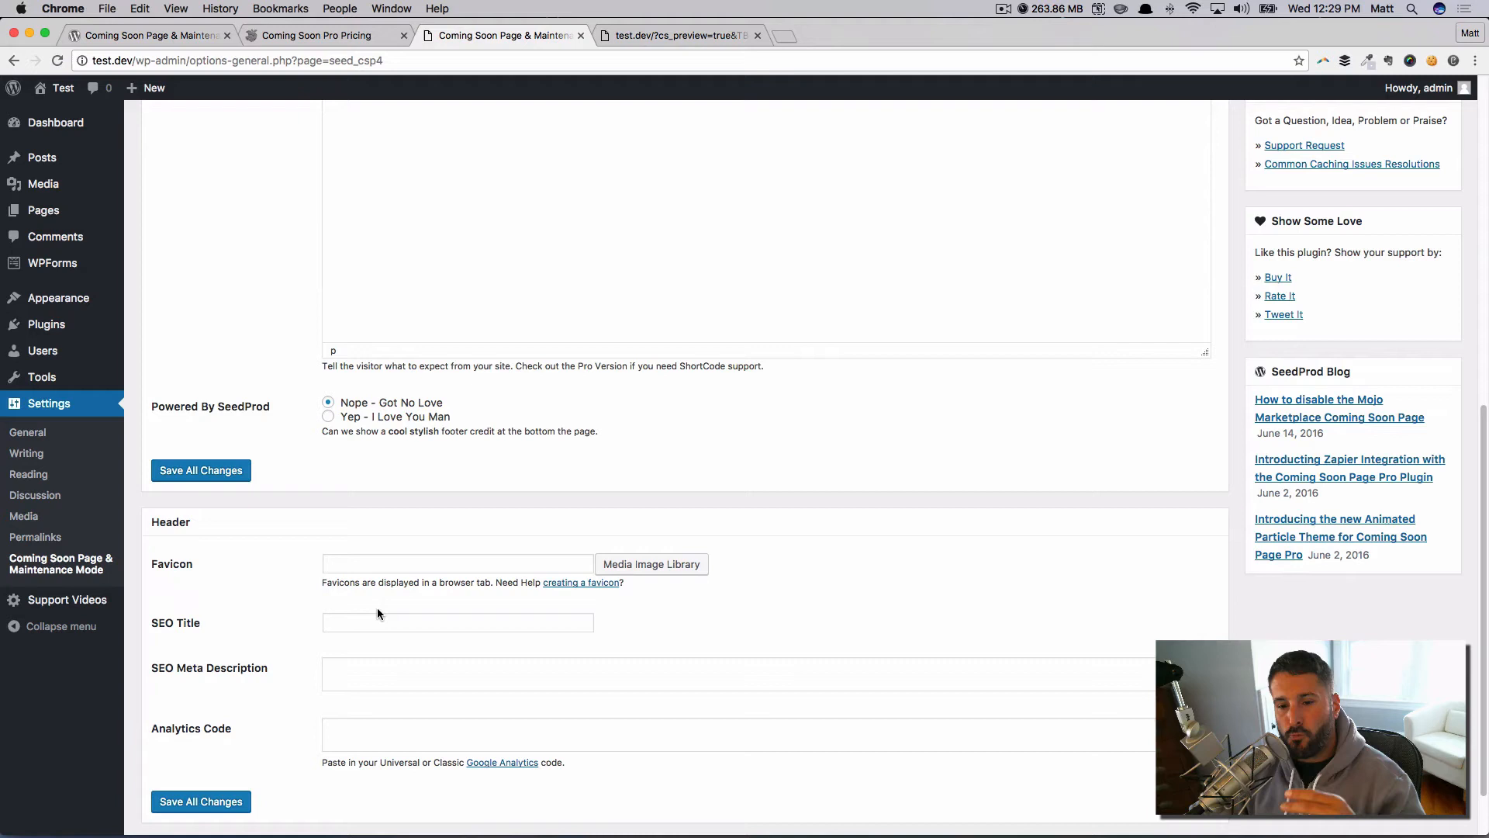
mouse_move(357, 579)
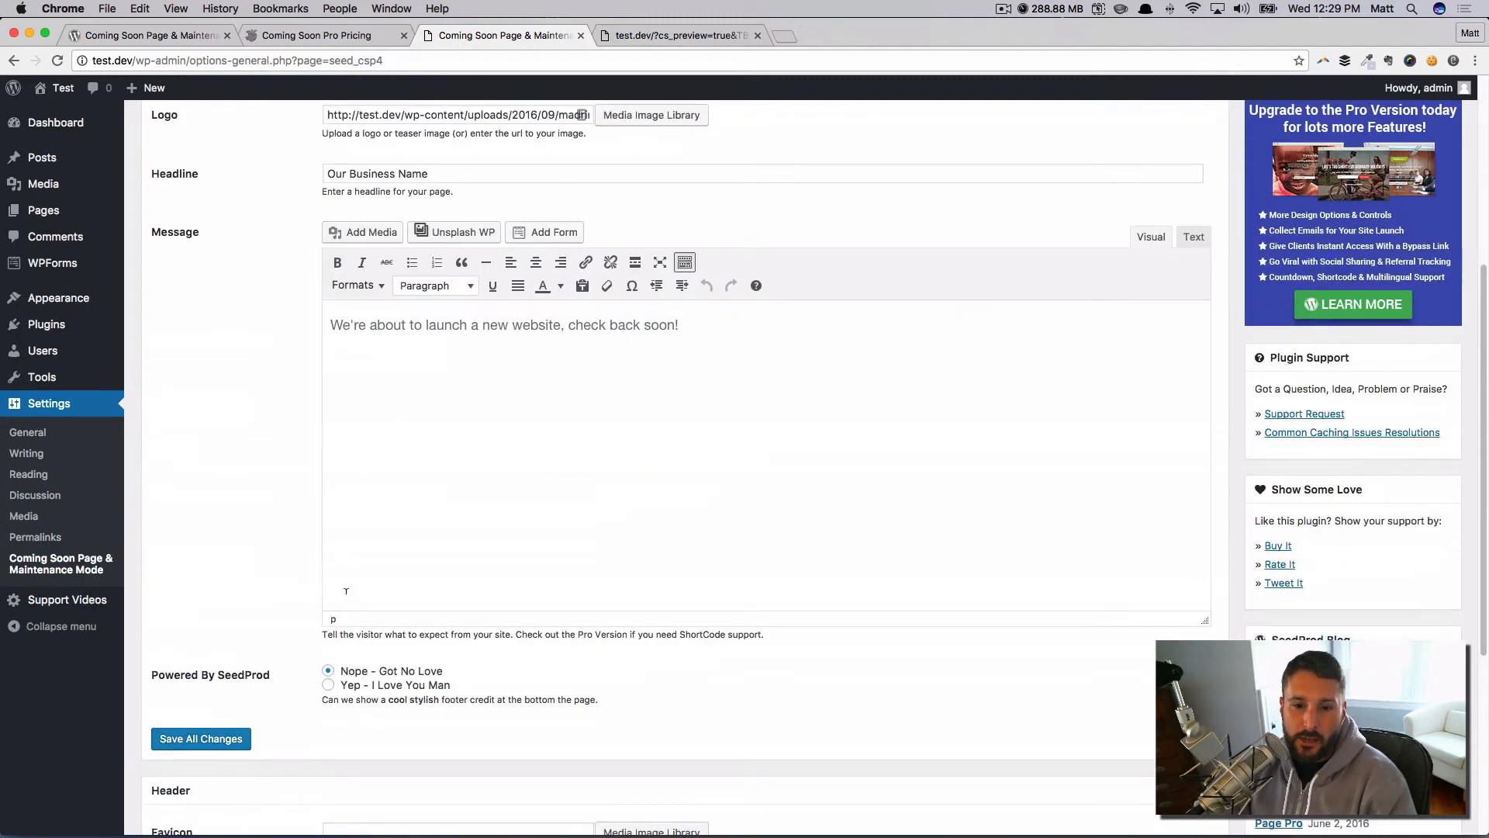
click(200, 738)
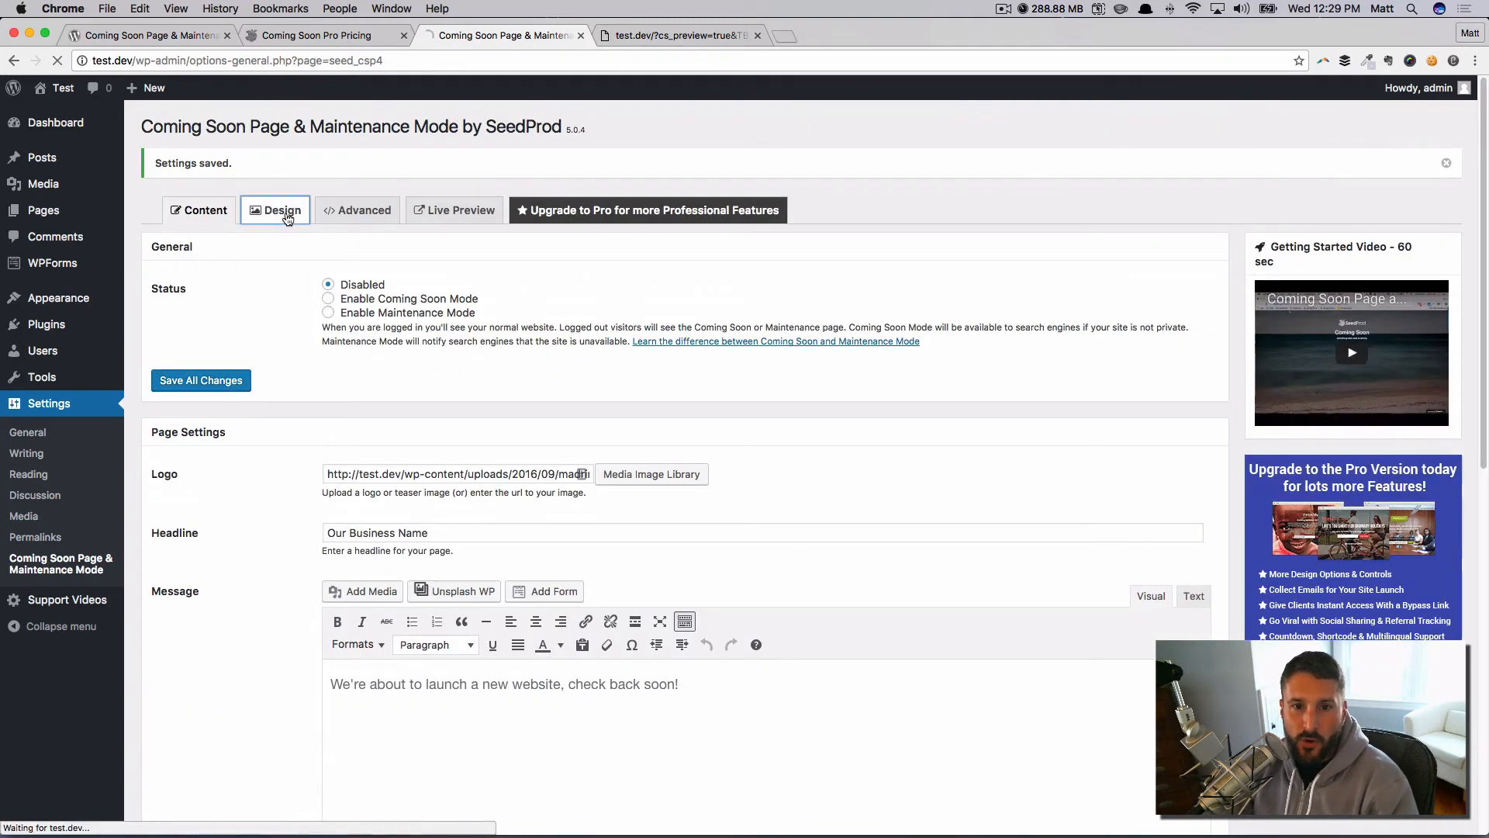
Step: Switch to the Design settings and look through background, text and template options
click(276, 209)
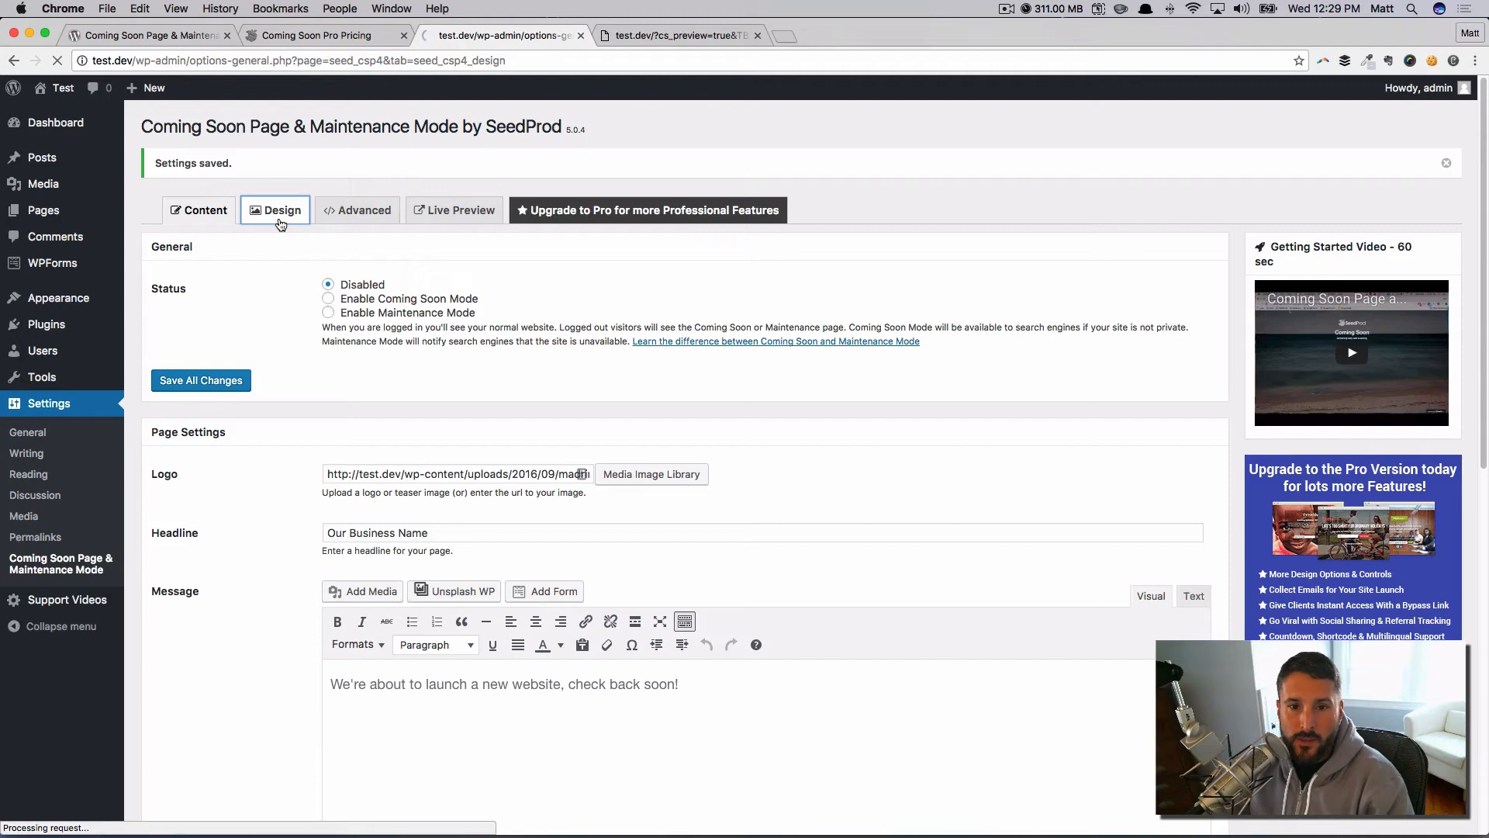
click(281, 209)
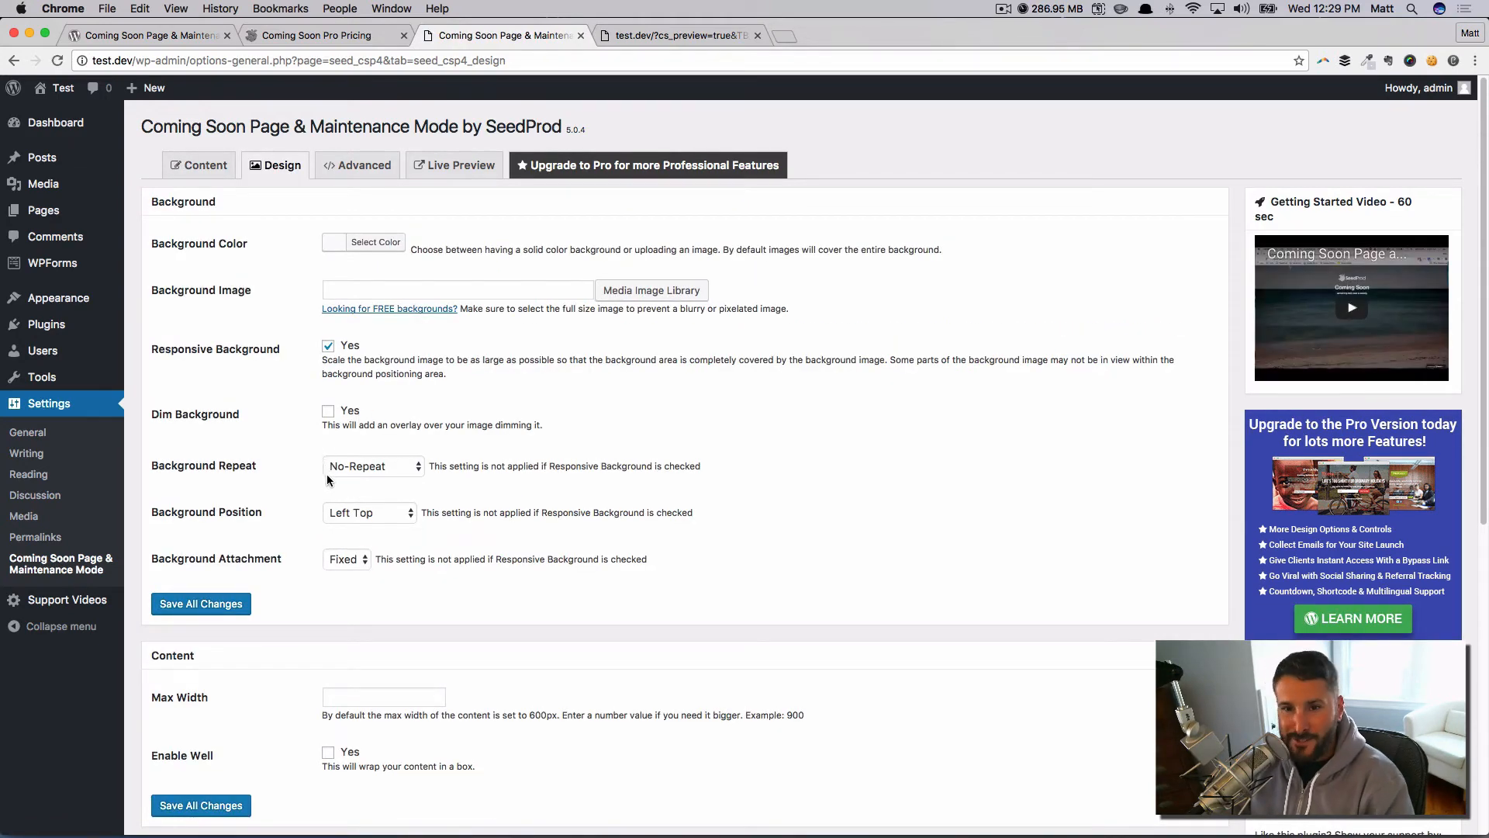
scroll(down, 3)
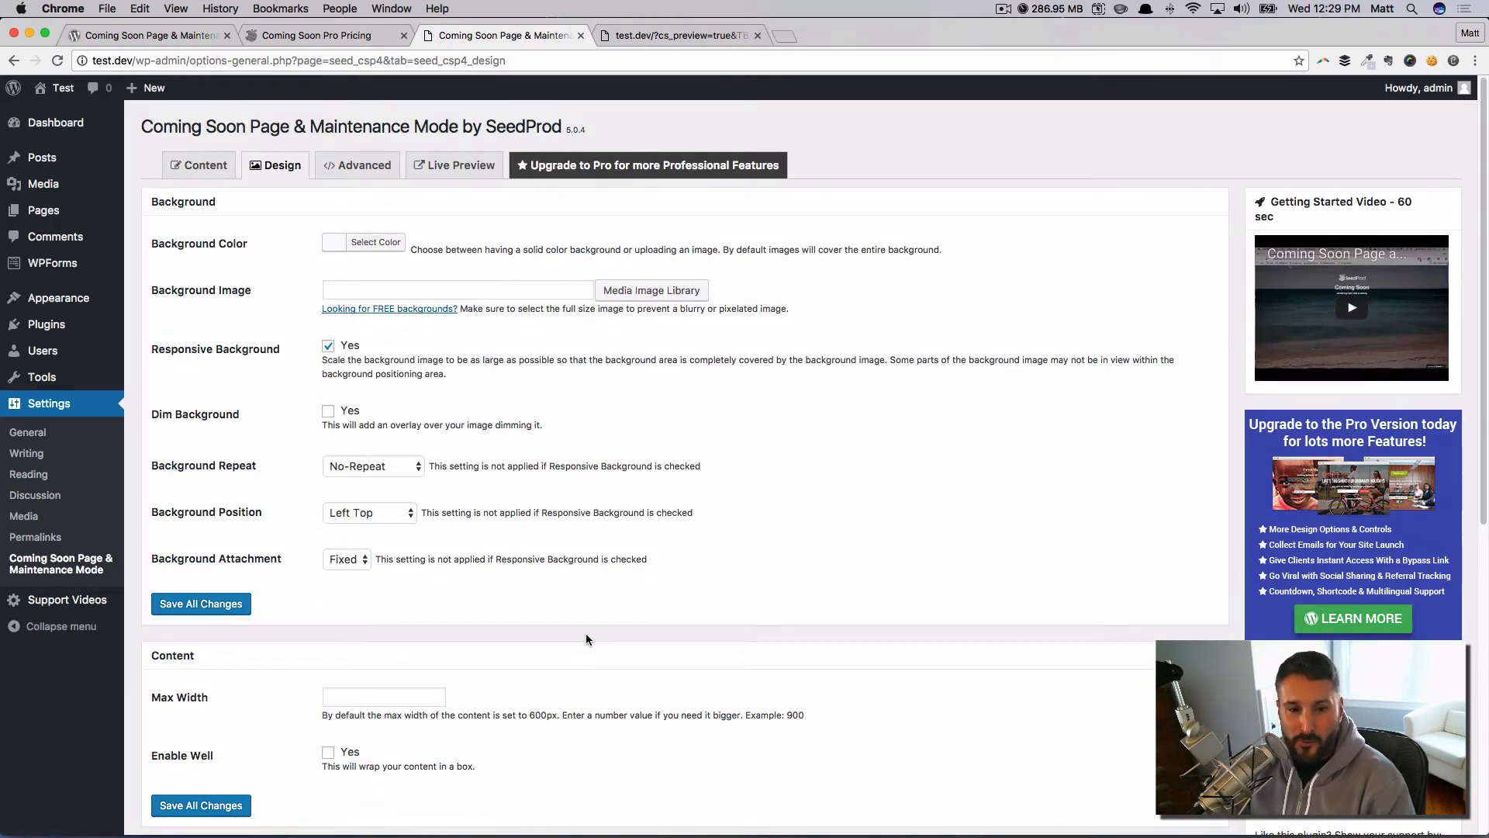
scroll(down, 3)
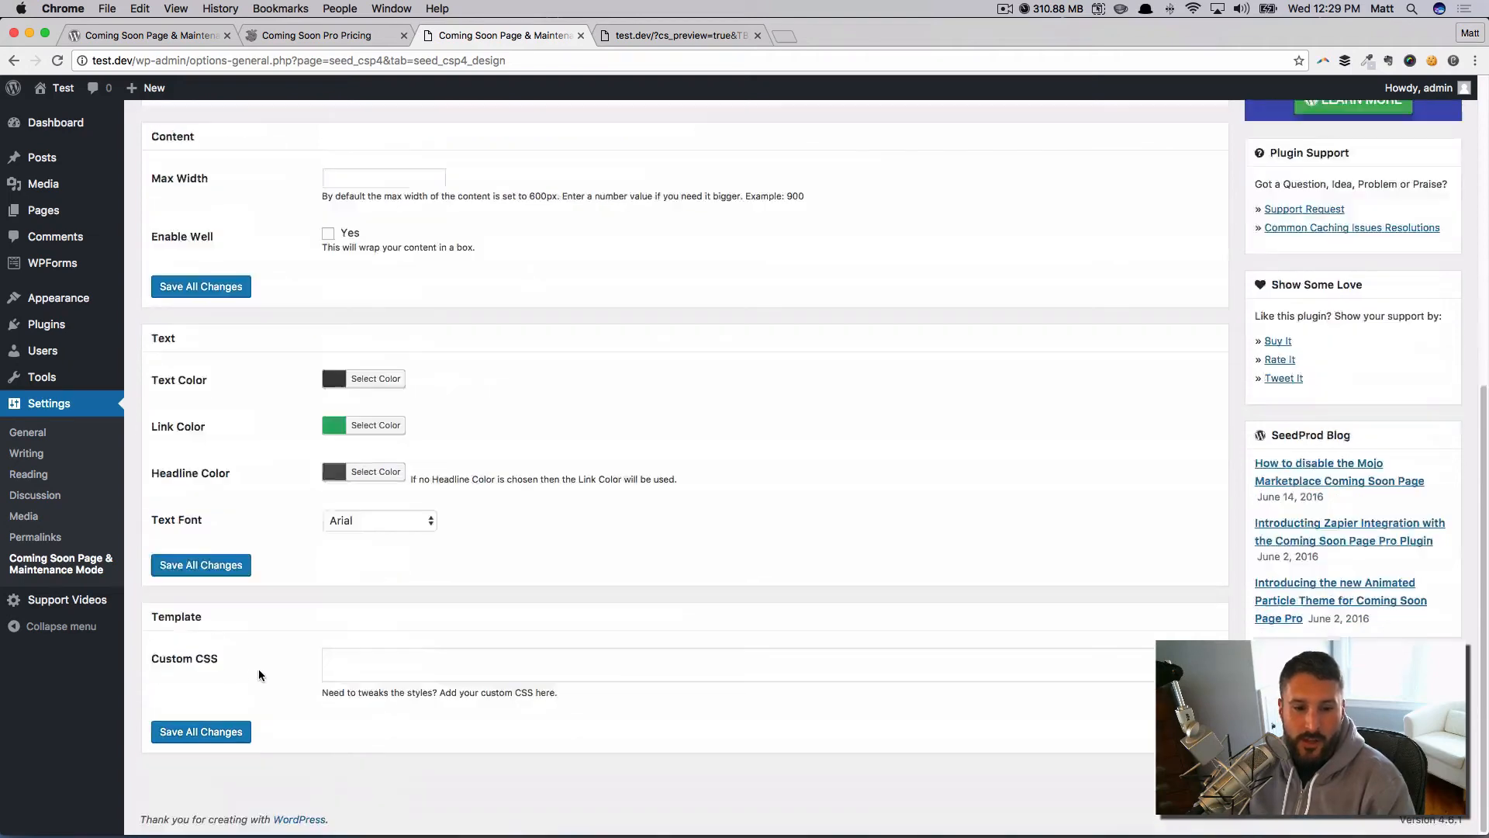
click(666, 663)
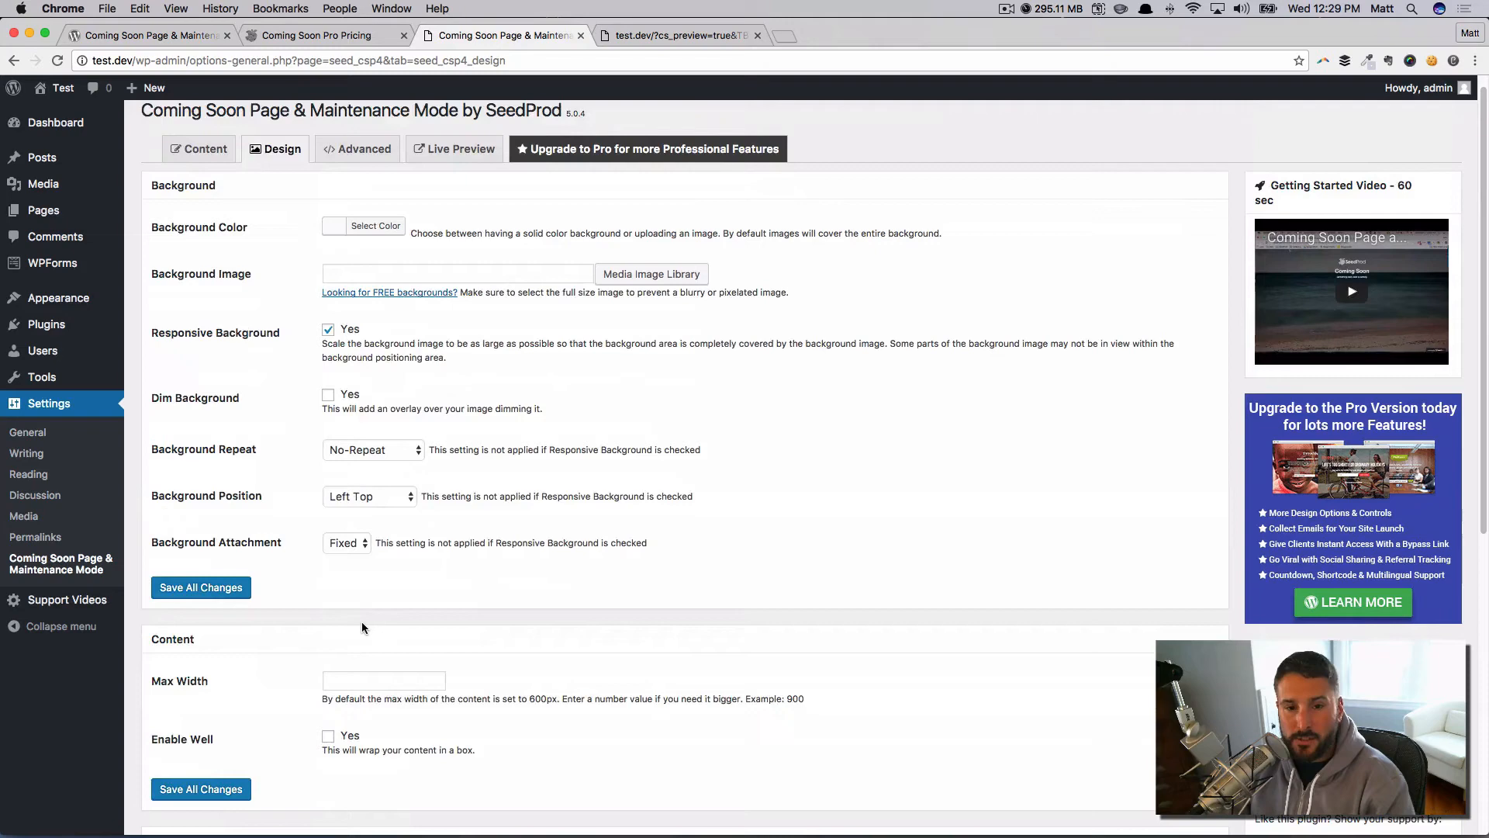
scroll(down, 3)
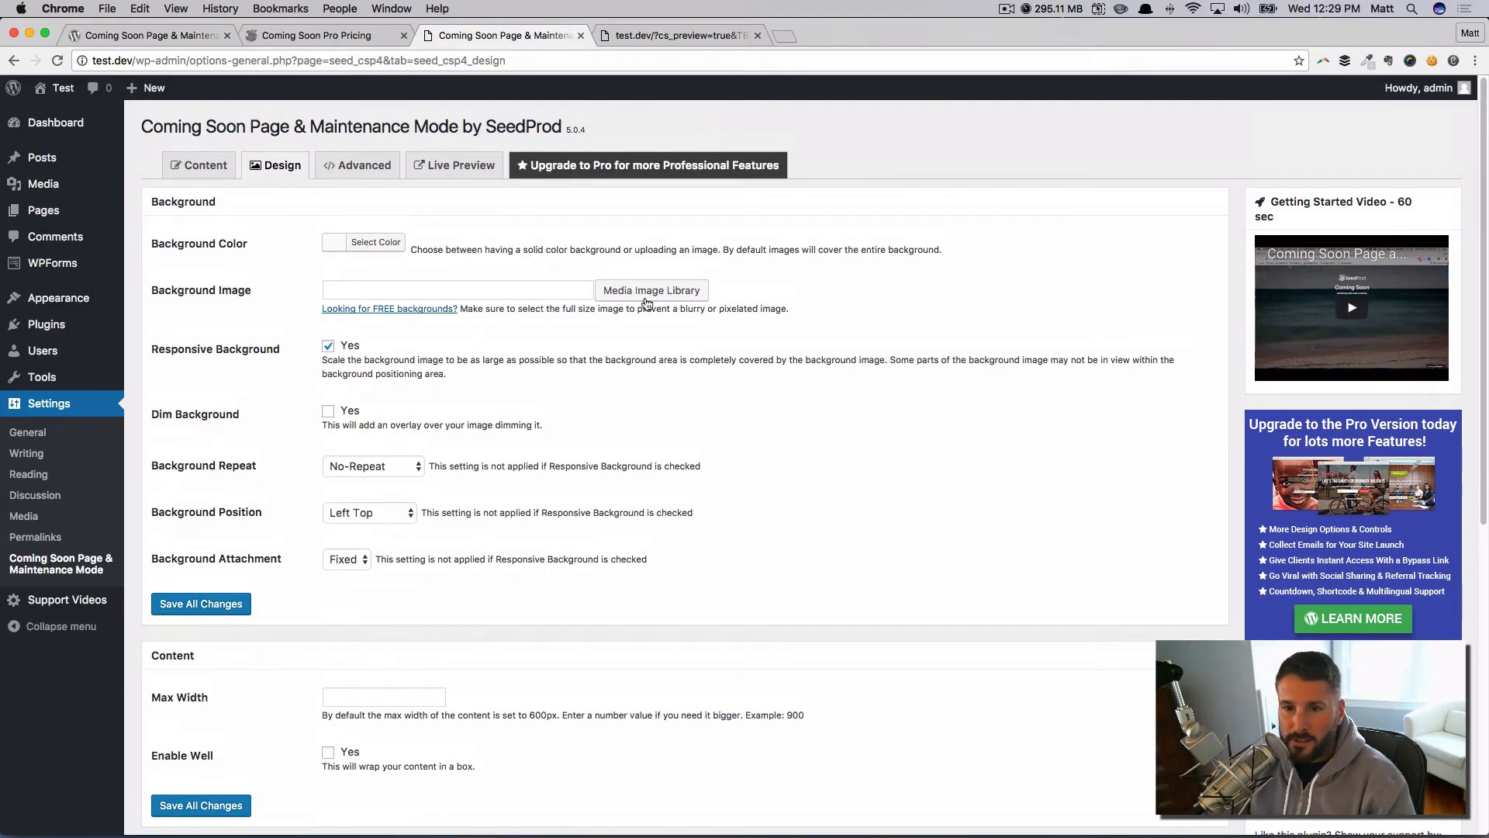
Step: Set the desk photo as a responsive, dimmed background image and save
click(651, 290)
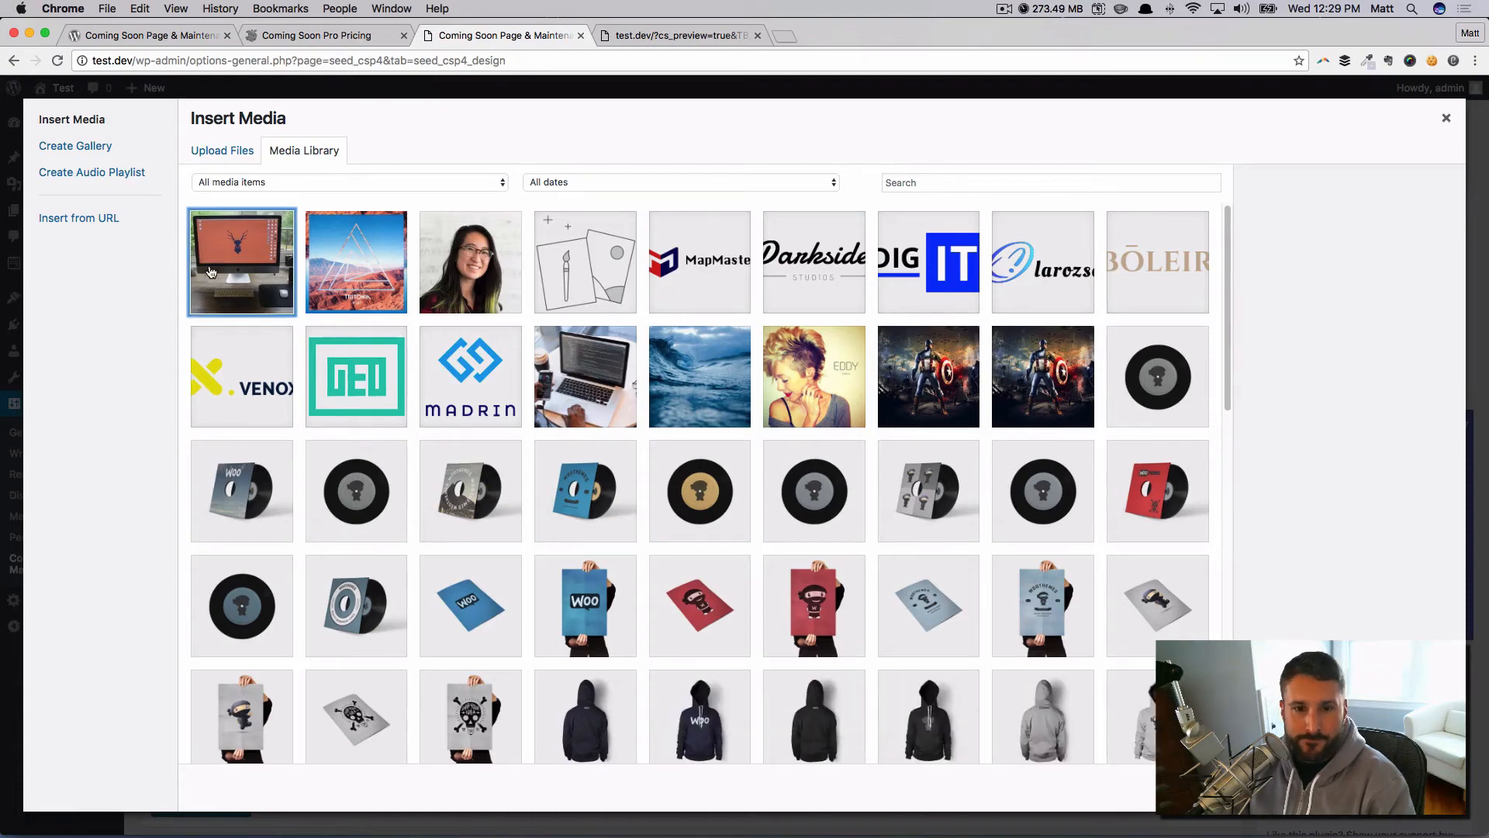
click(242, 261)
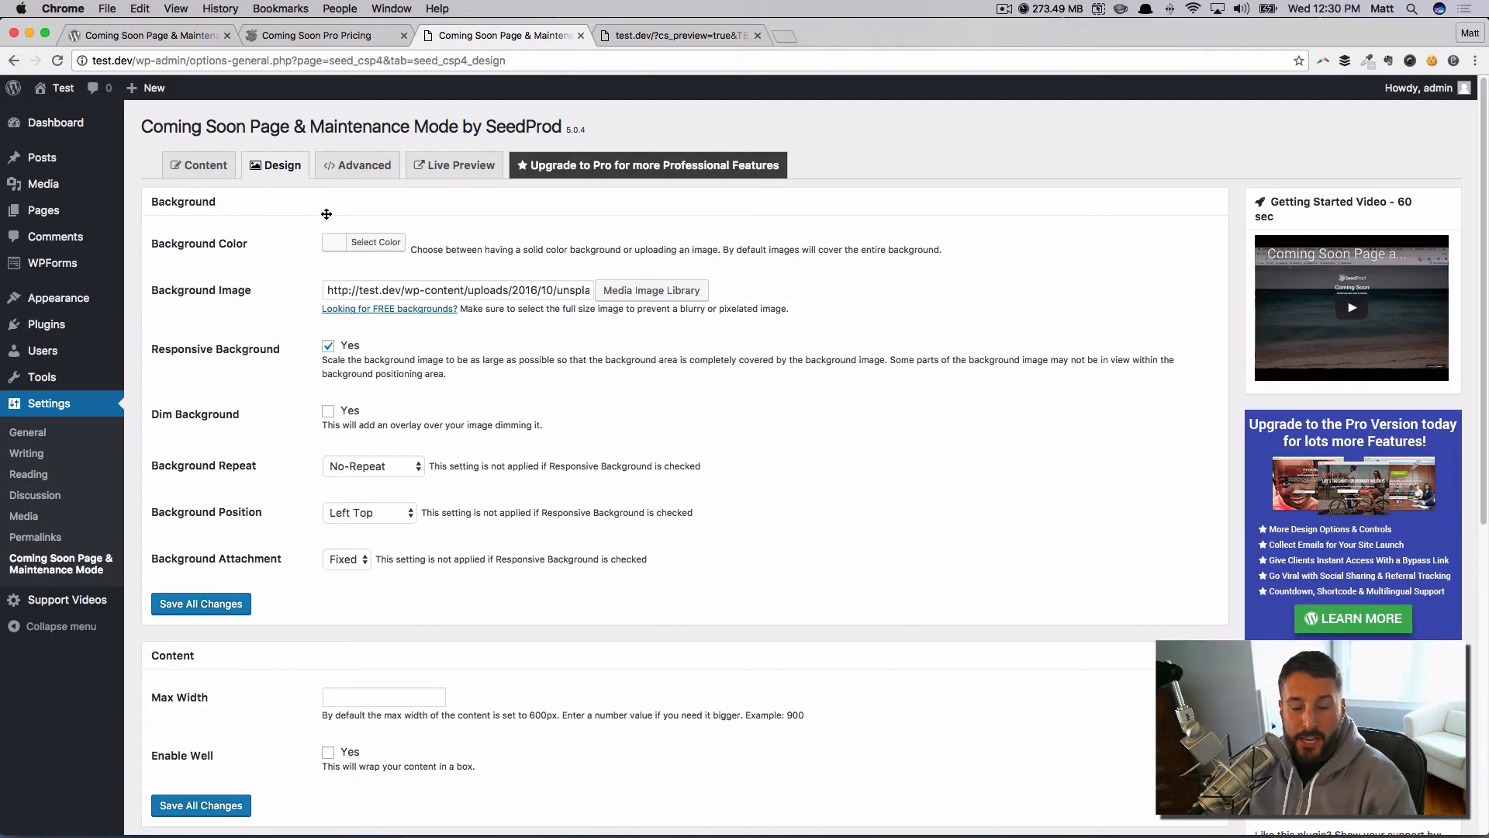
click(328, 344)
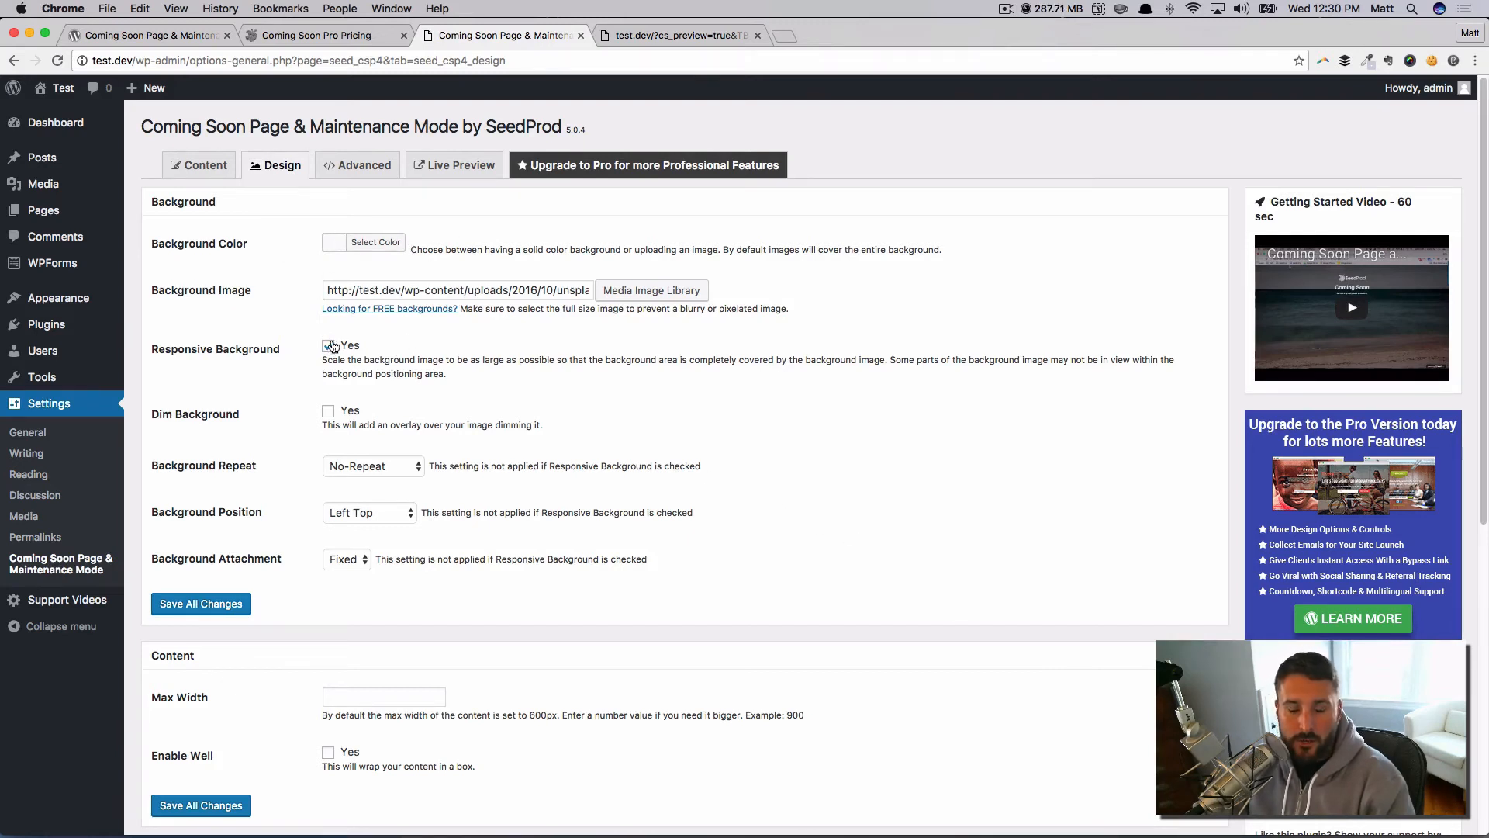
click(327, 345)
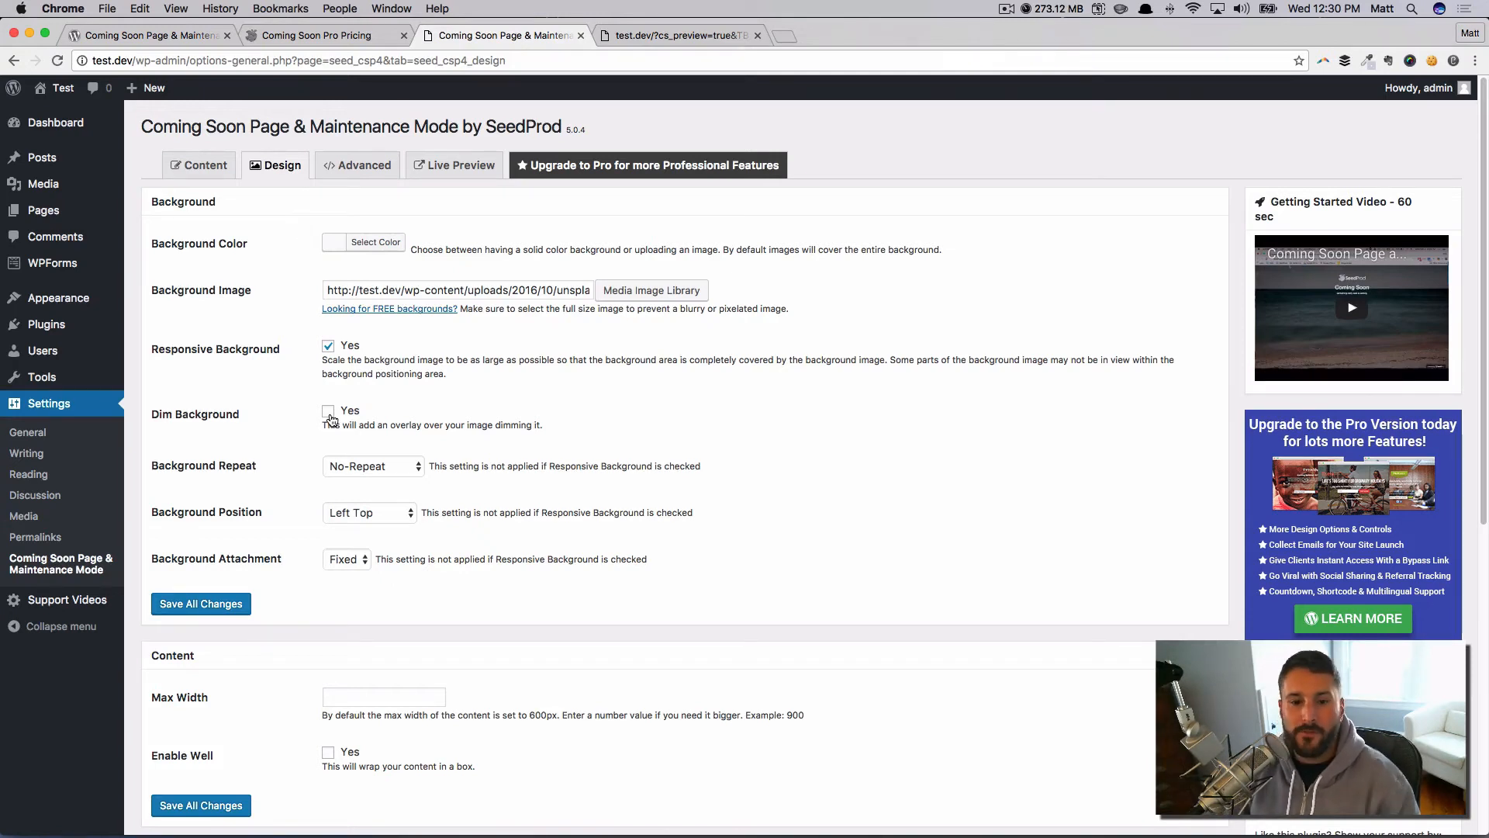
click(327, 409)
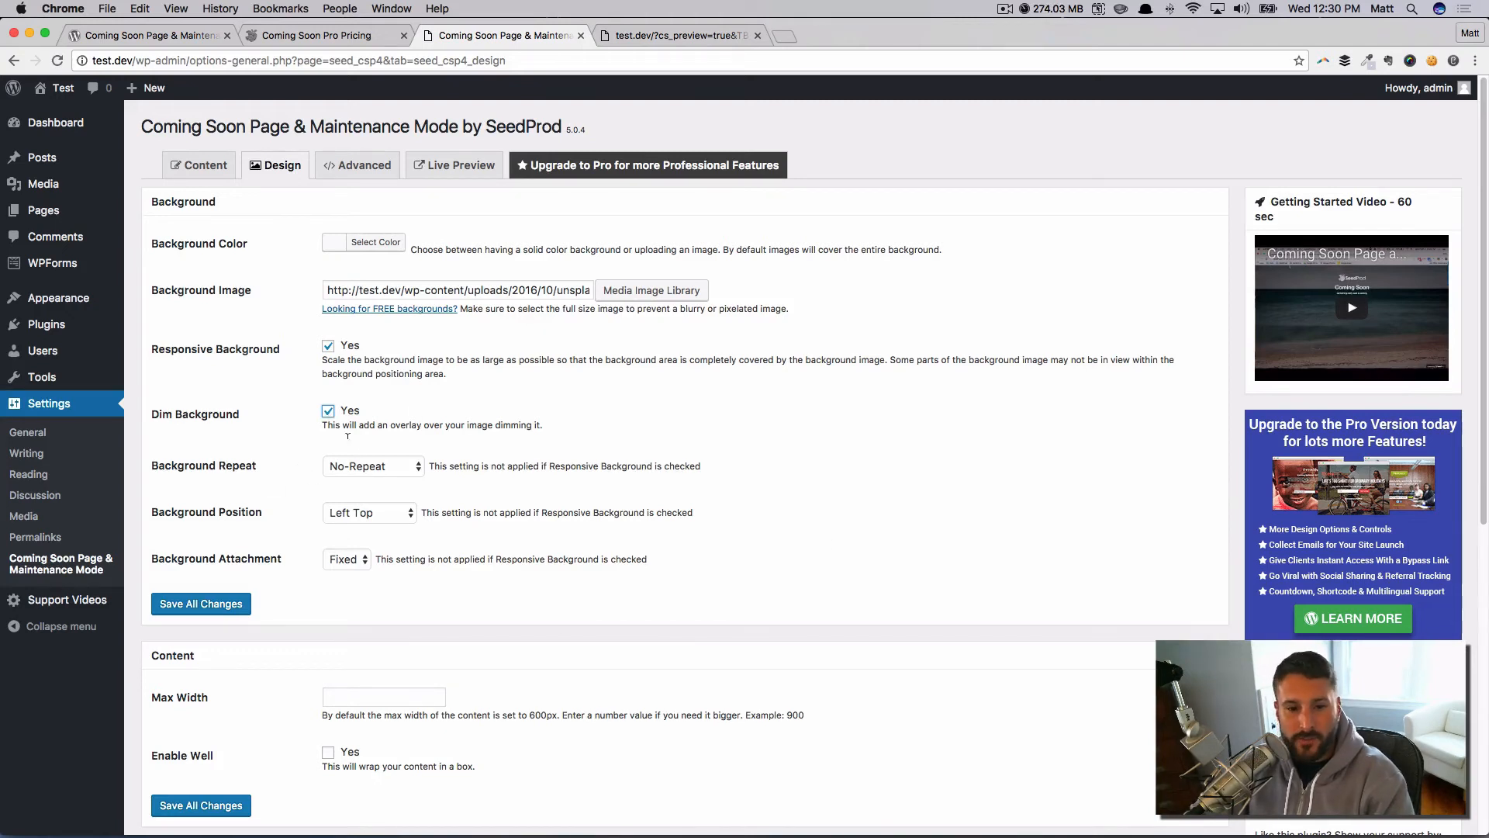
click(200, 603)
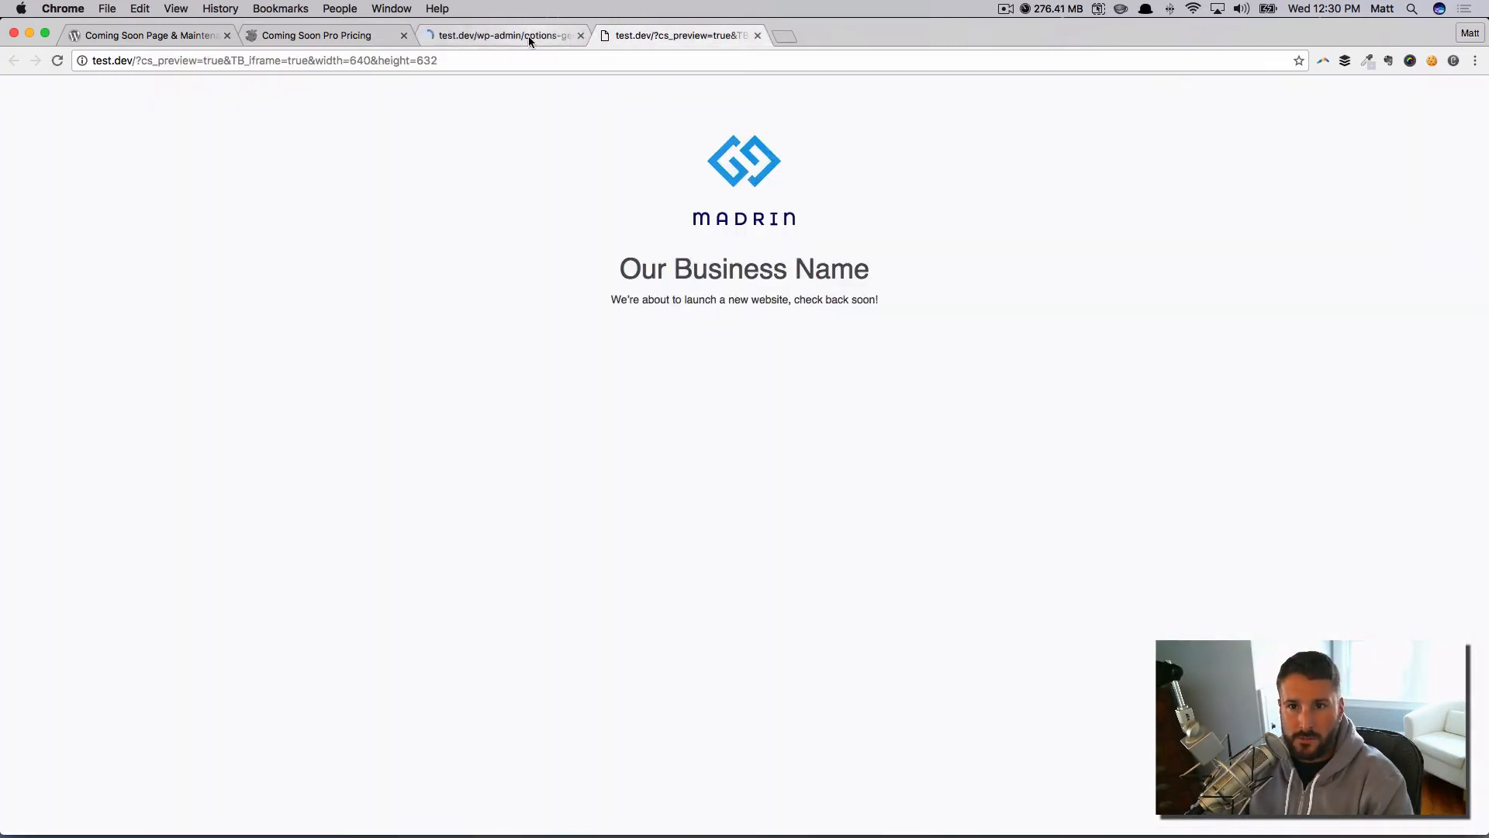
Step: Reload the preview to see the dimmed desk photo background, then return to settings
click(498, 35)
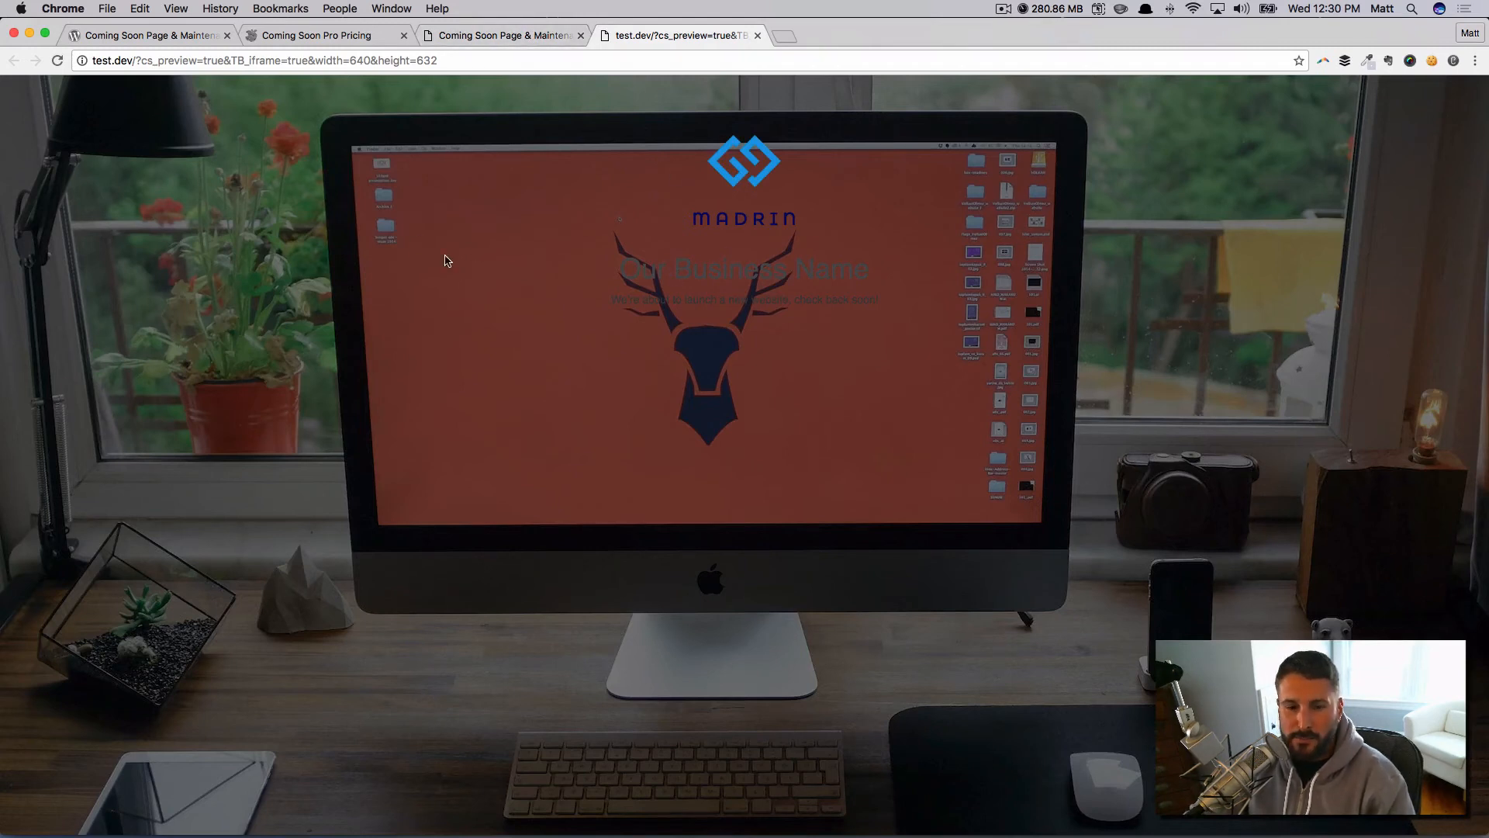
mouse_move(1128, 397)
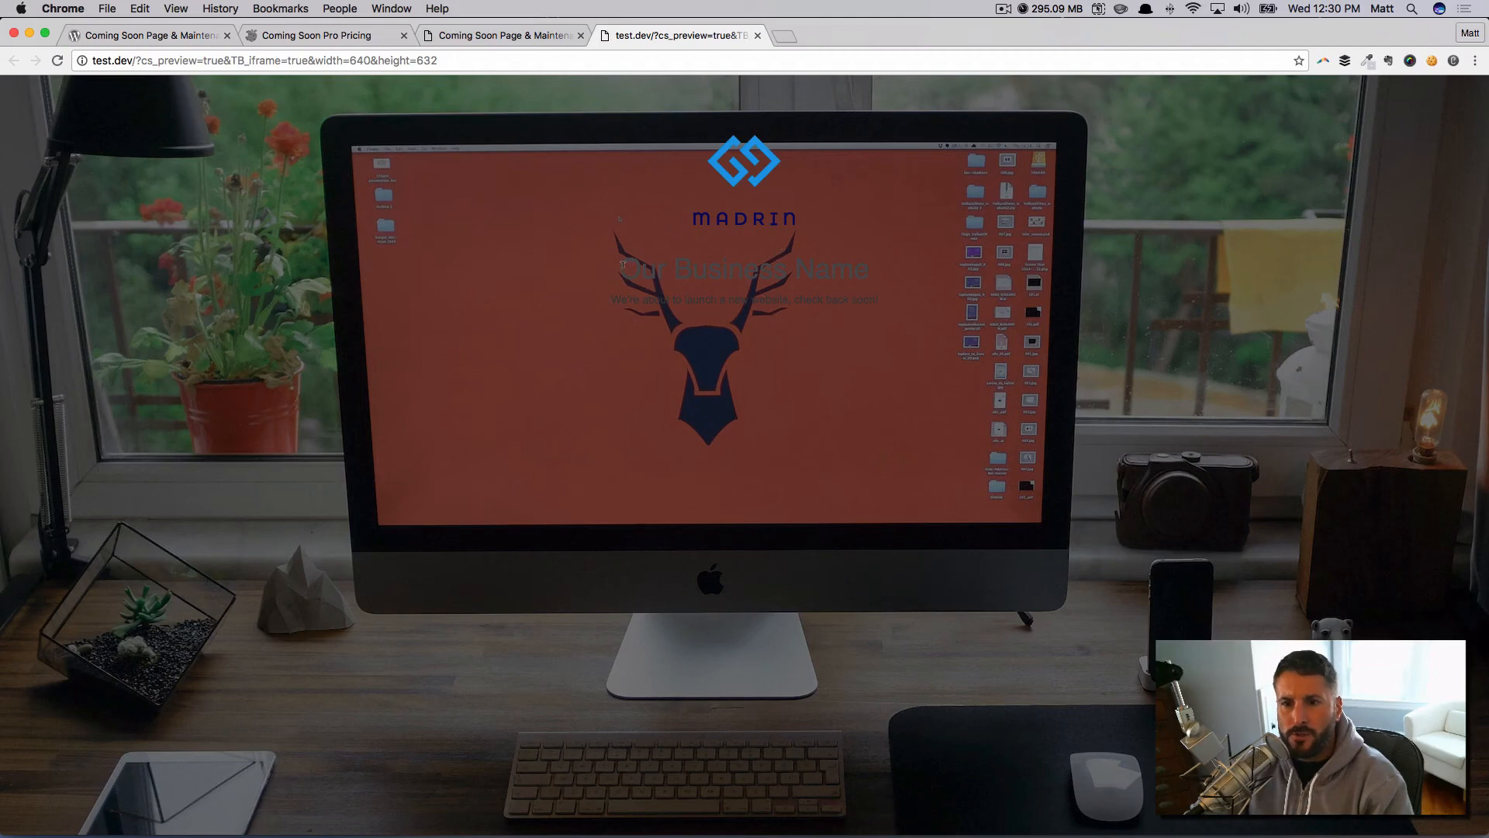
click(503, 36)
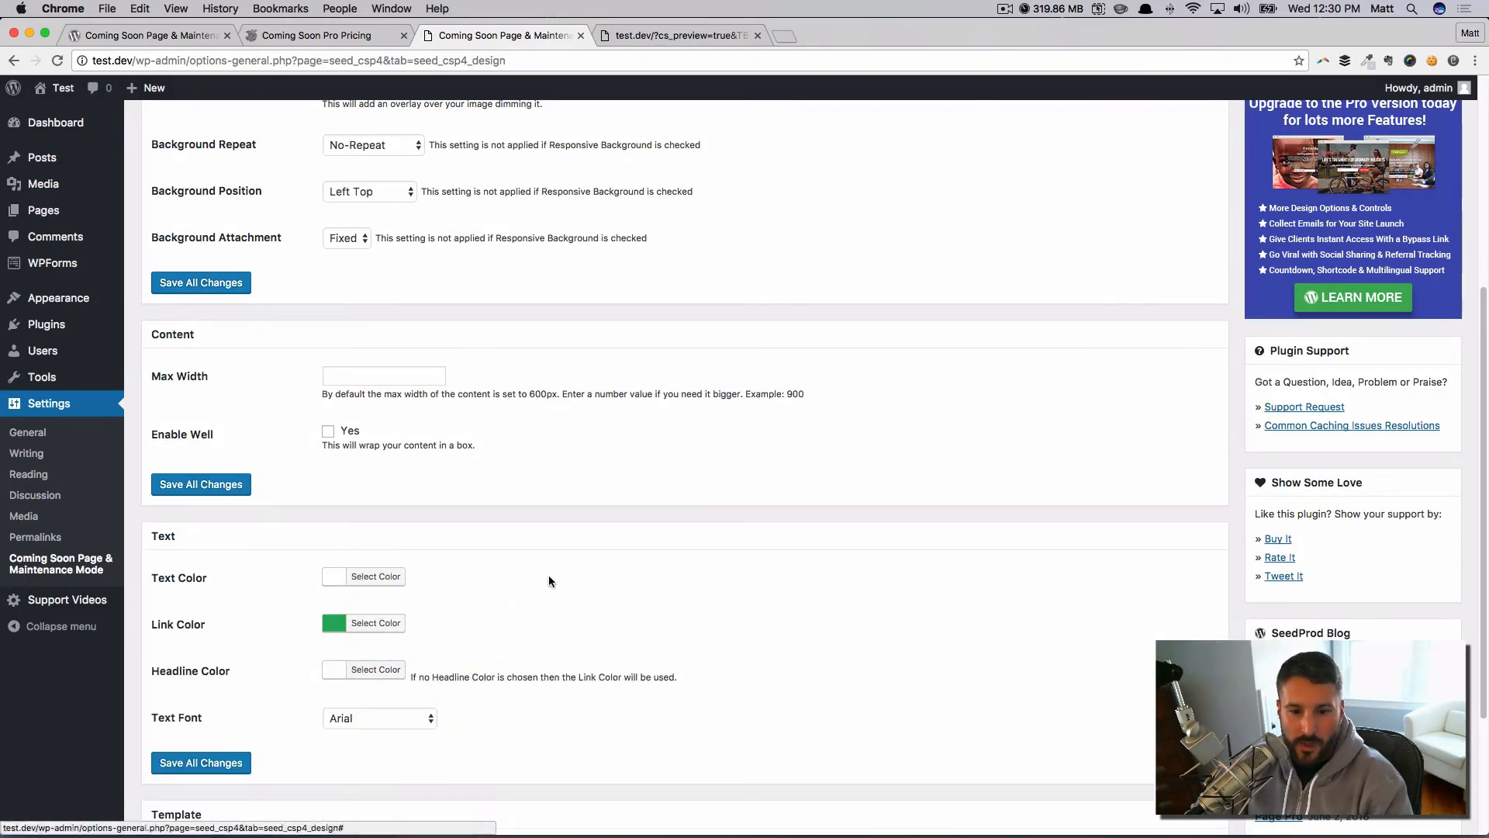
Step: Save white text and headline colours and return to the page preview
scroll(down, 3)
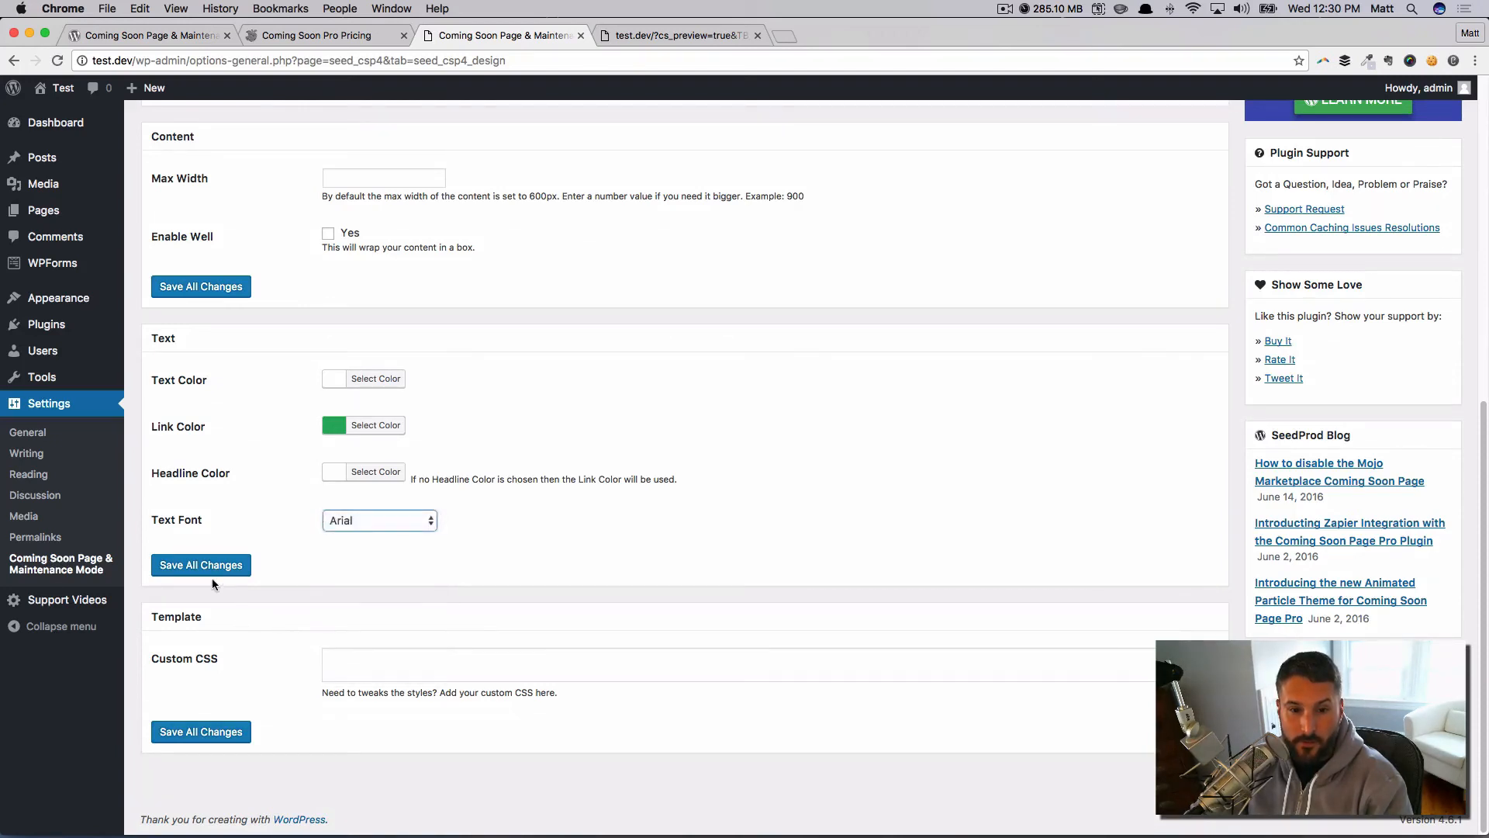
click(200, 564)
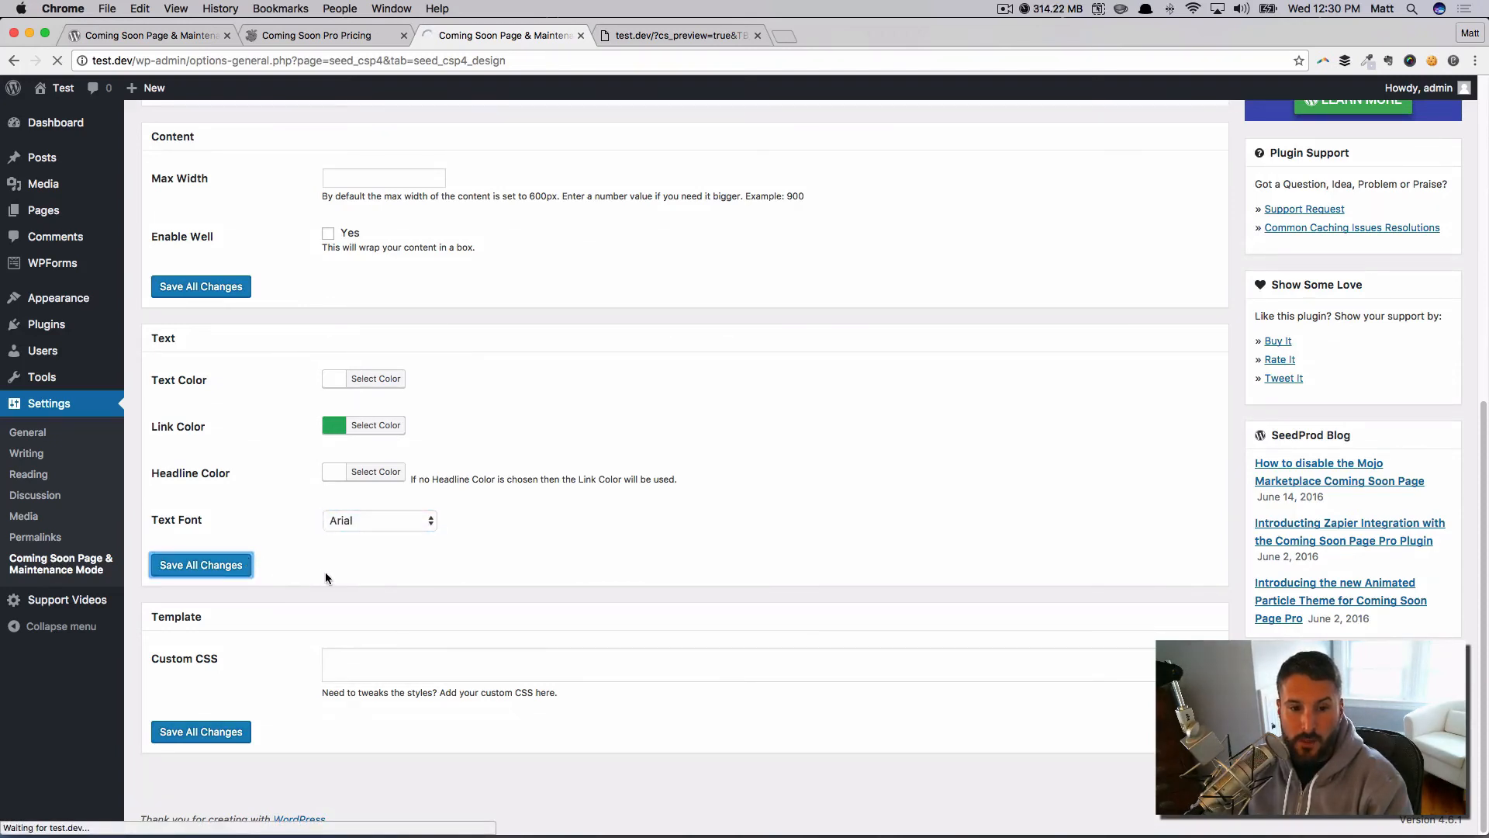
click(200, 565)
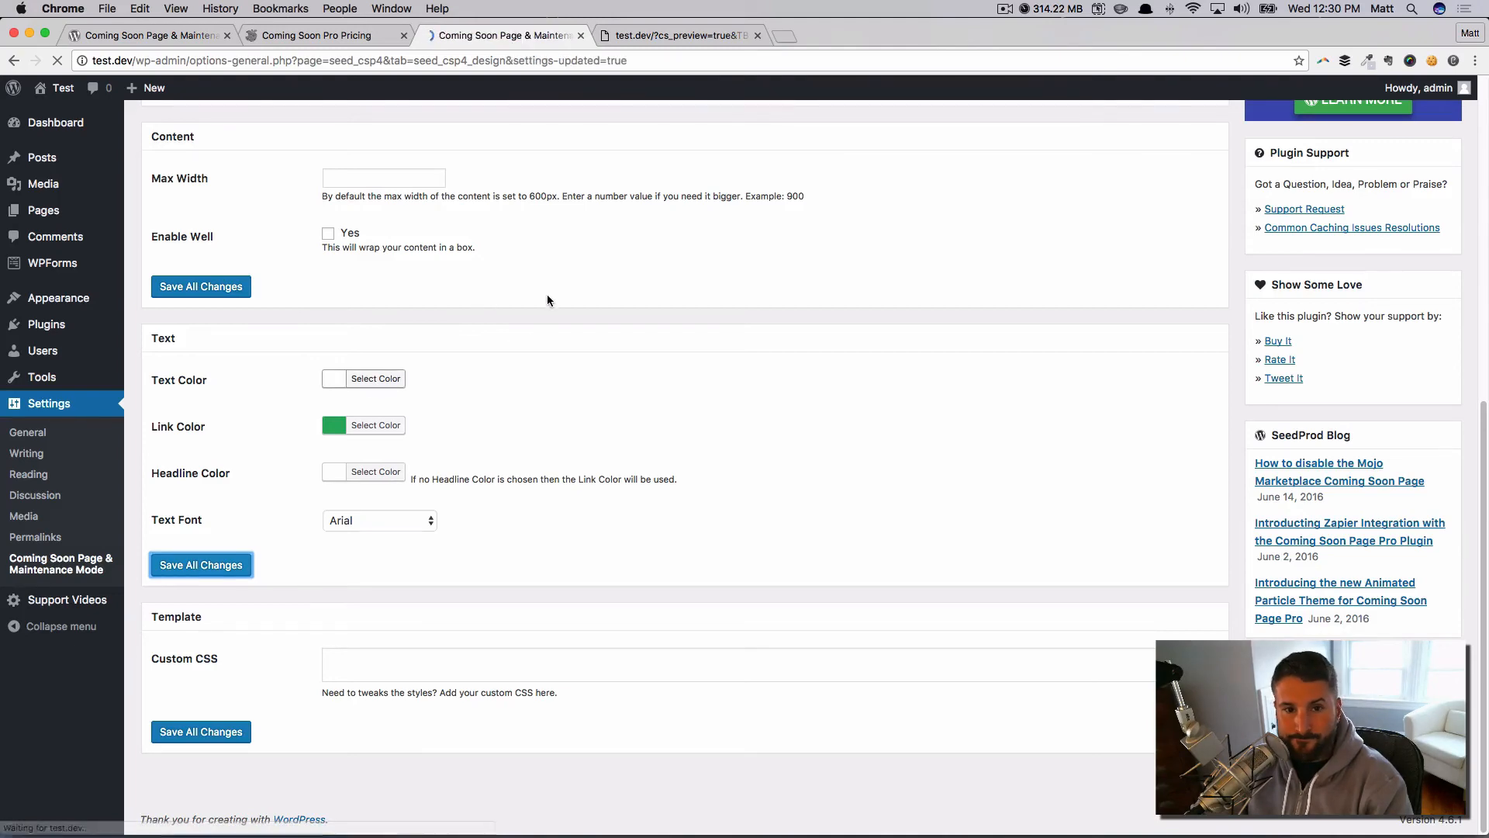
click(678, 36)
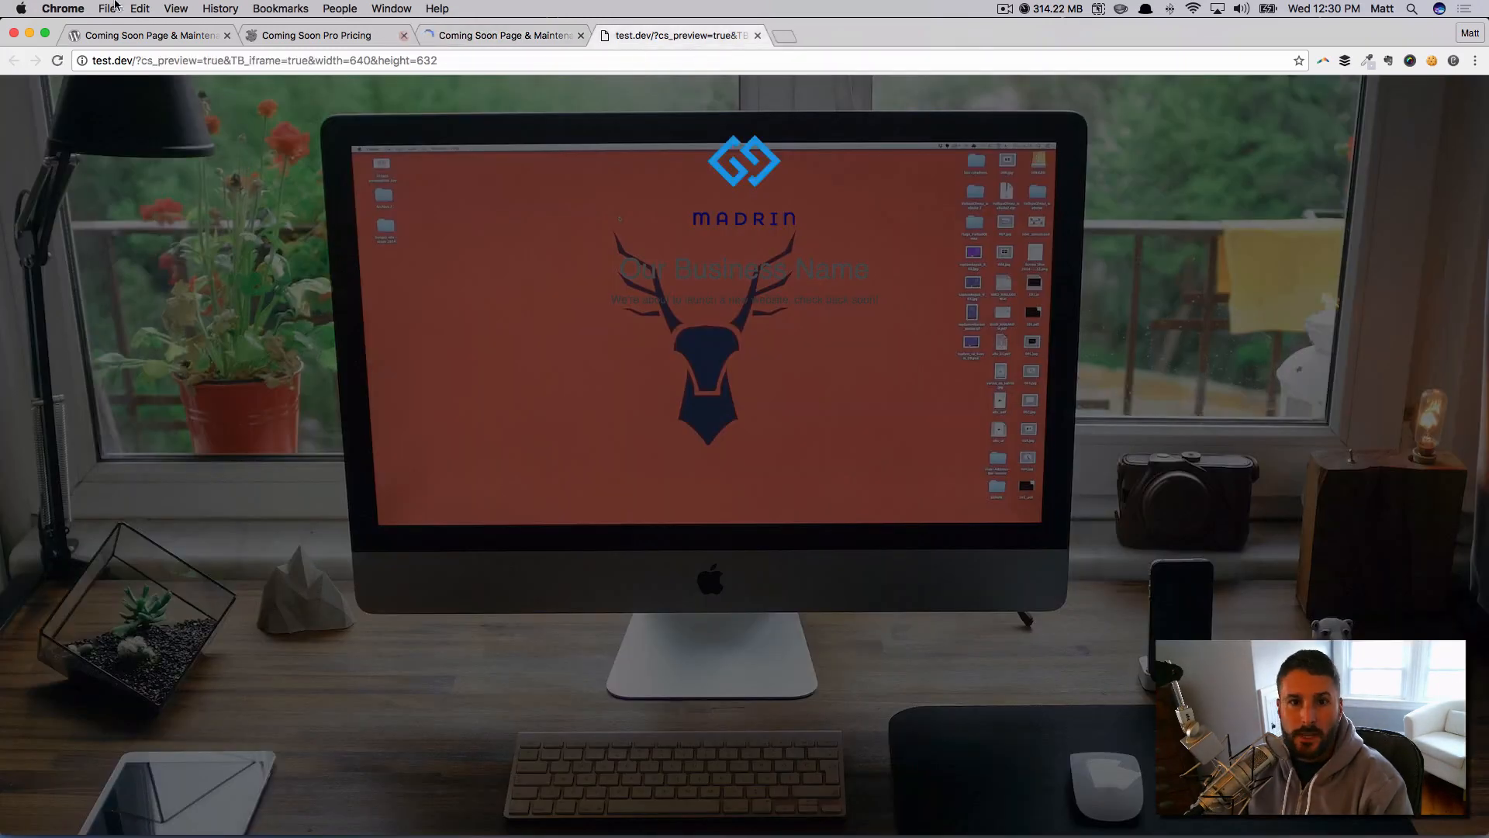
Step: Refresh the preview to show white text, then return to the design settings
click(57, 61)
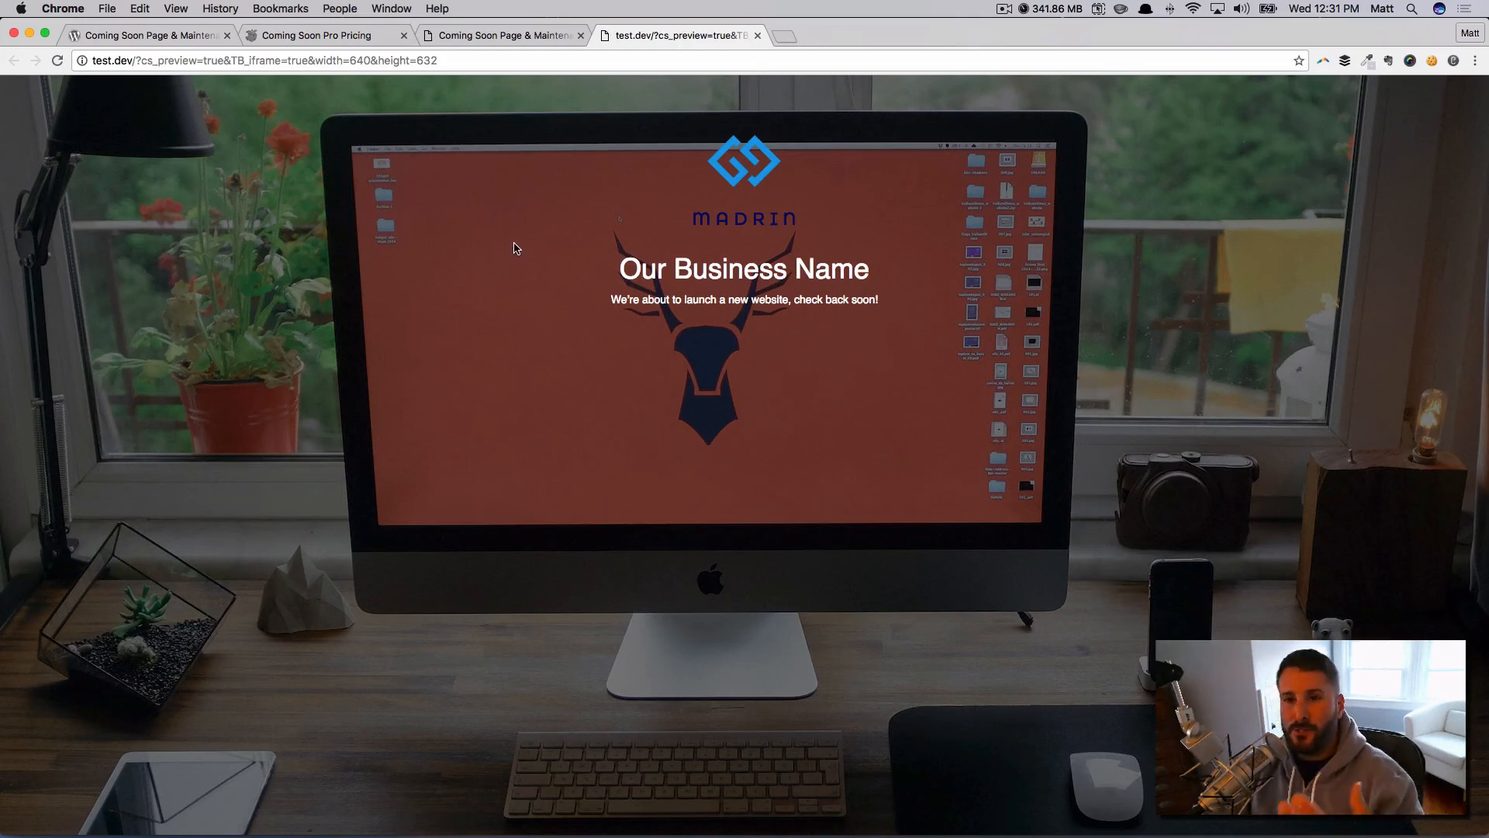
mouse_move(560, 289)
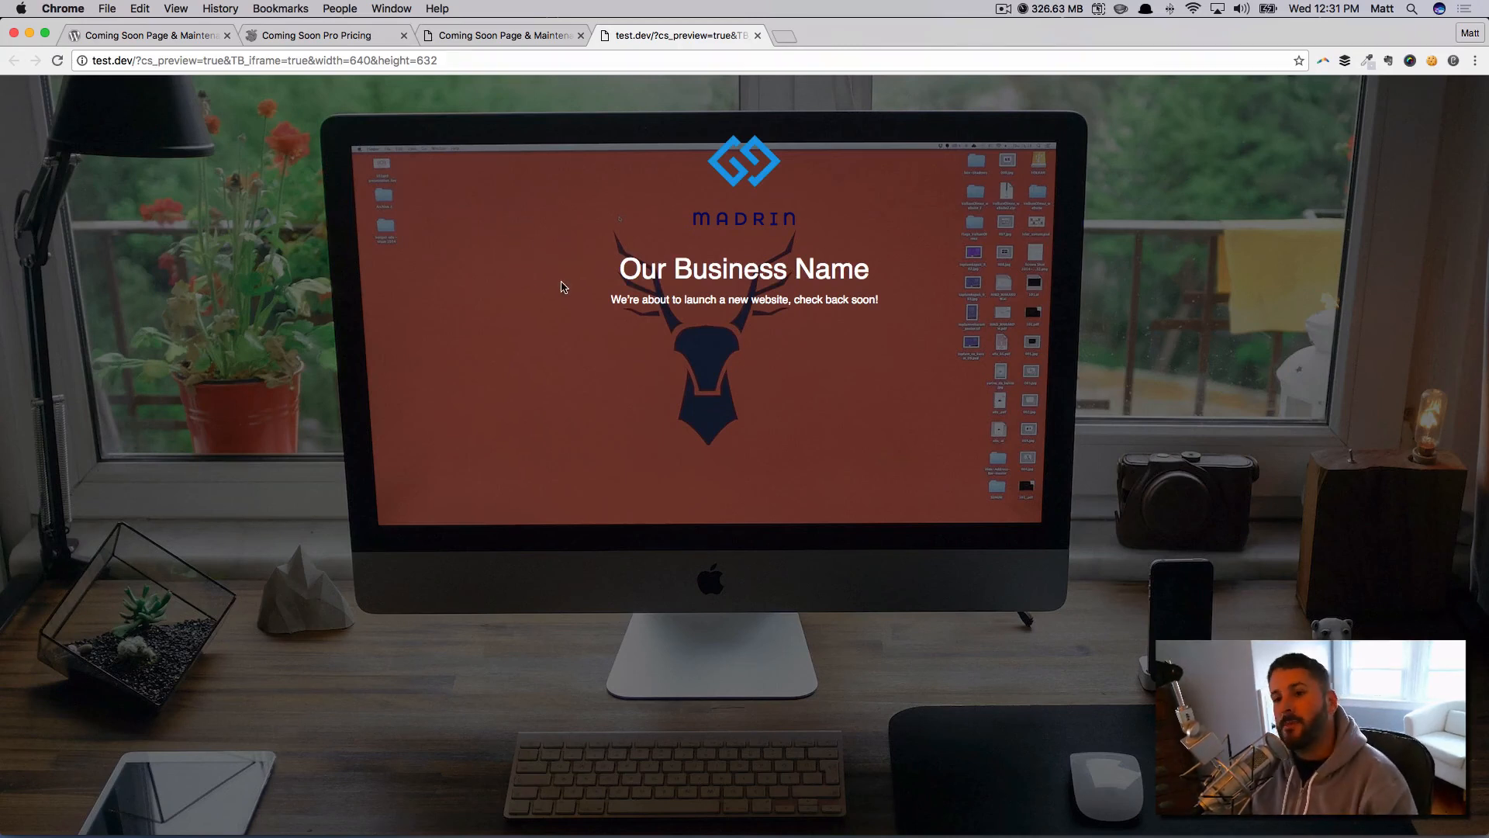
mouse_move(594, 136)
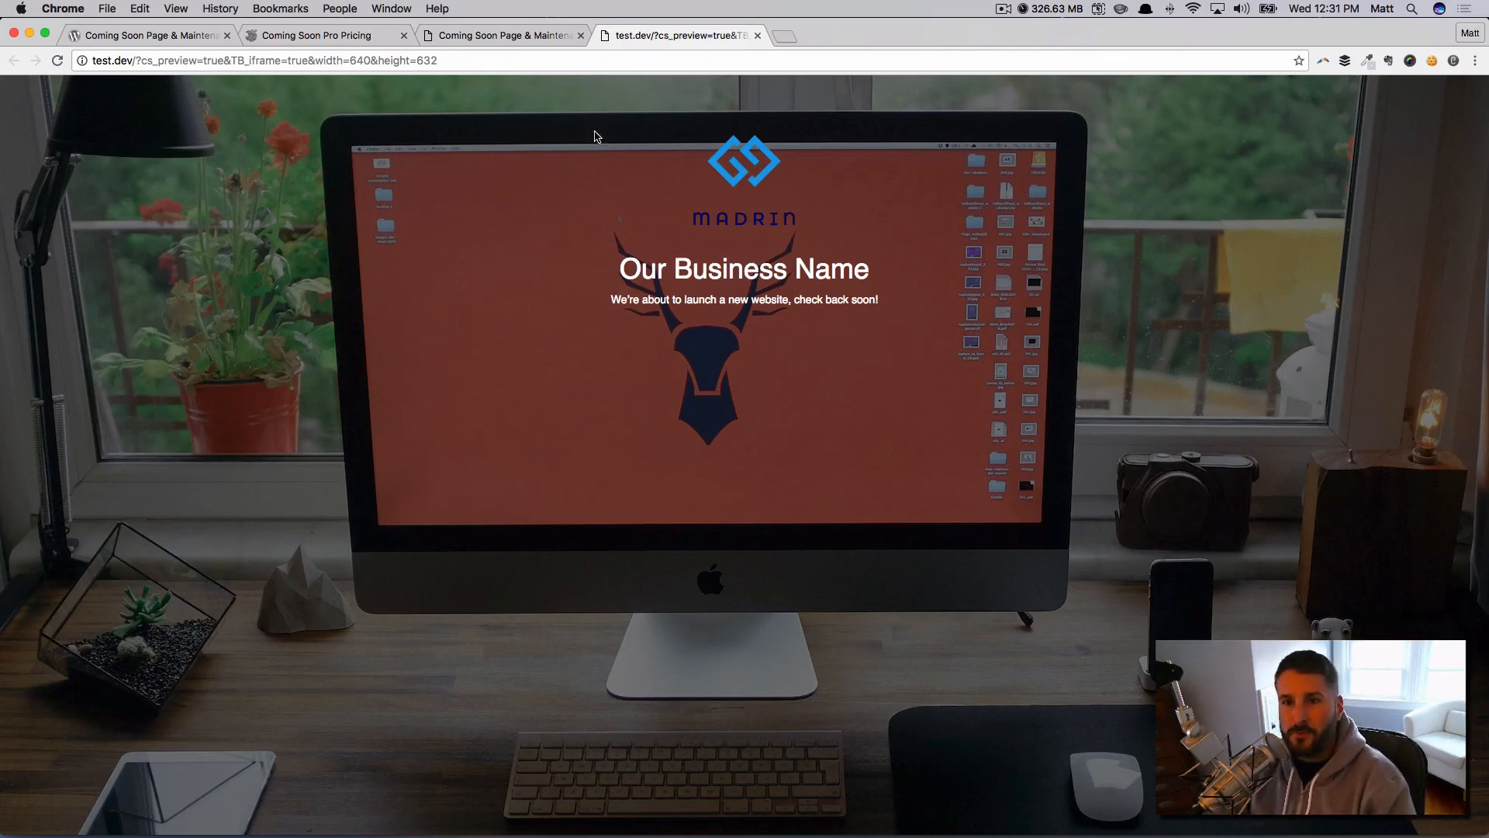
click(501, 36)
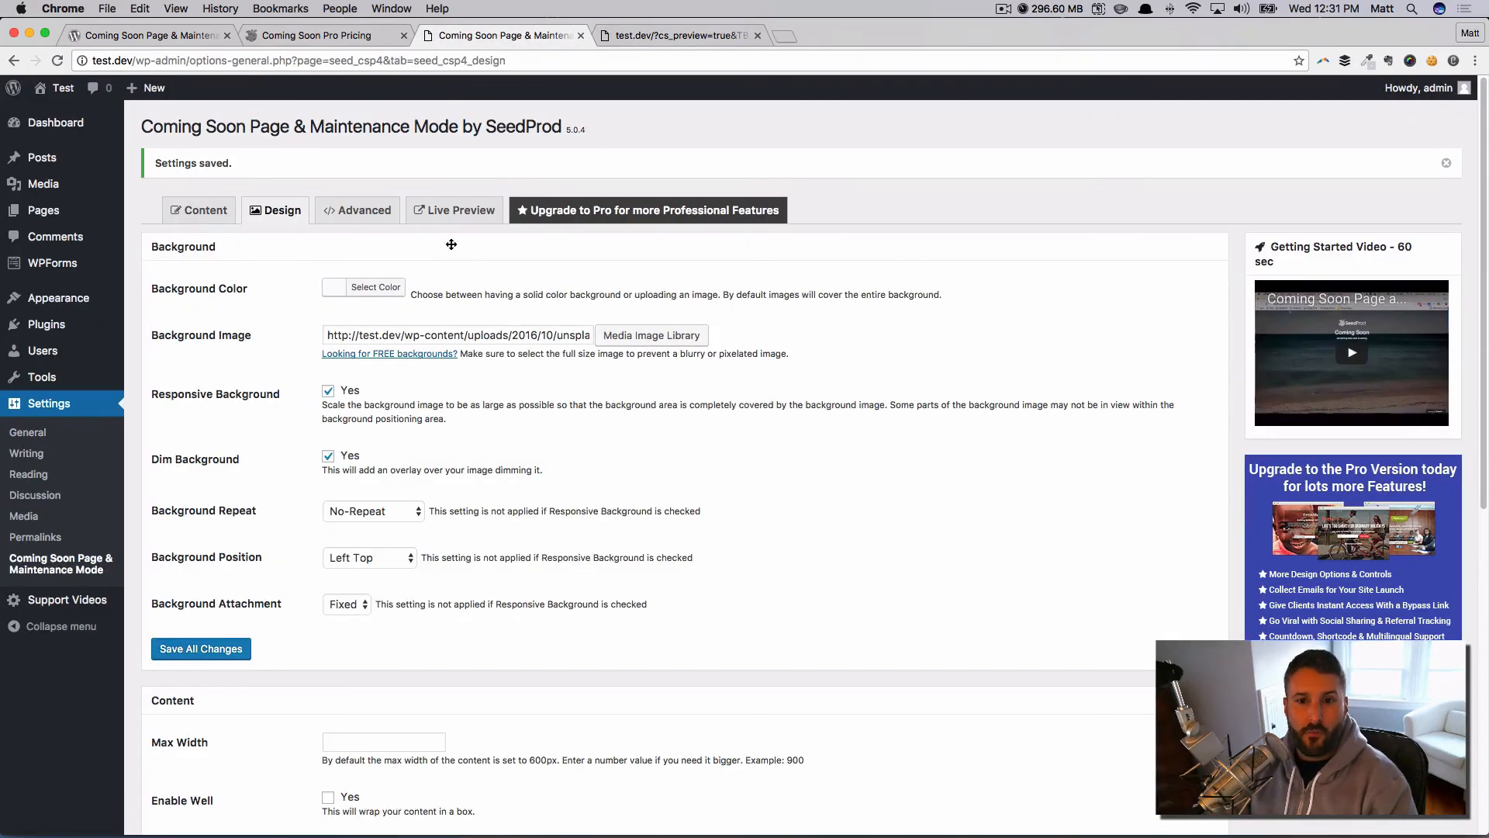
Step: Switch to the SeedProd Advanced settings with script and custom HTML fields
click(357, 209)
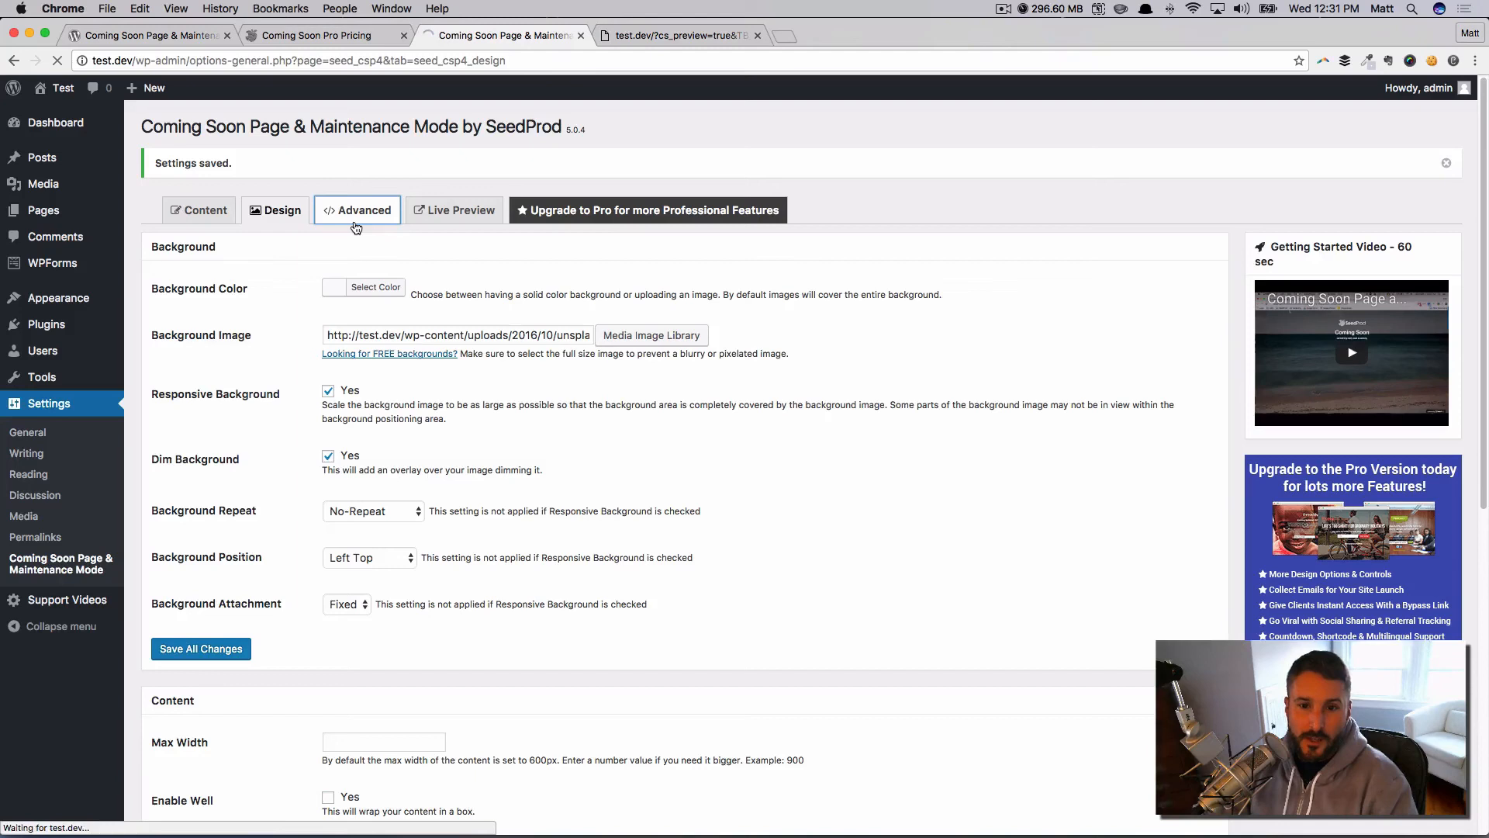
click(363, 210)
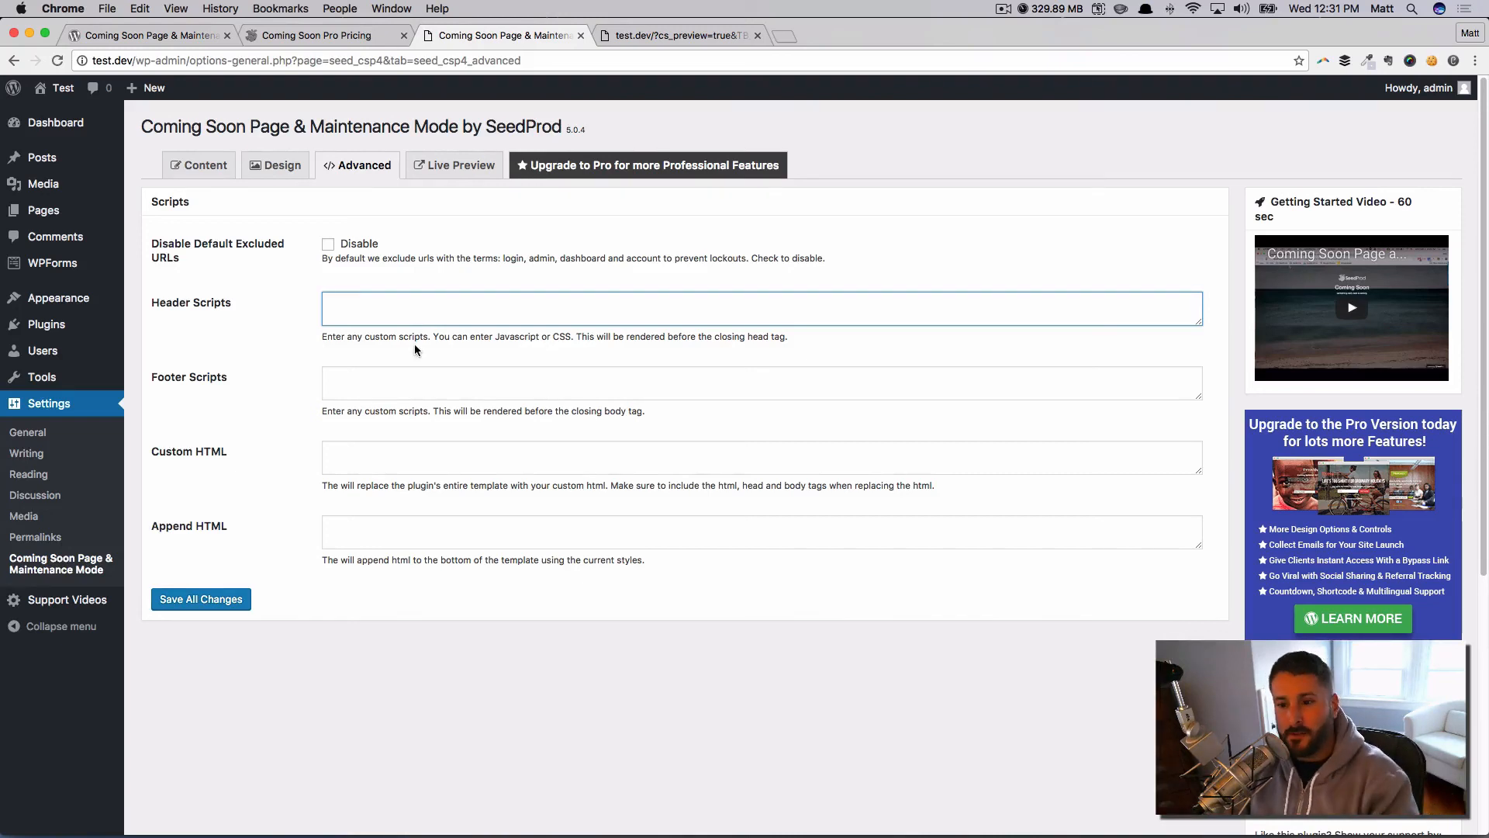
mouse_move(408, 279)
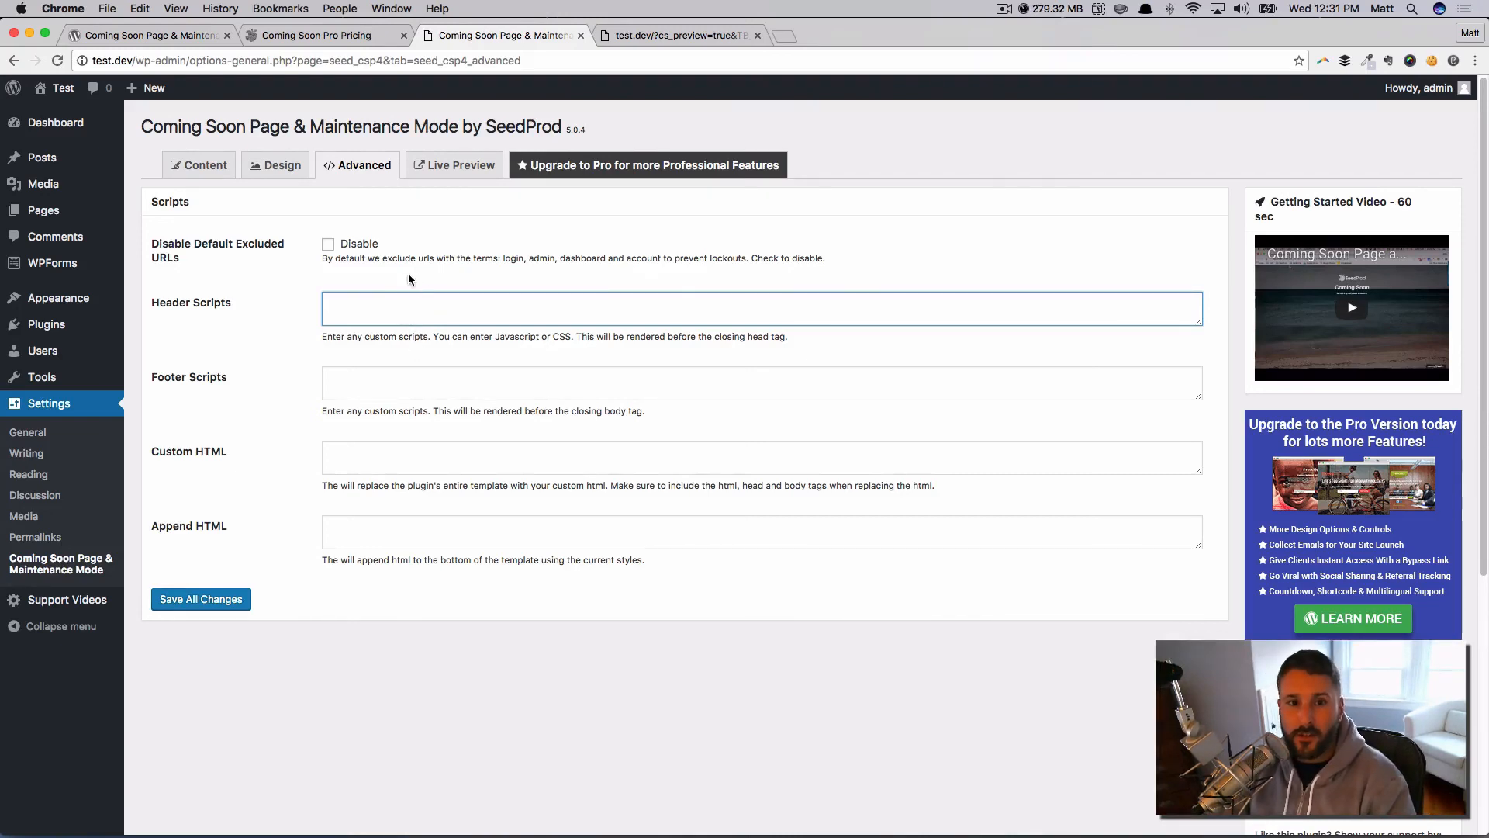